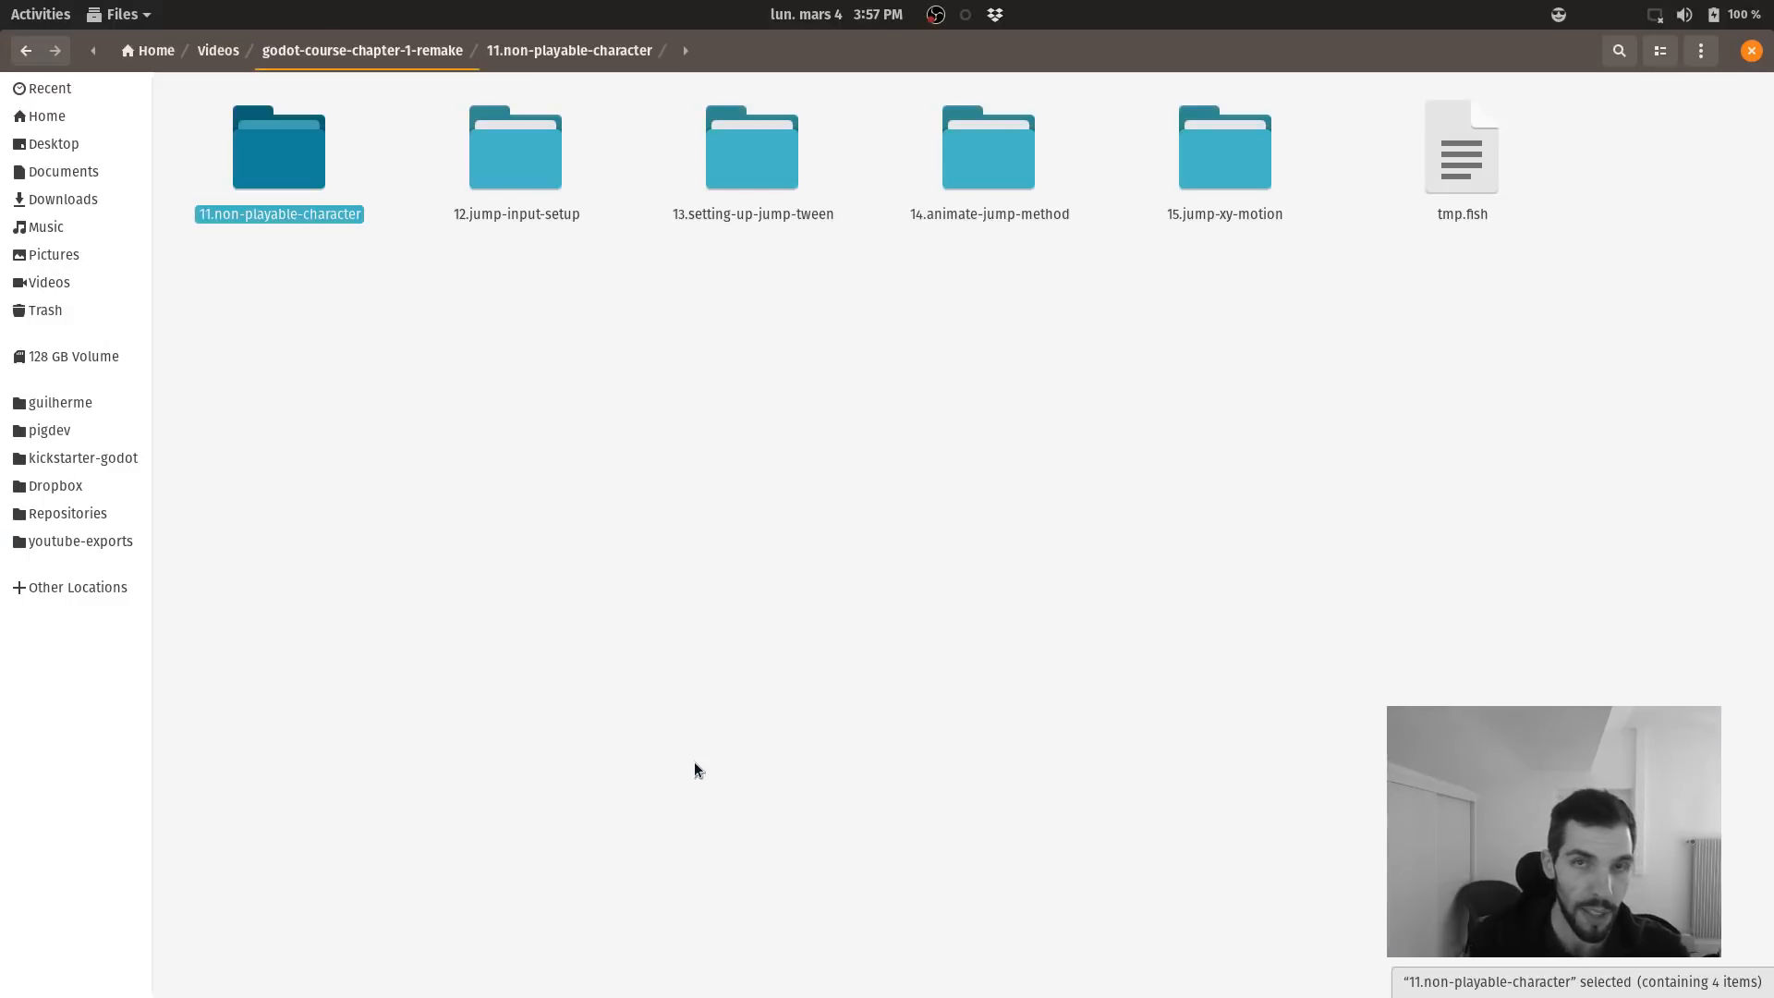
# Open the 11.non-playable-character lesson folder and view its .mov clips.
pyautogui.click(1223, 148)
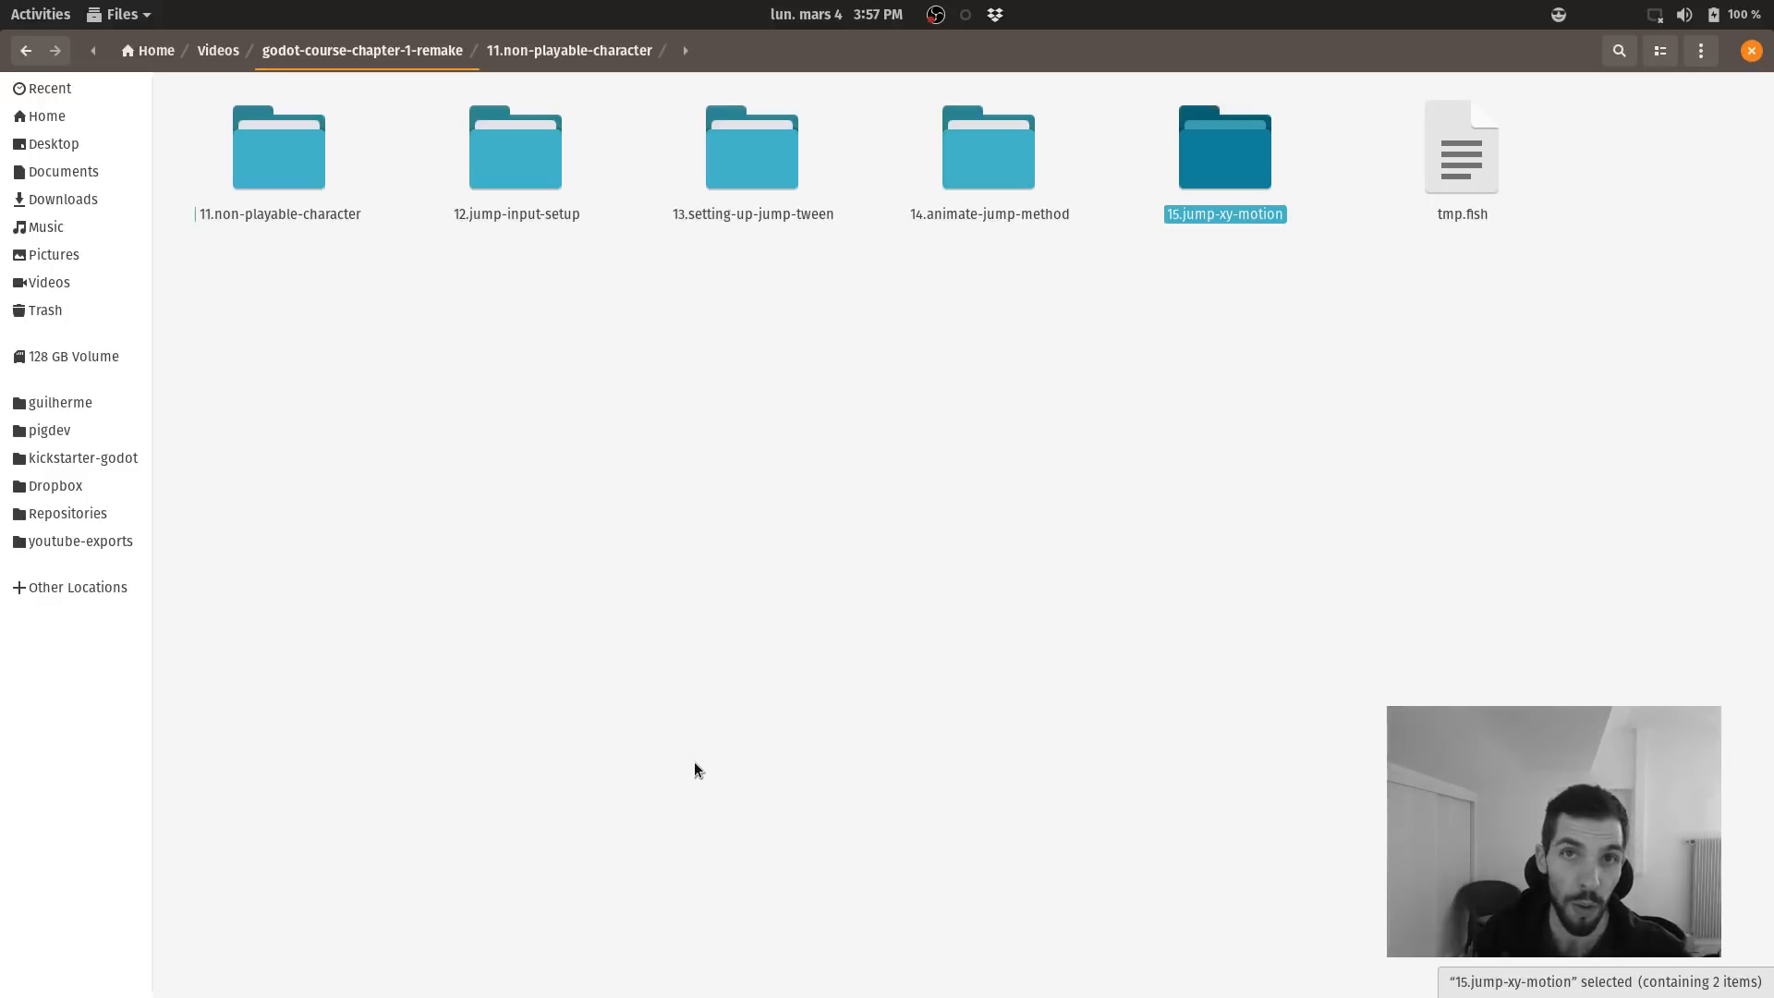
pyautogui.click(279, 148)
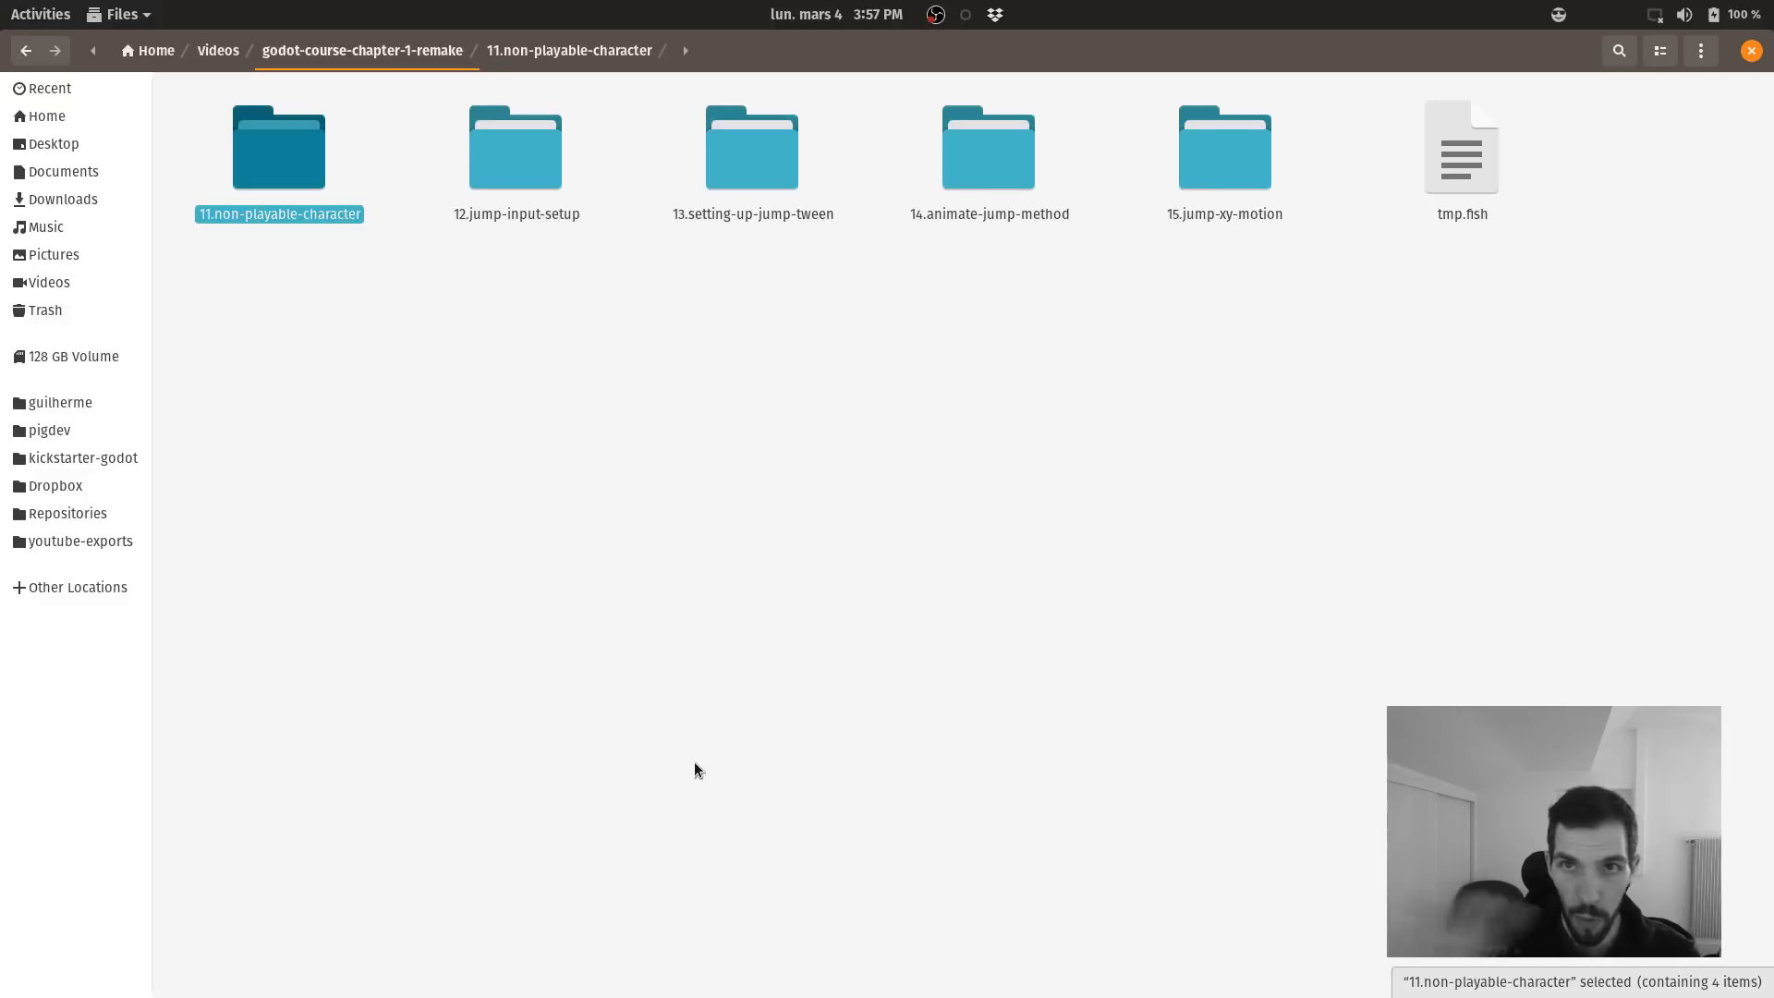
pyautogui.doubleClick(279, 144)
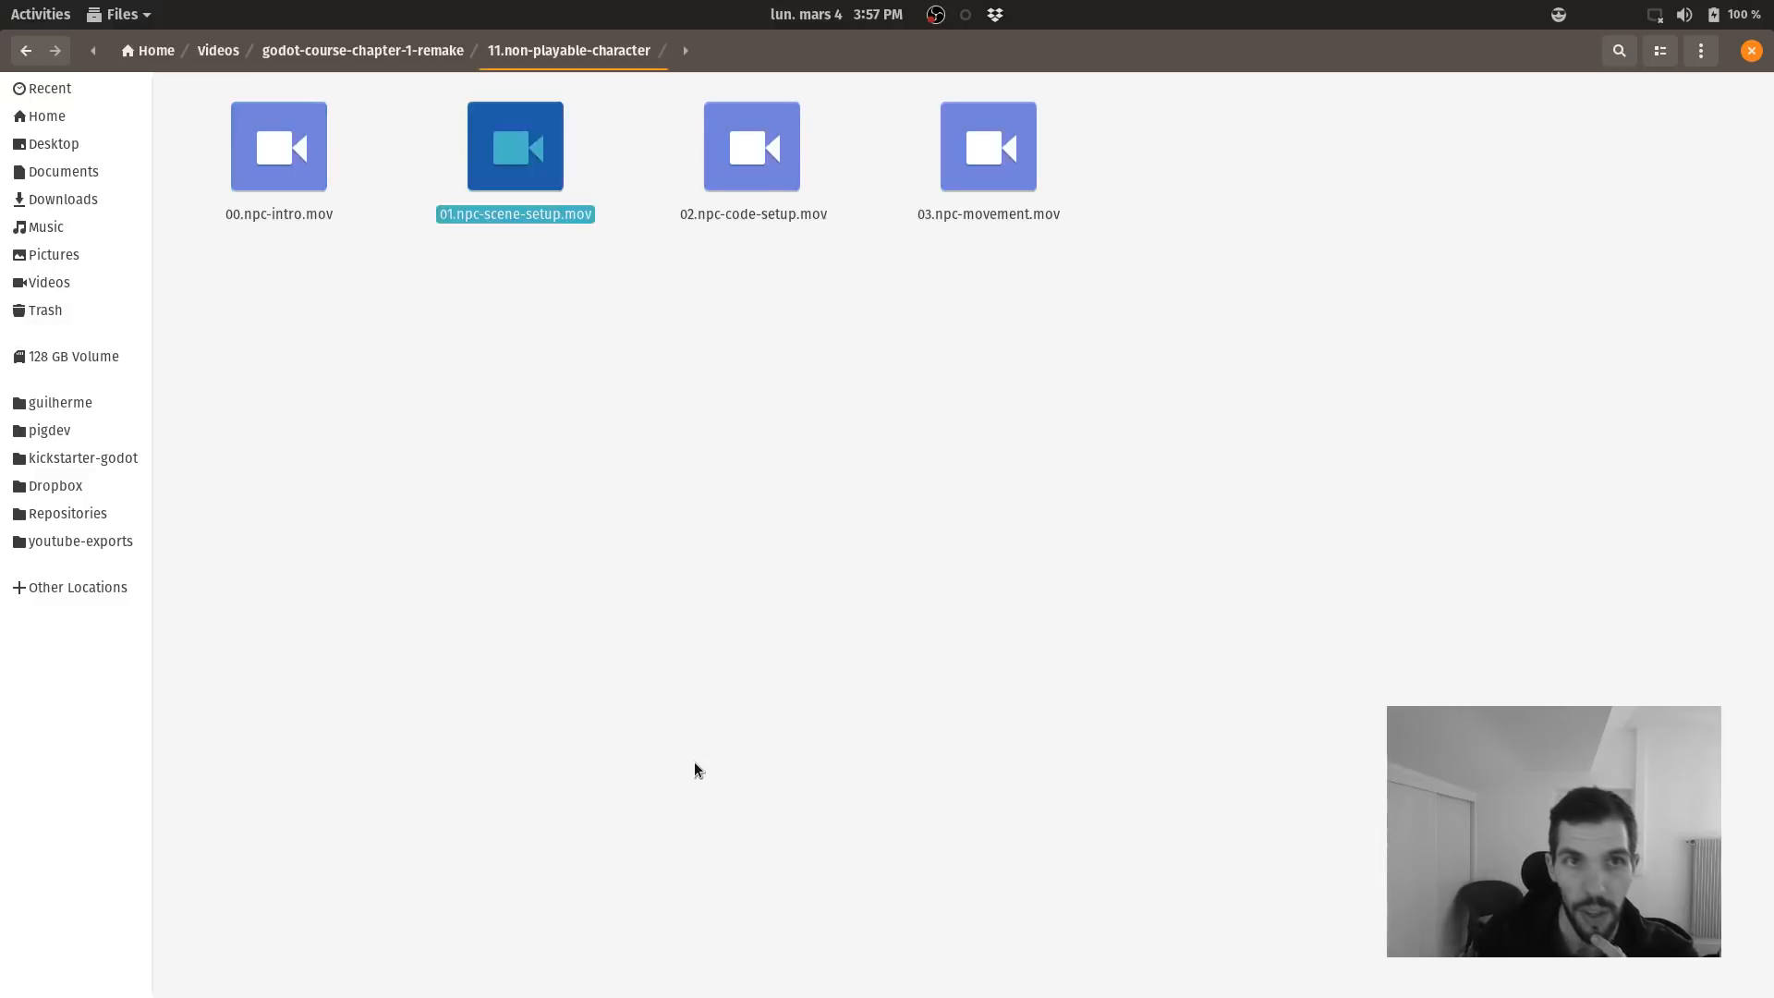
pyautogui.click(987, 146)
pyautogui.write('video')
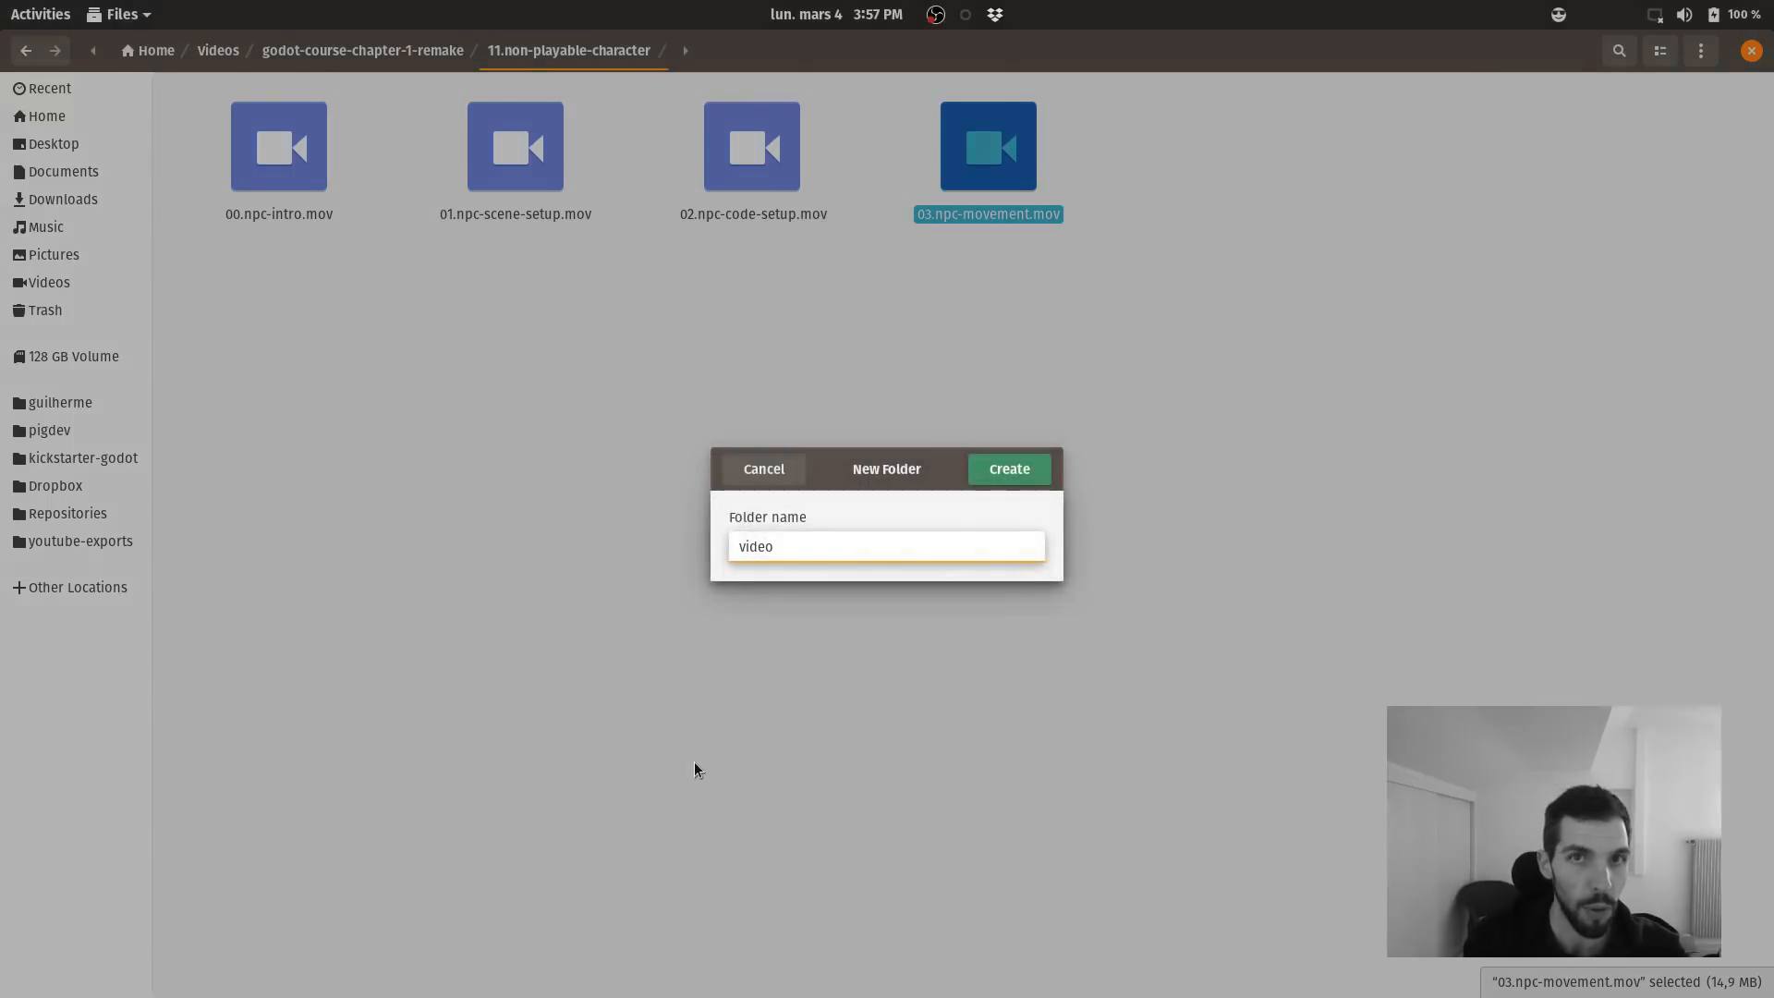
# Abandon creating the video folder and clear the file selection.
pyautogui.click(763, 468)
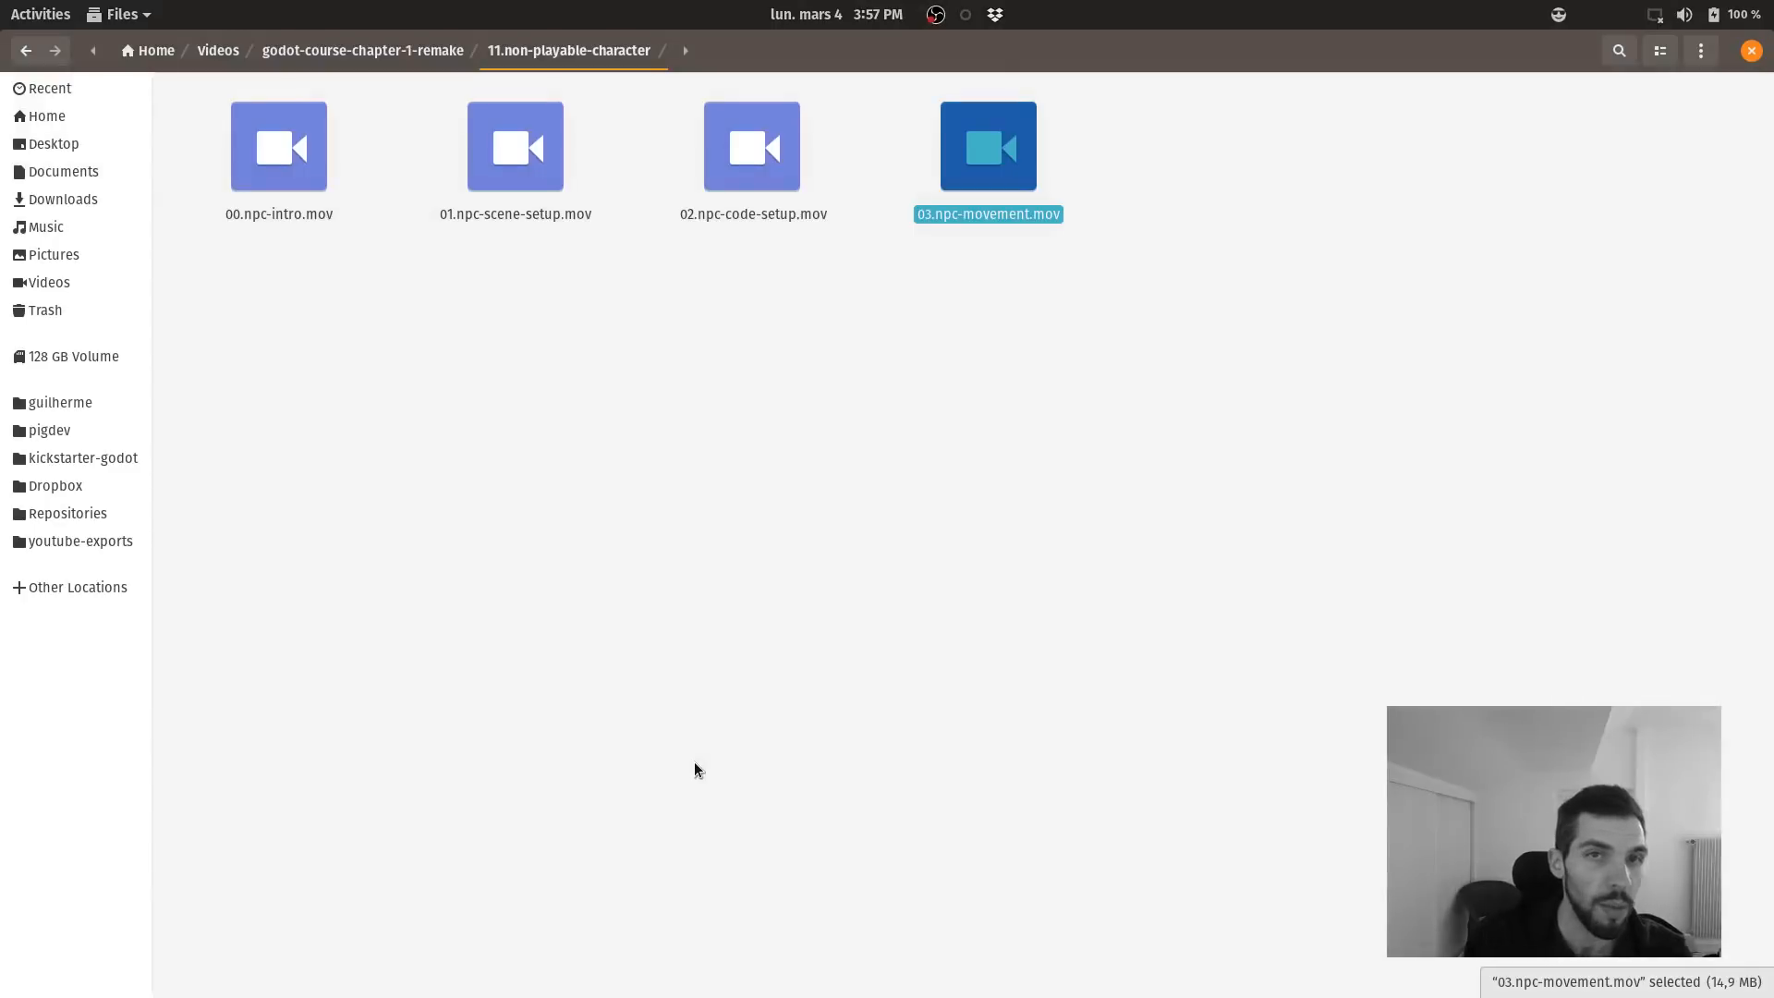
pyautogui.click(1040, 517)
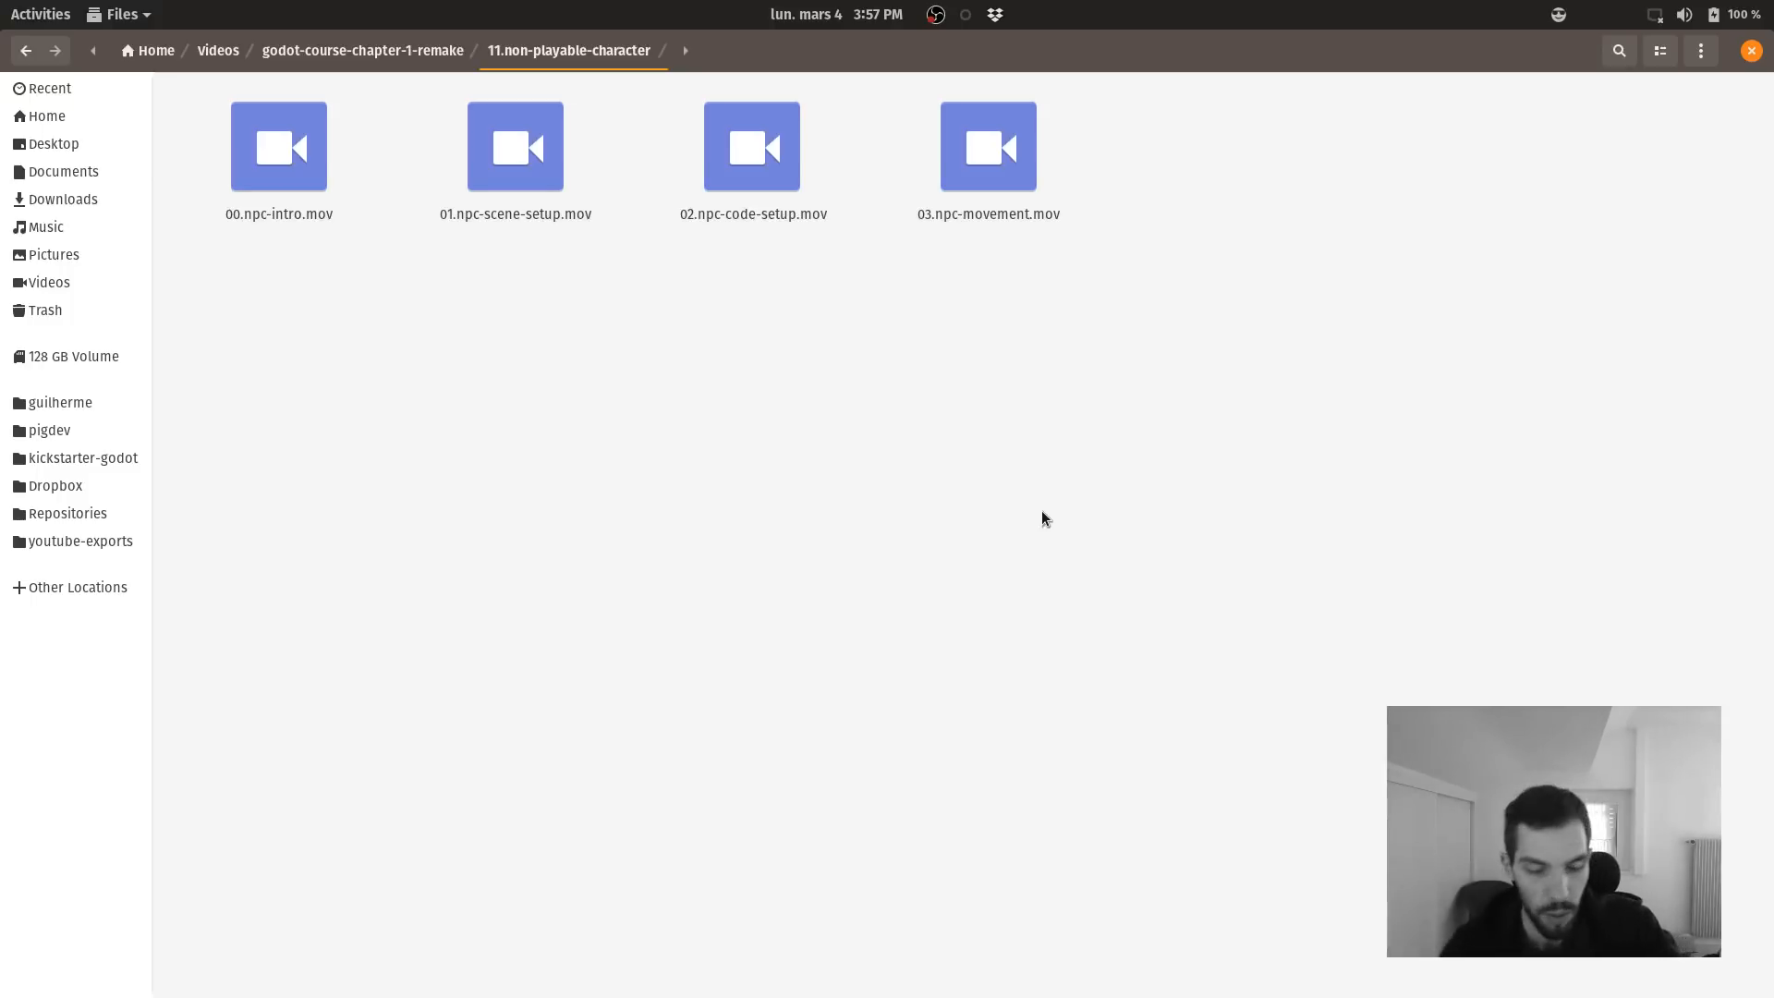
pyautogui.click(362, 50)
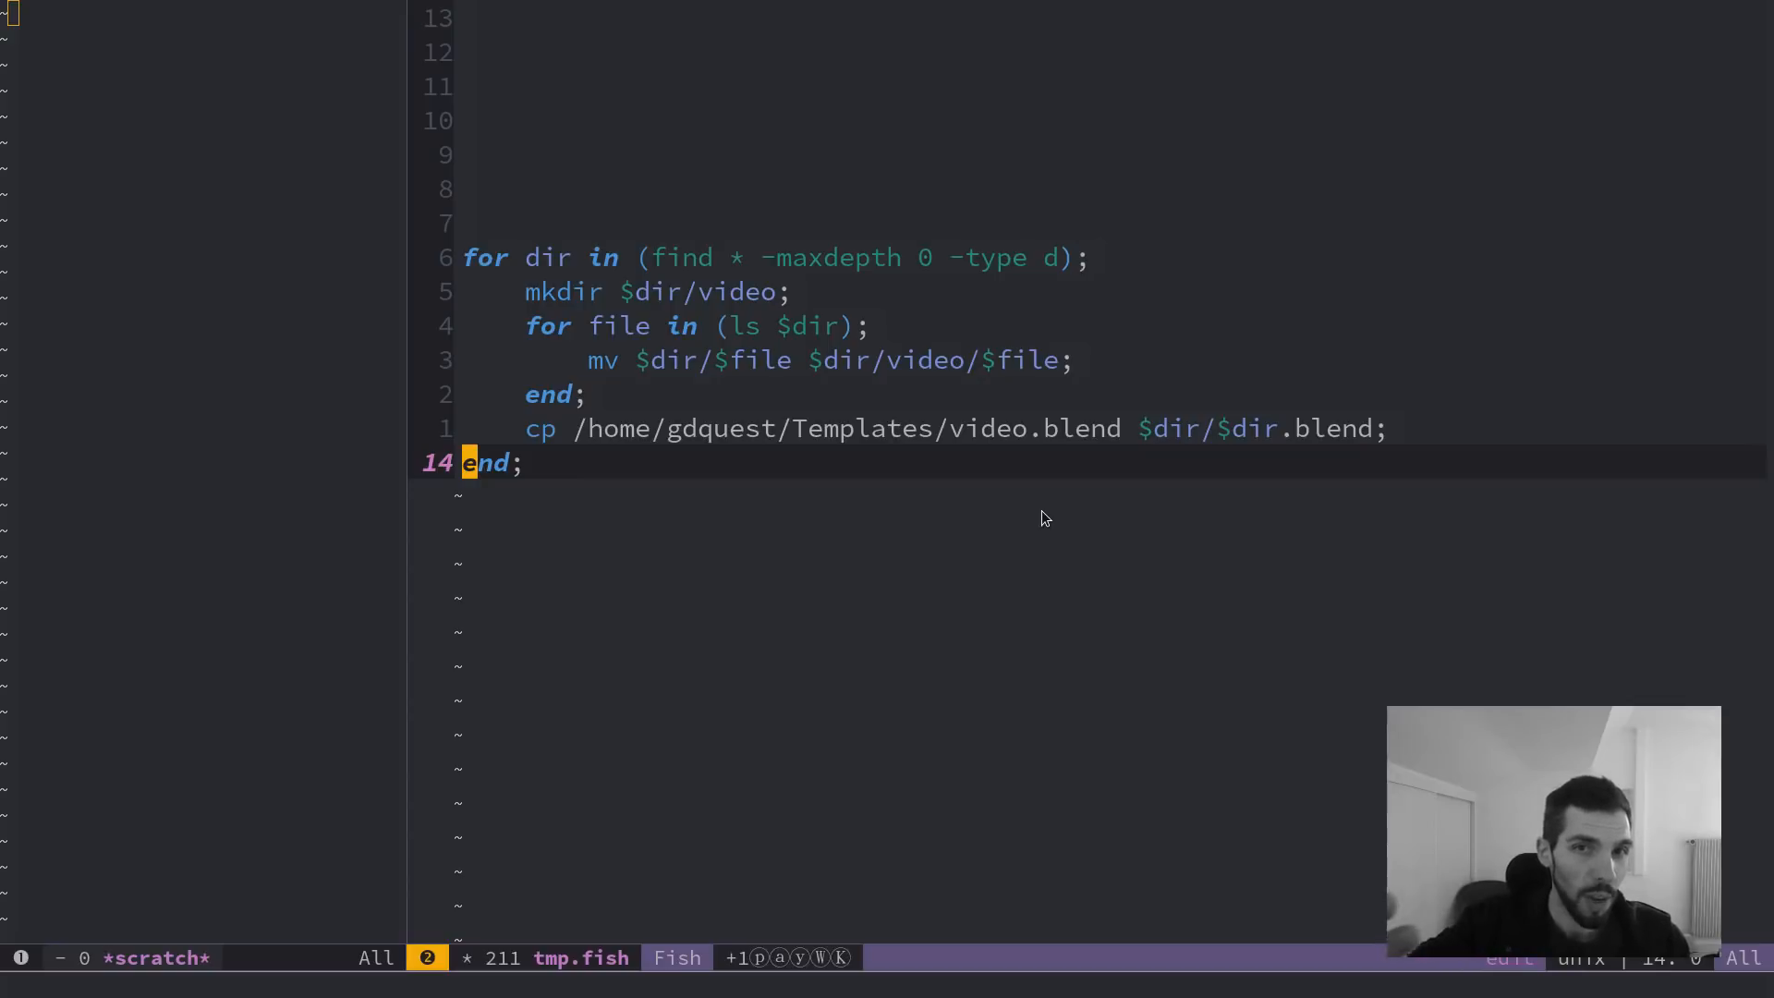
pyautogui.press('Alt+Tab')
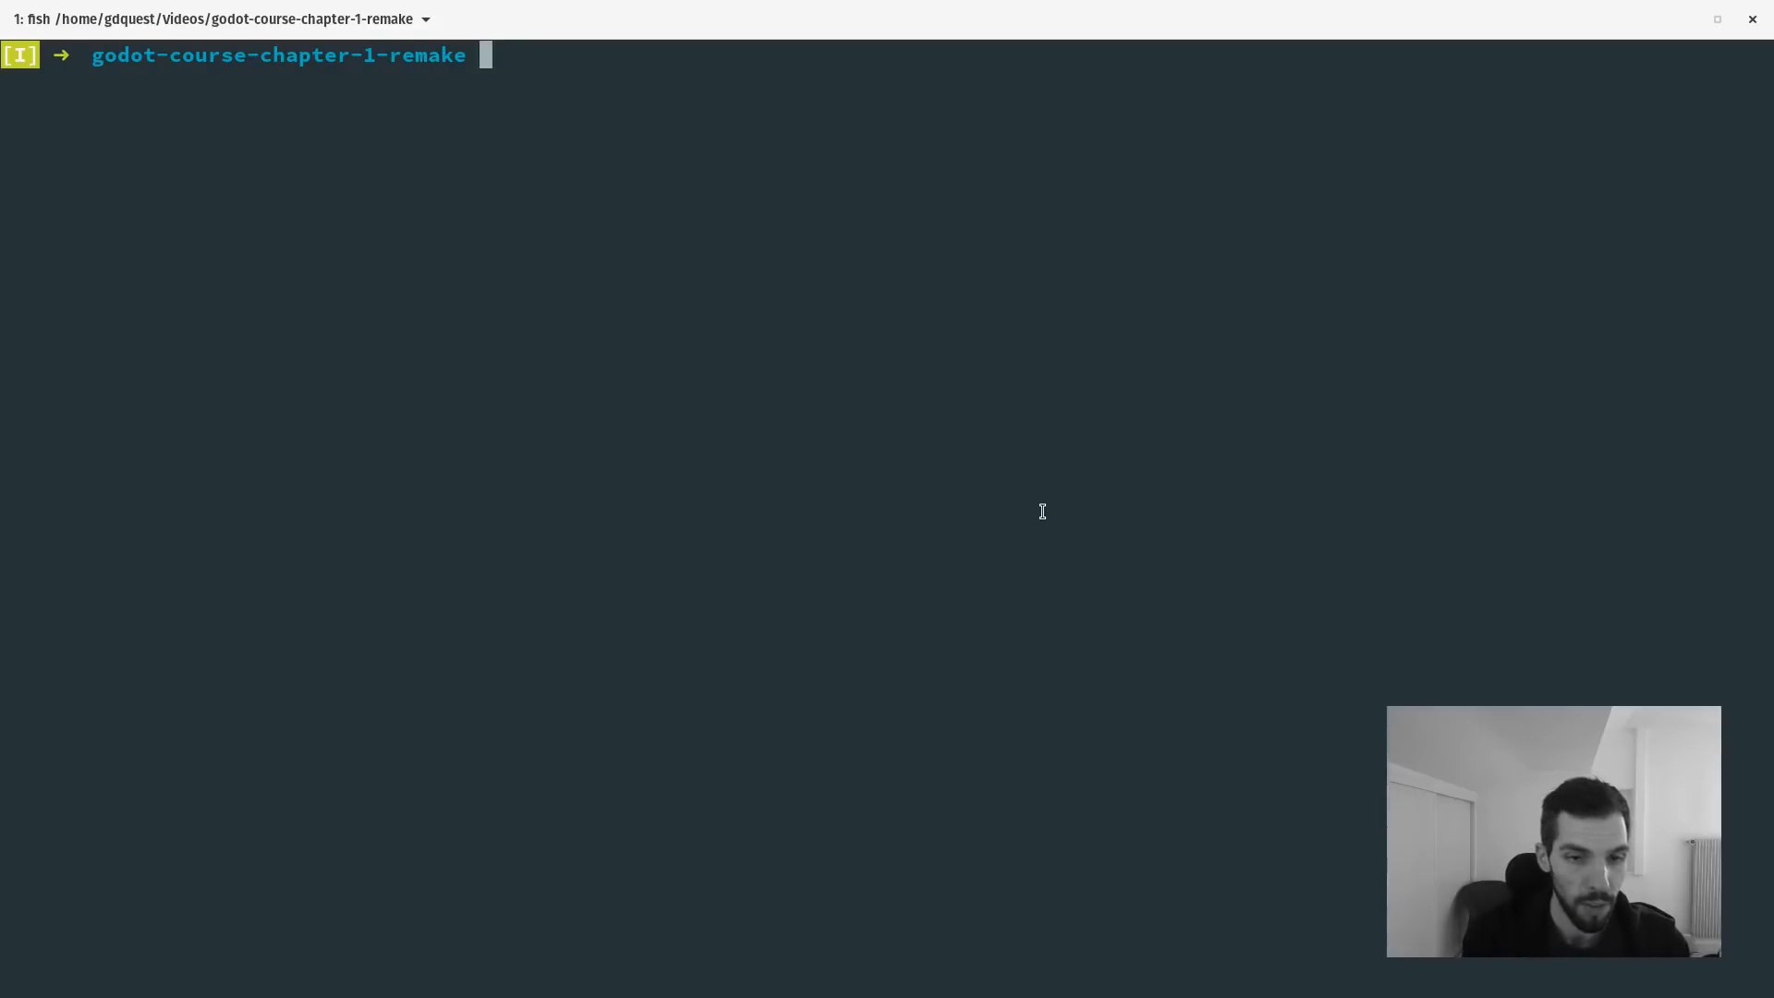
pyautogui.write('mv *.MP4 video/')
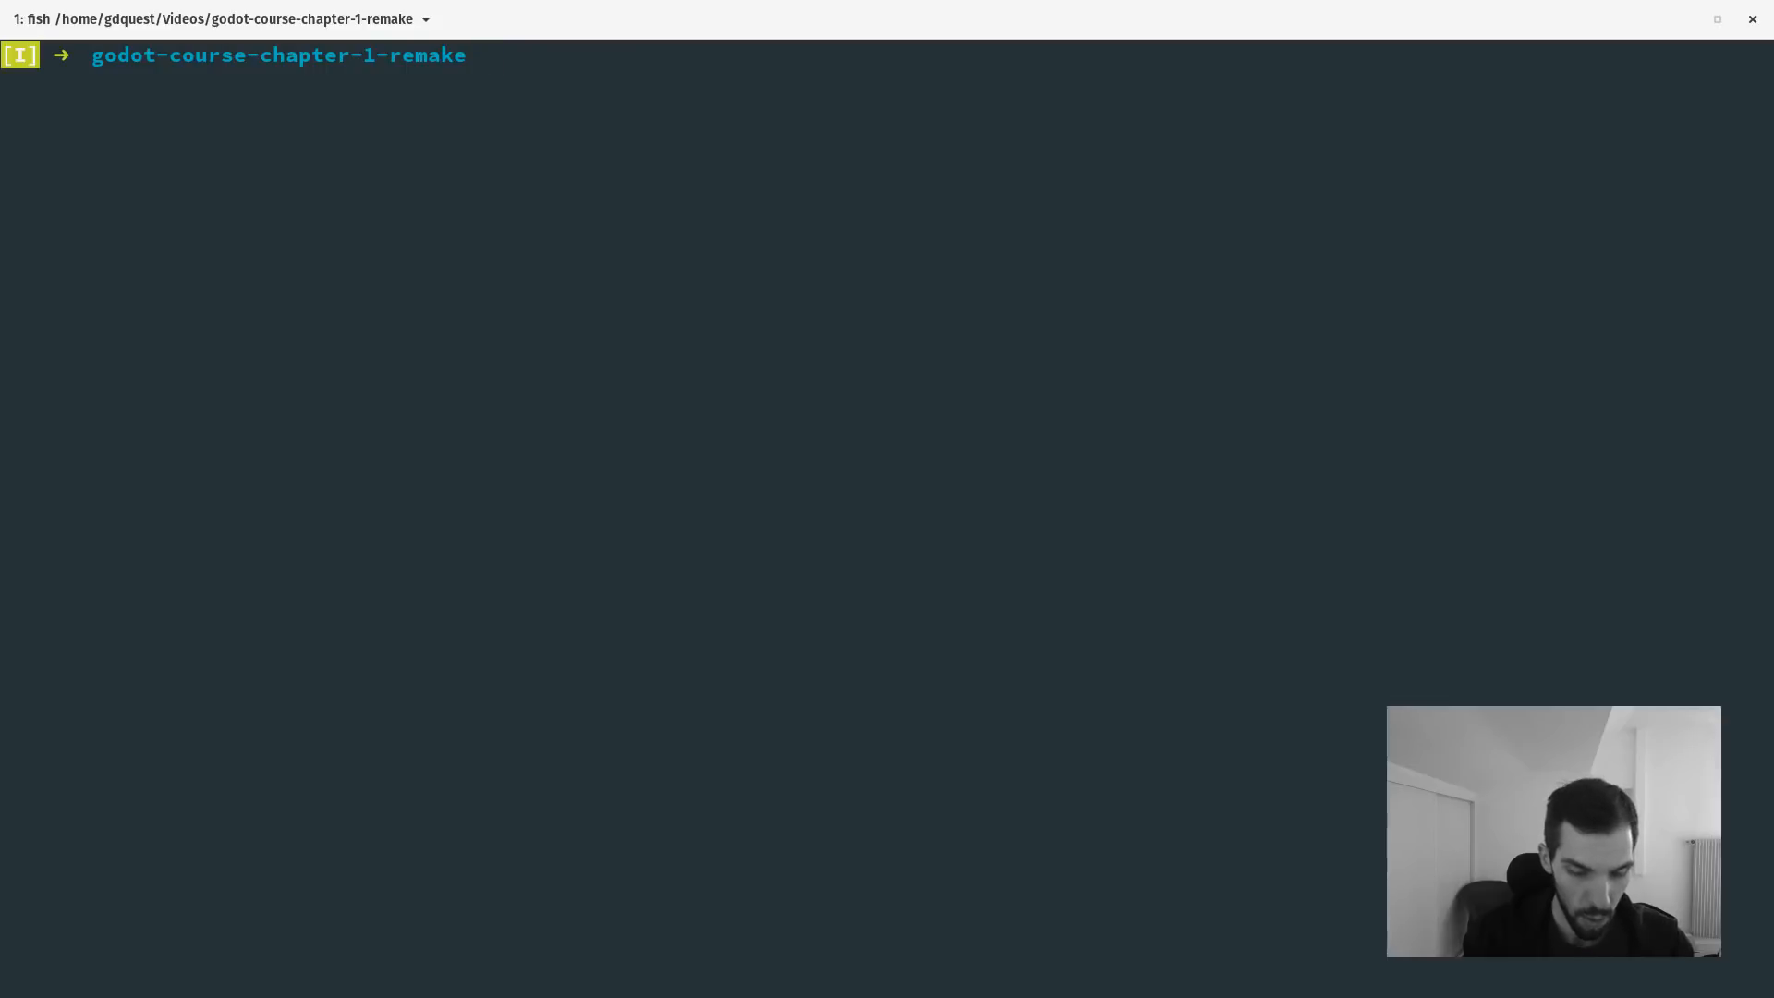
pyautogui.write('cp /home/gdquest/Downloads/fontawesome-free-5.7.0-desktop/svgs/solid/tags.svg .')
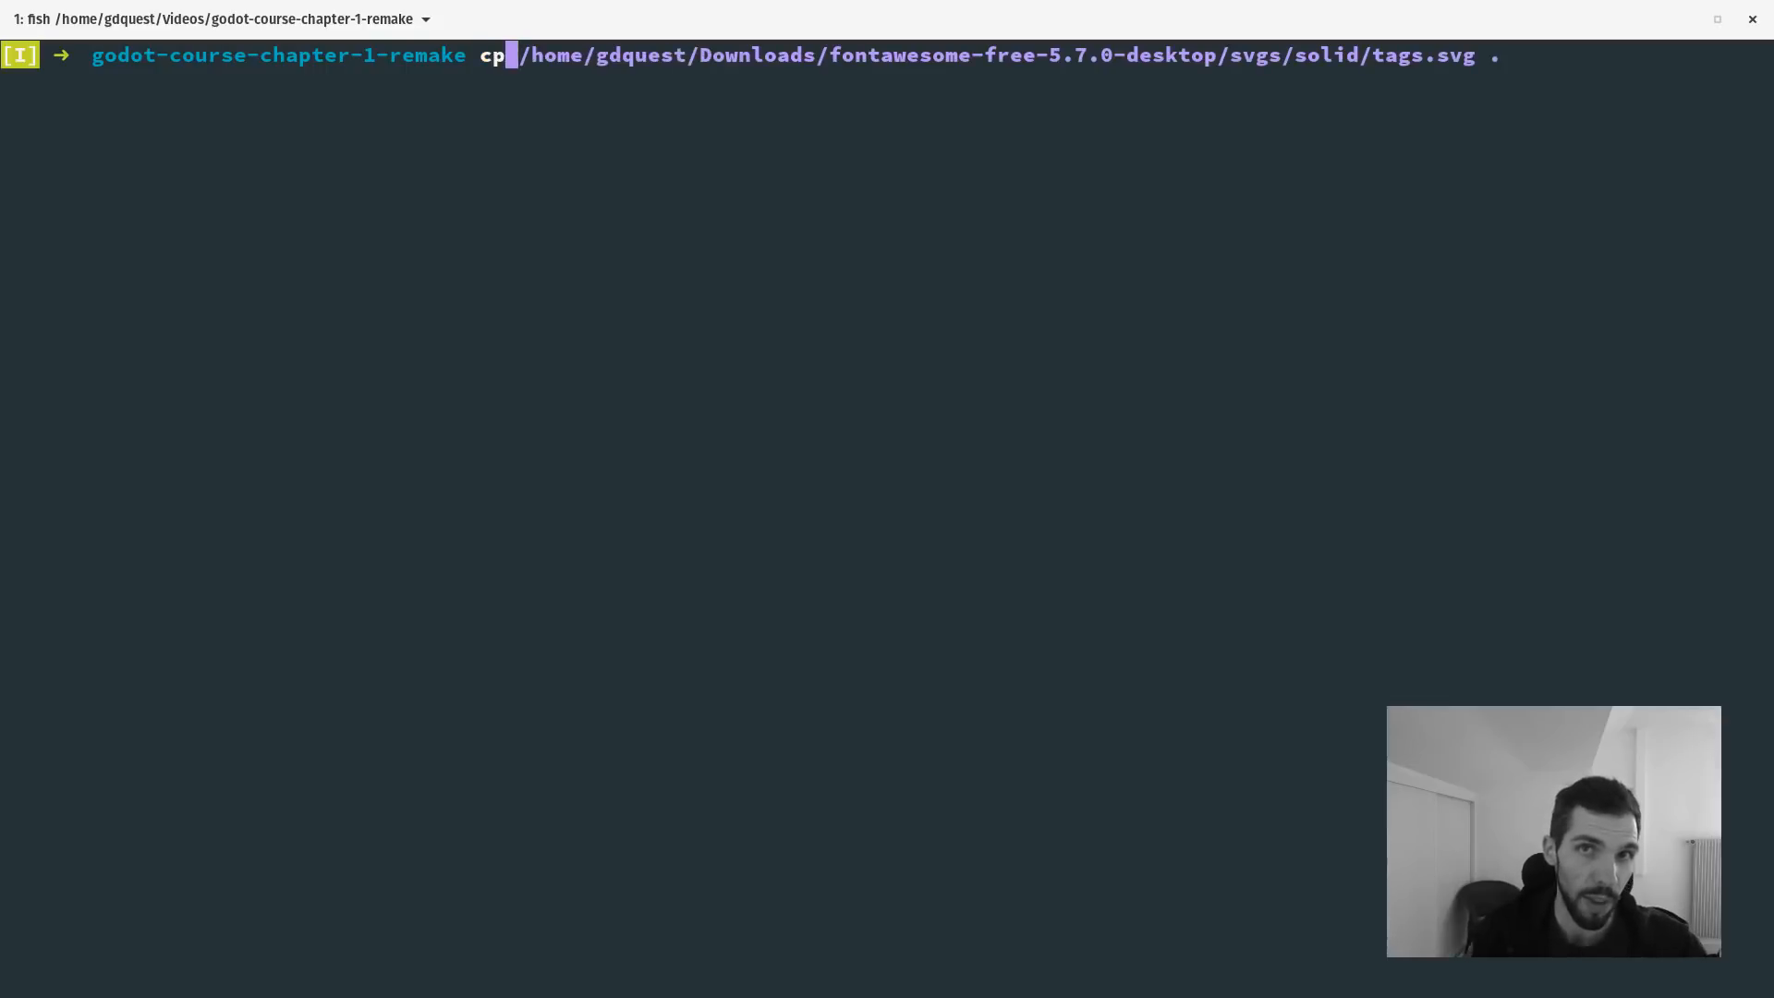
pyautogui.write('fi')
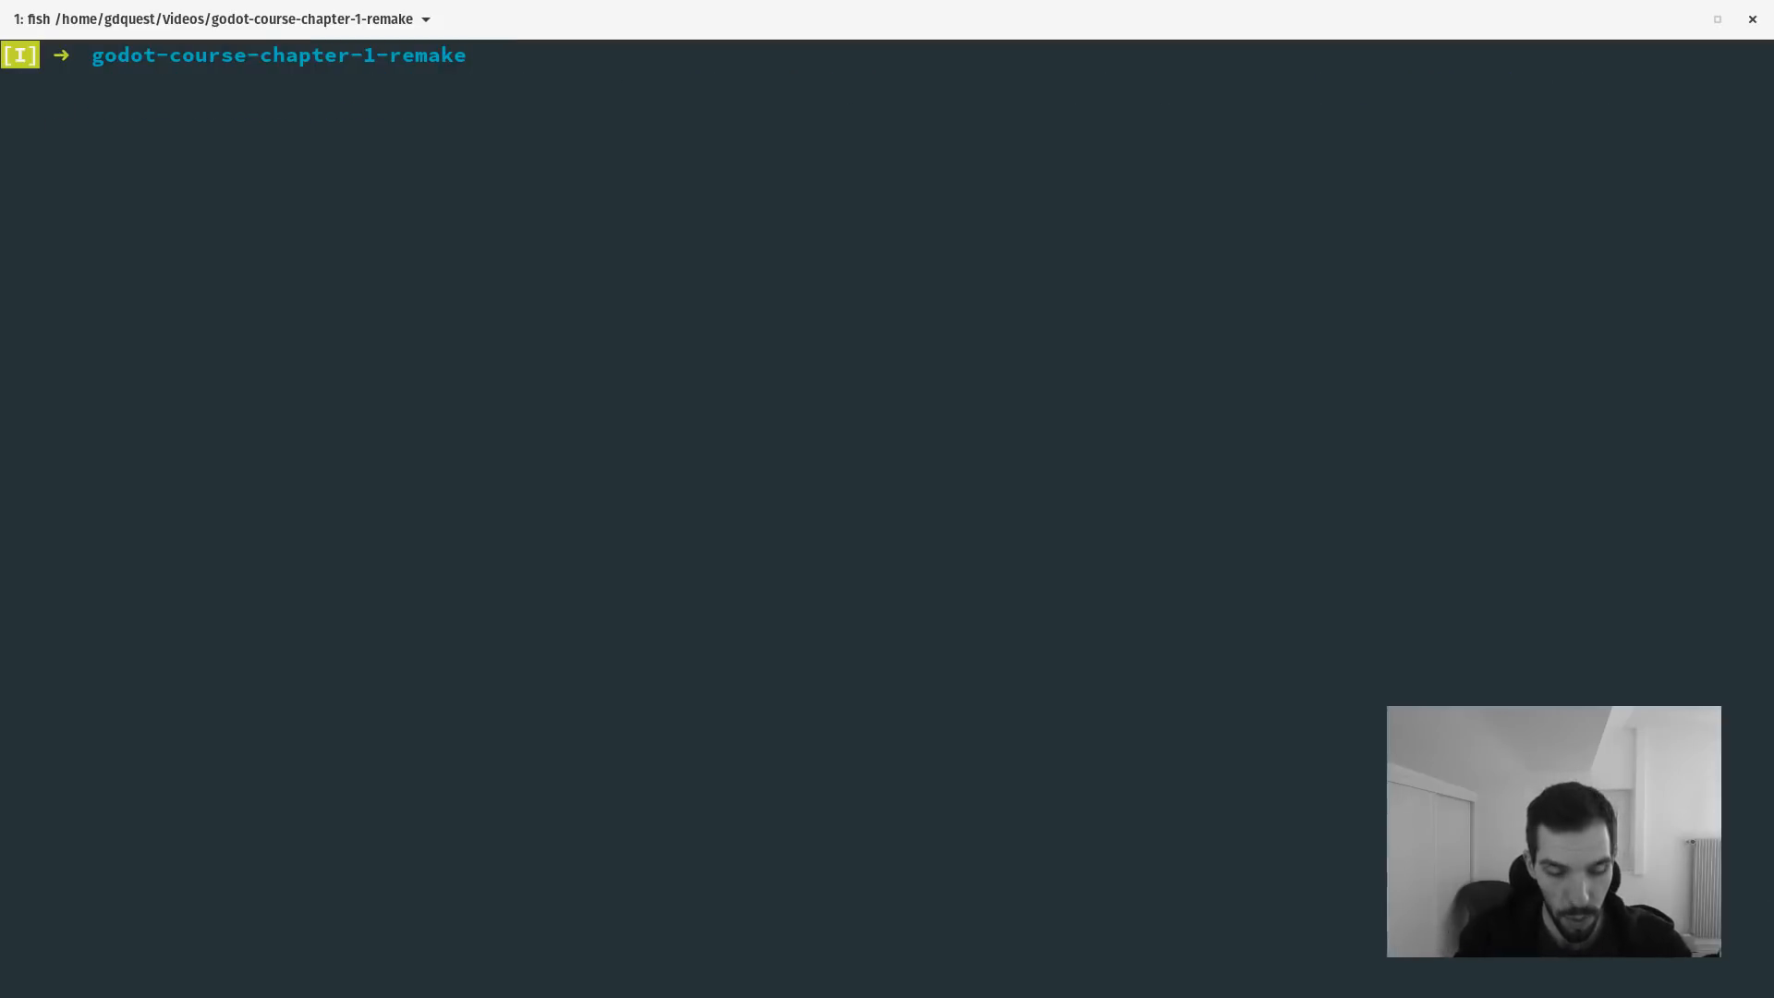
# Run a fish loop over each lesson folder that echoes every file inside it.
pyautogui.write('for dir in (find * -maxdepth 0 -type d); for file in (ls $dir); echo $file; end; end;')
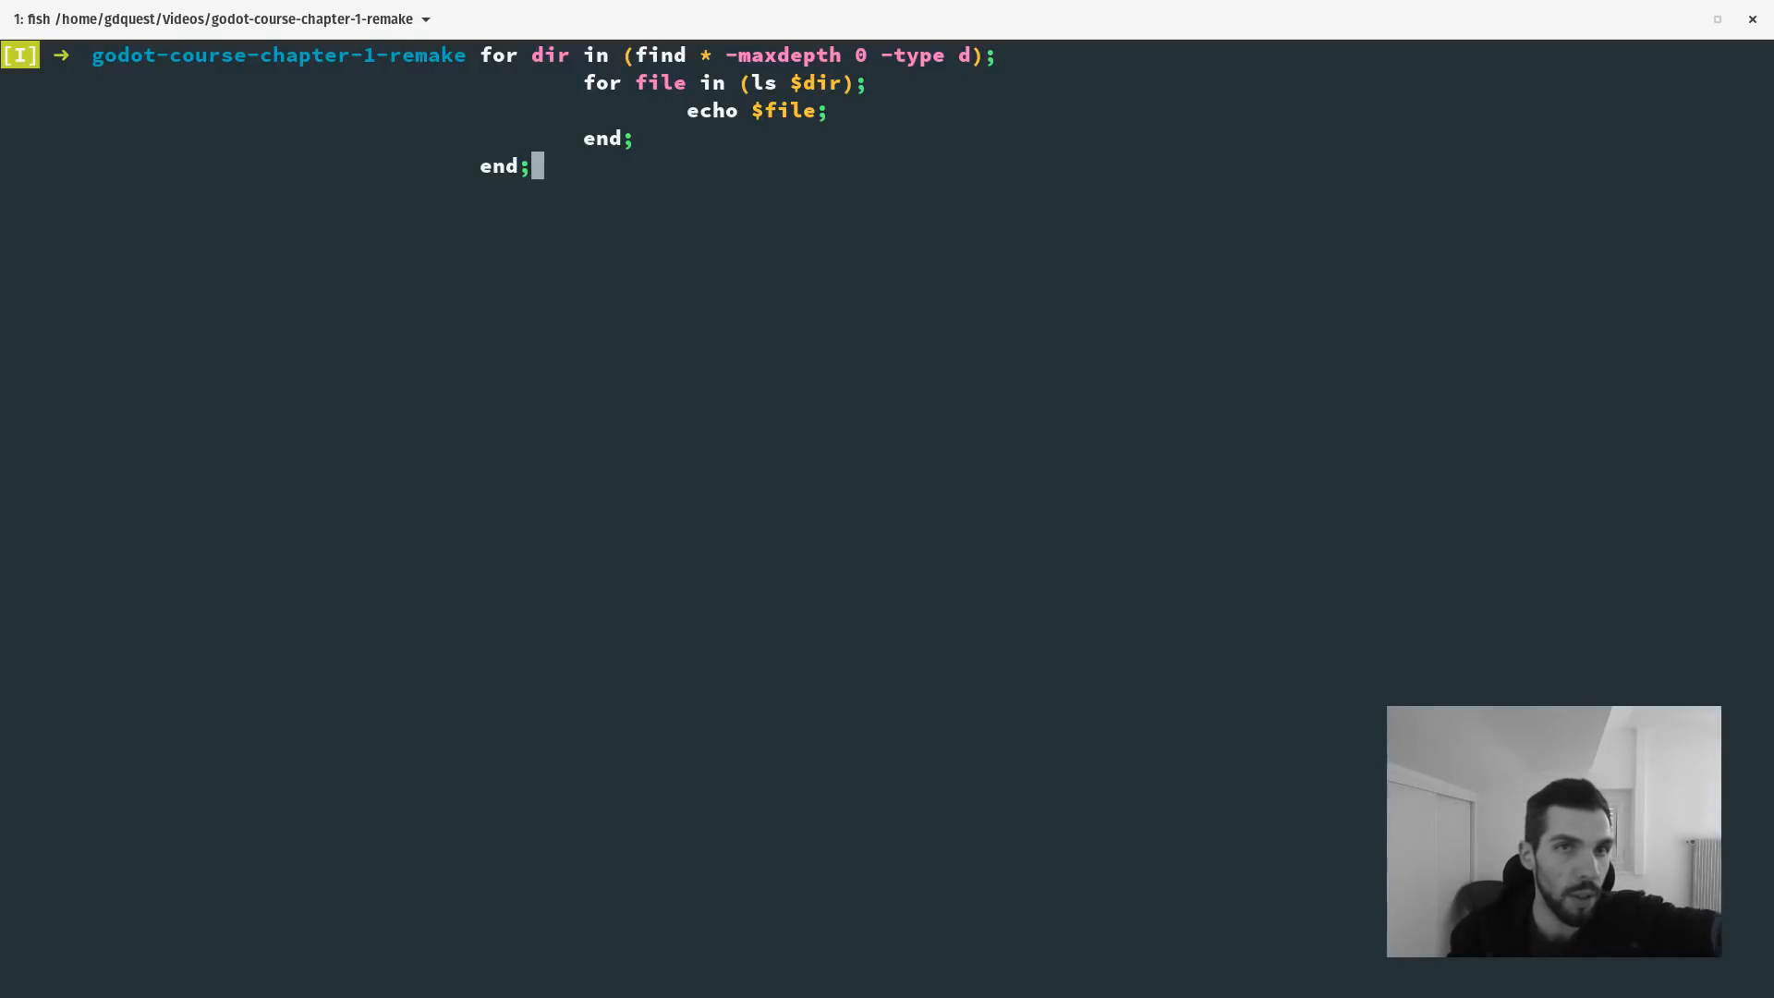
pyautogui.press('alt+Tab')
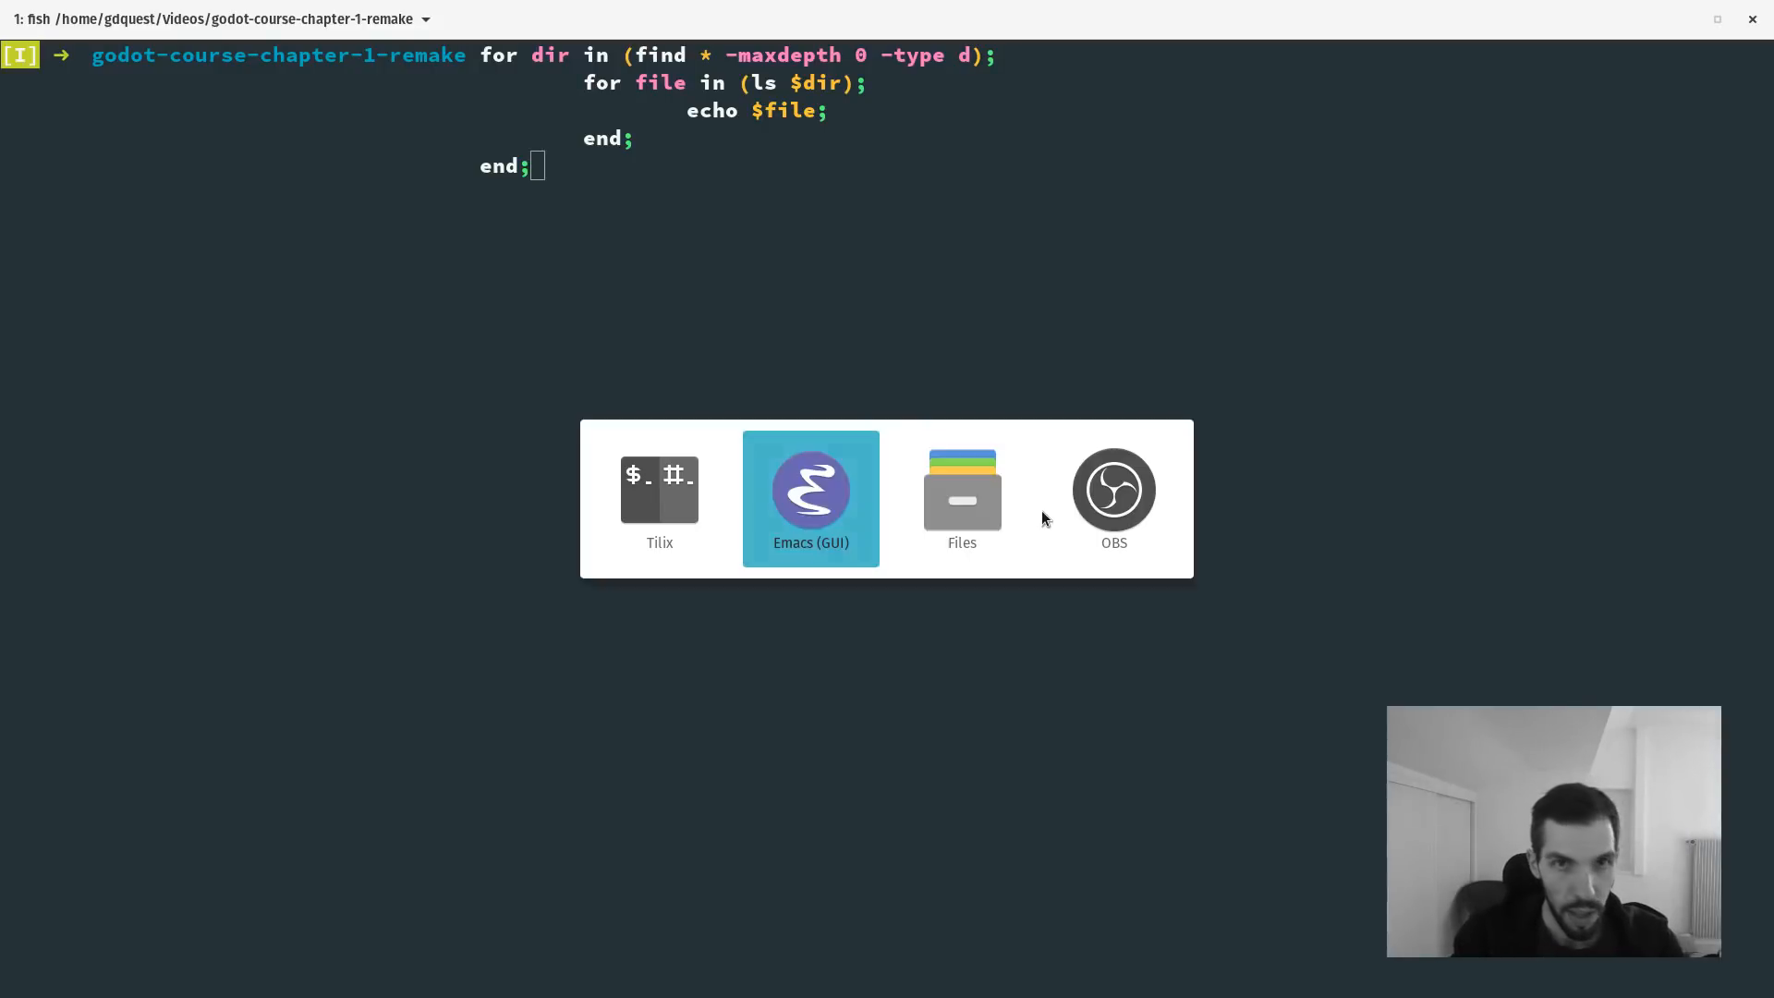
pyautogui.click(961, 497)
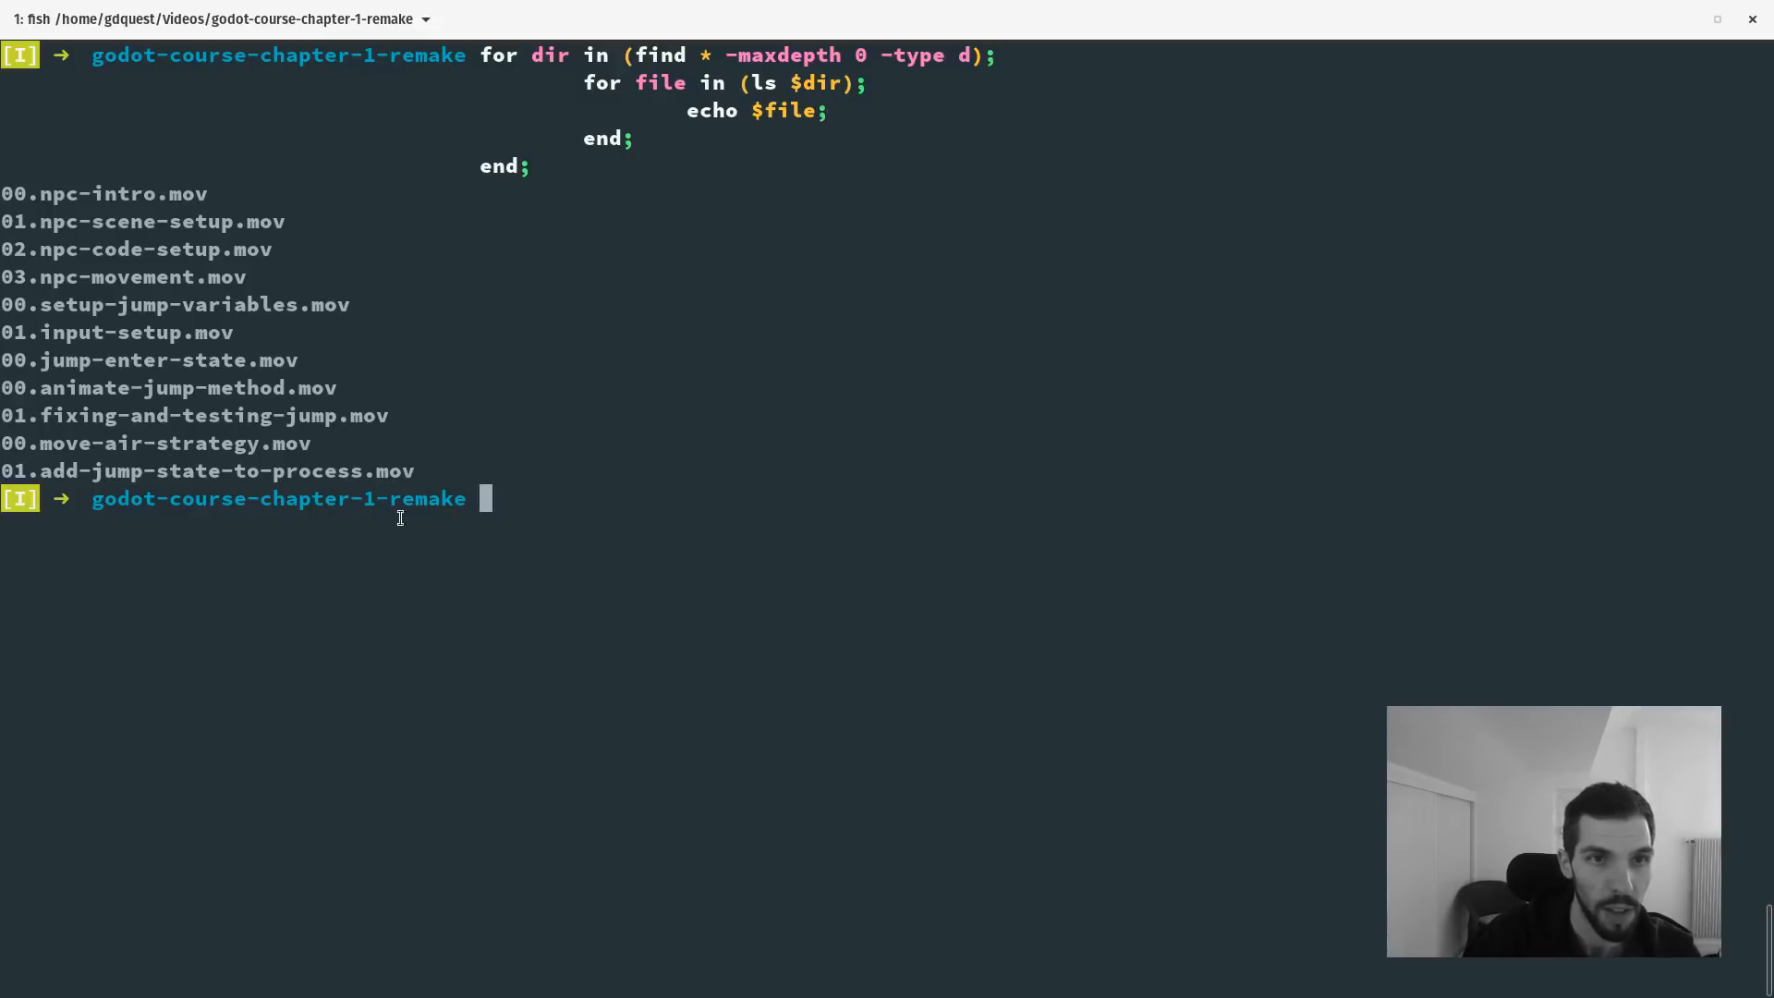
pyautogui.moveTo(522, 475)
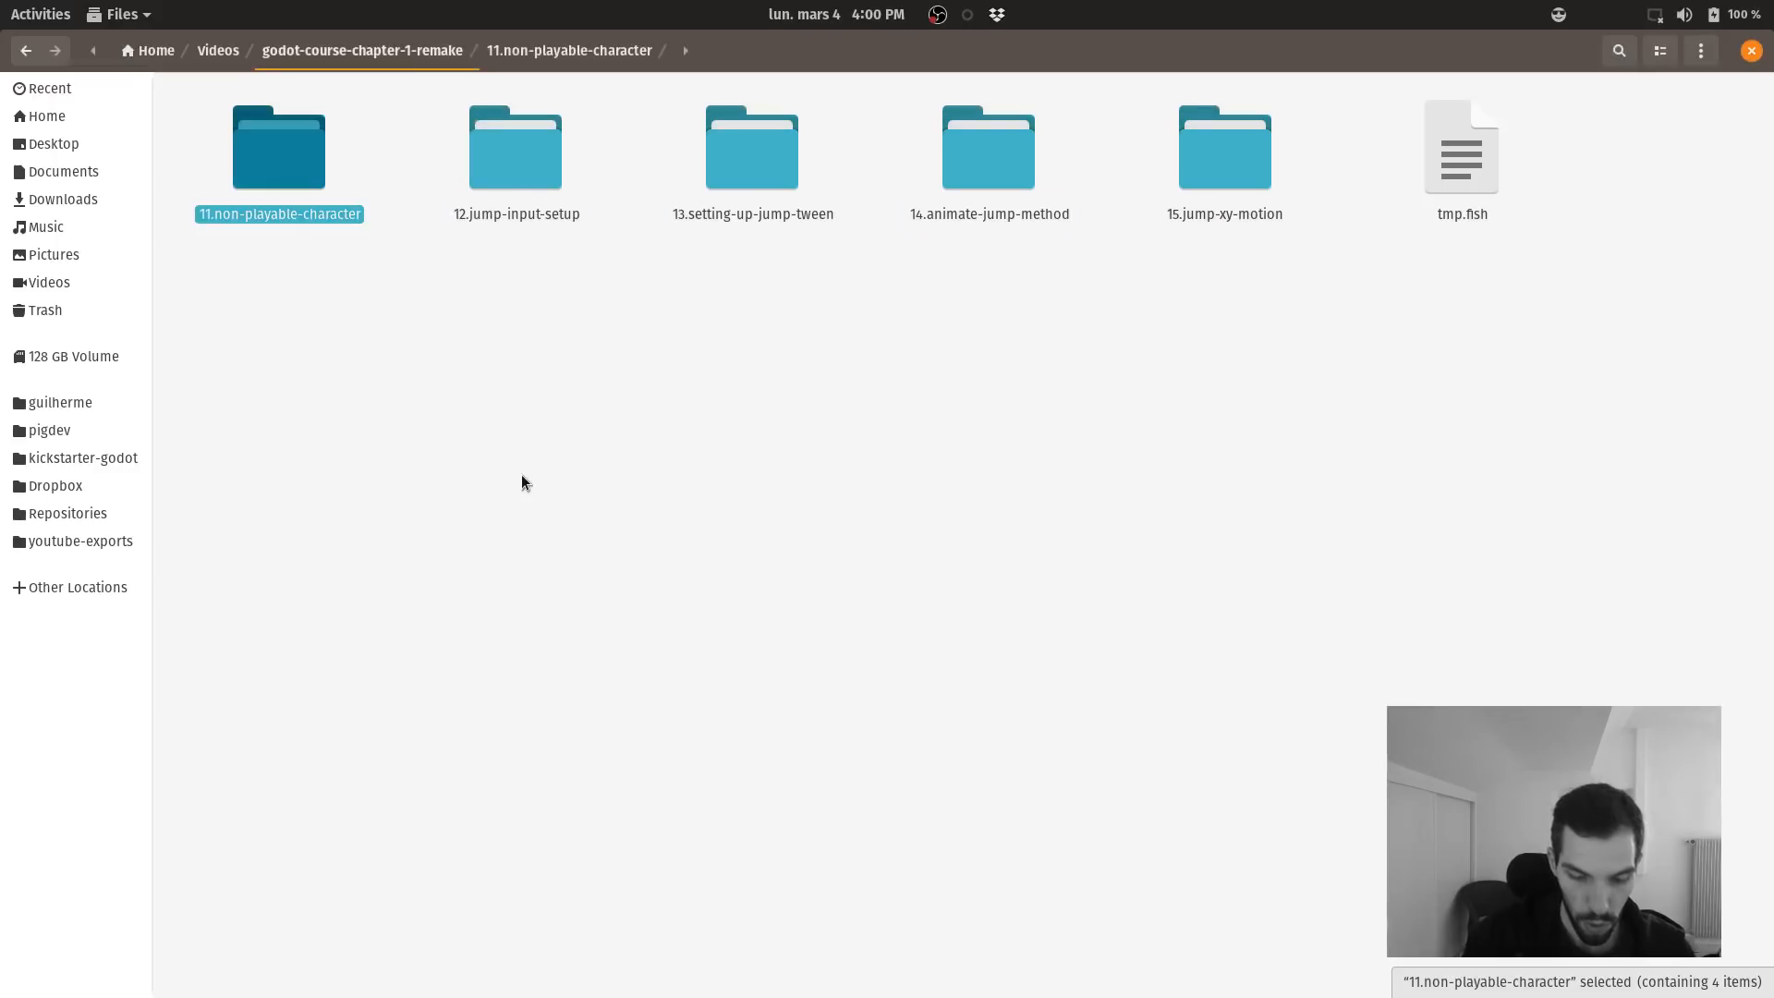
# Search Files for mov and pick the 00.move-air-strategy.mov result.
pyautogui.write('mov')
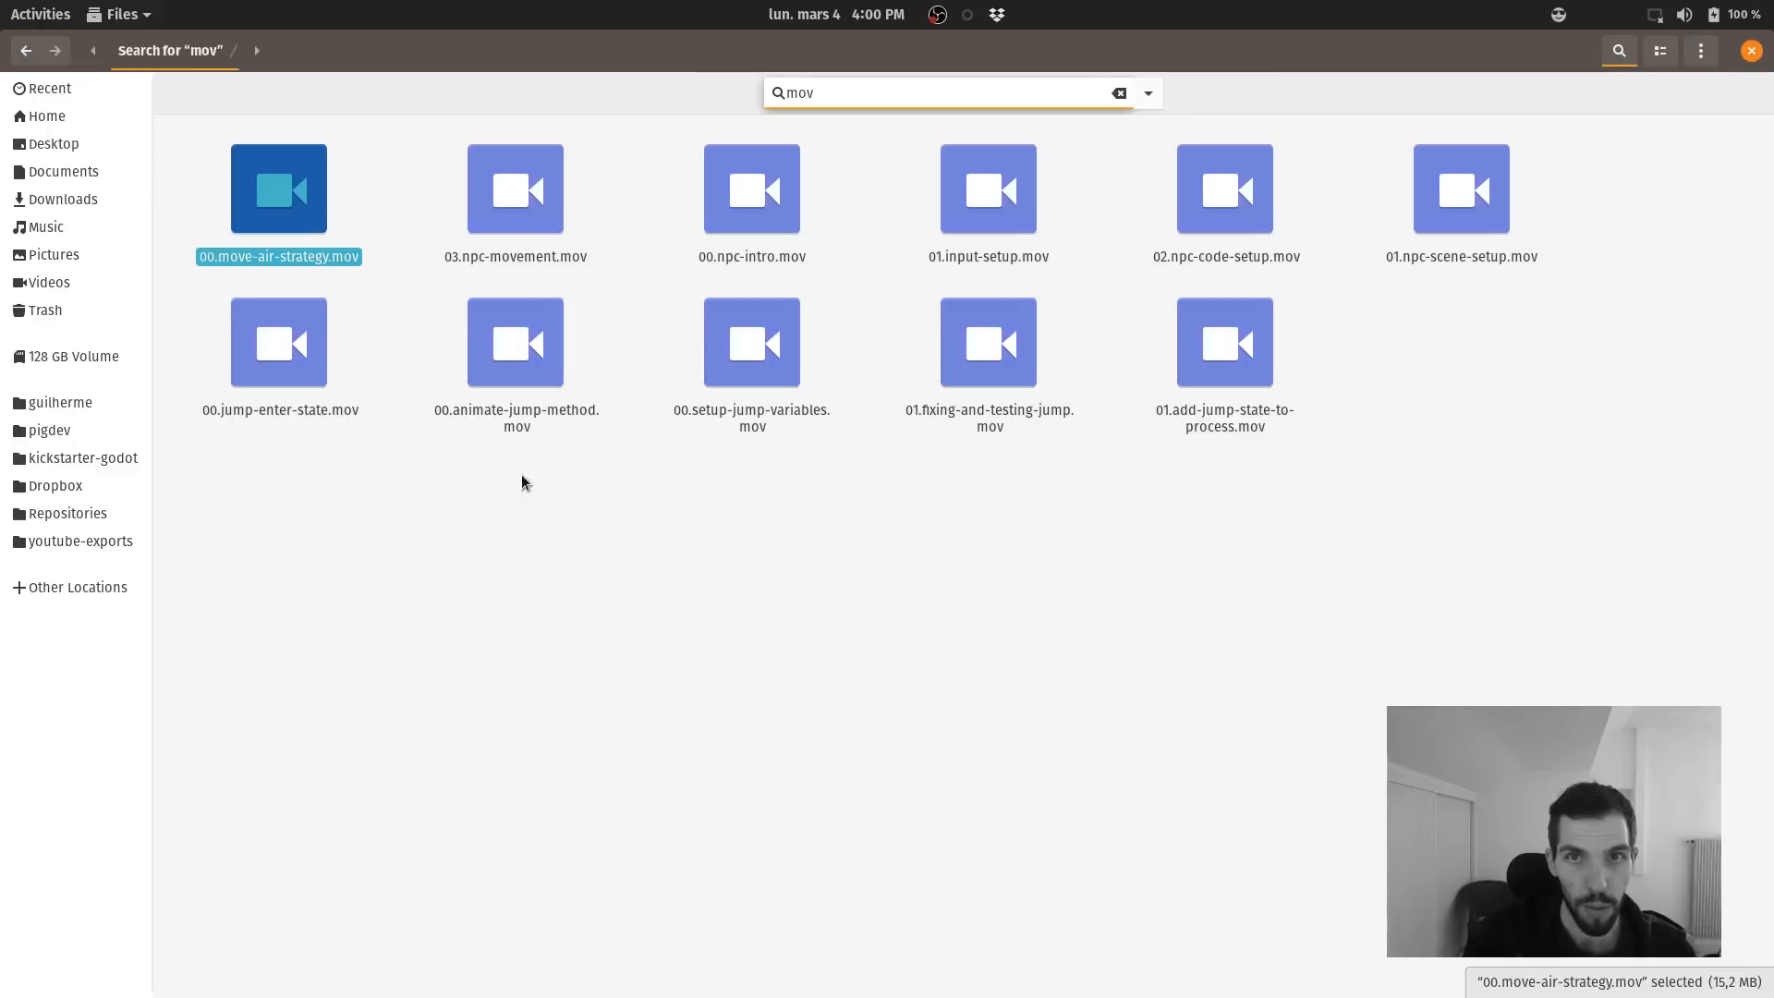
pyautogui.click(1223, 341)
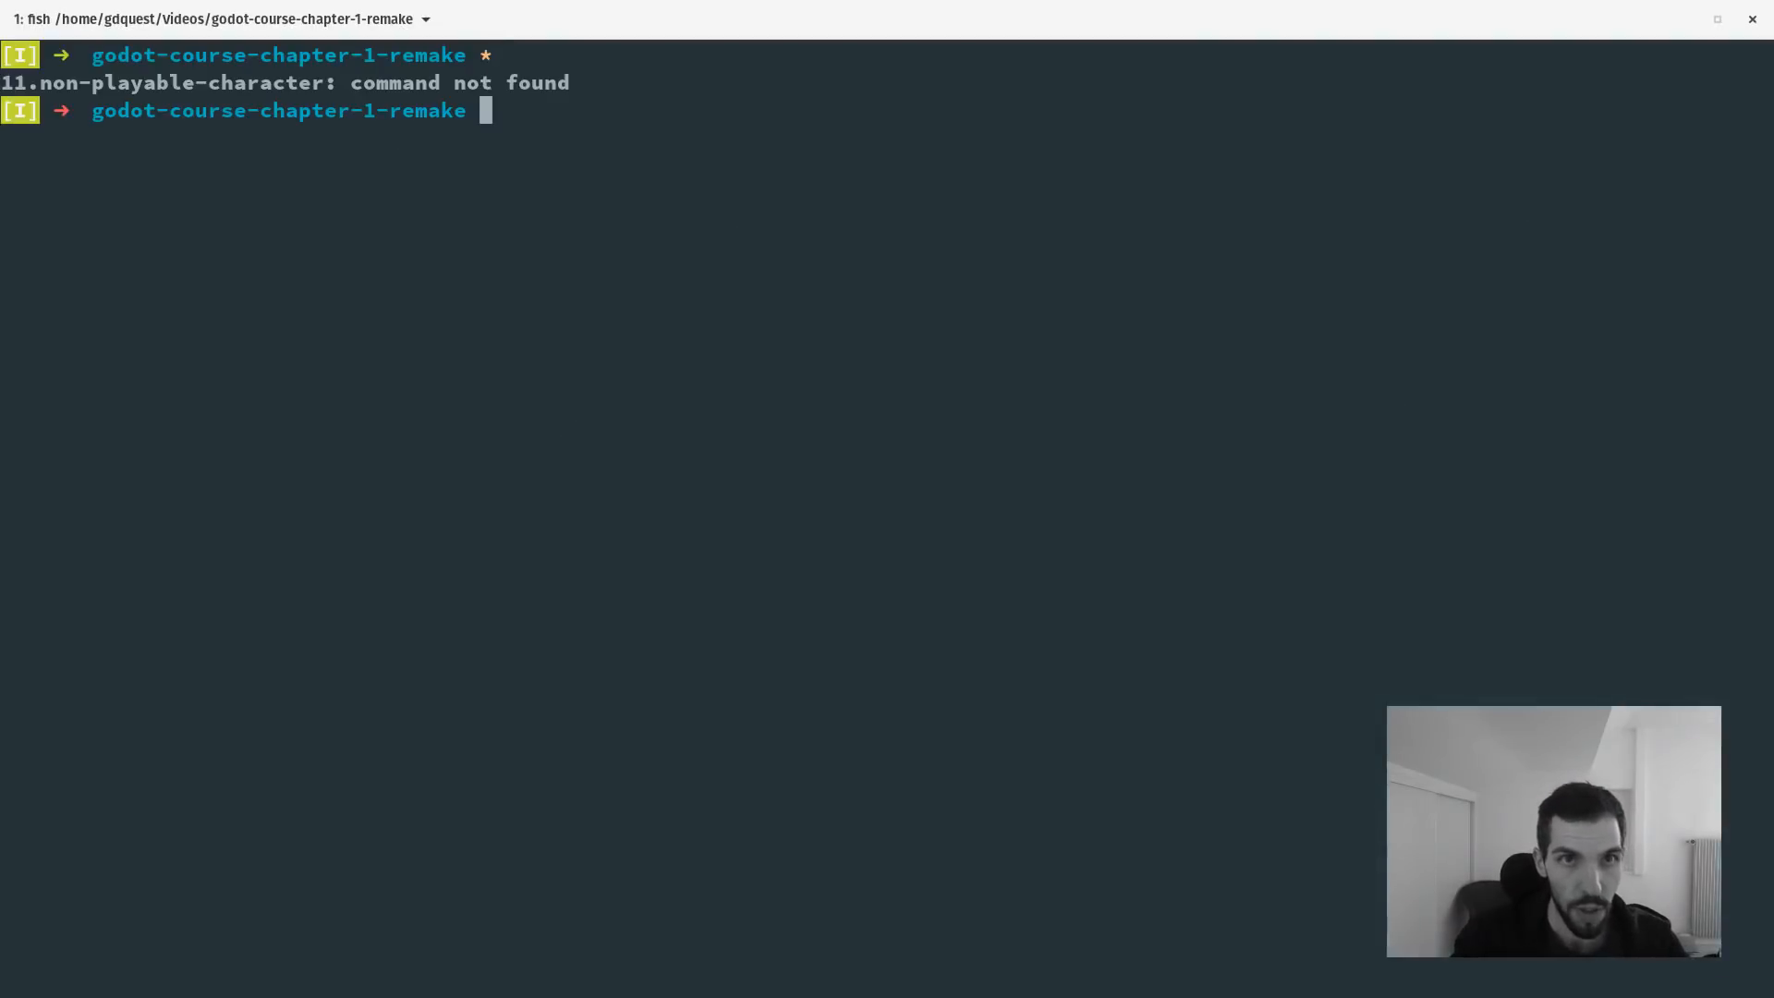
# Try echo *.mov, then list abbreviations filtered through grep.
pyautogui.write('echo *.mov')
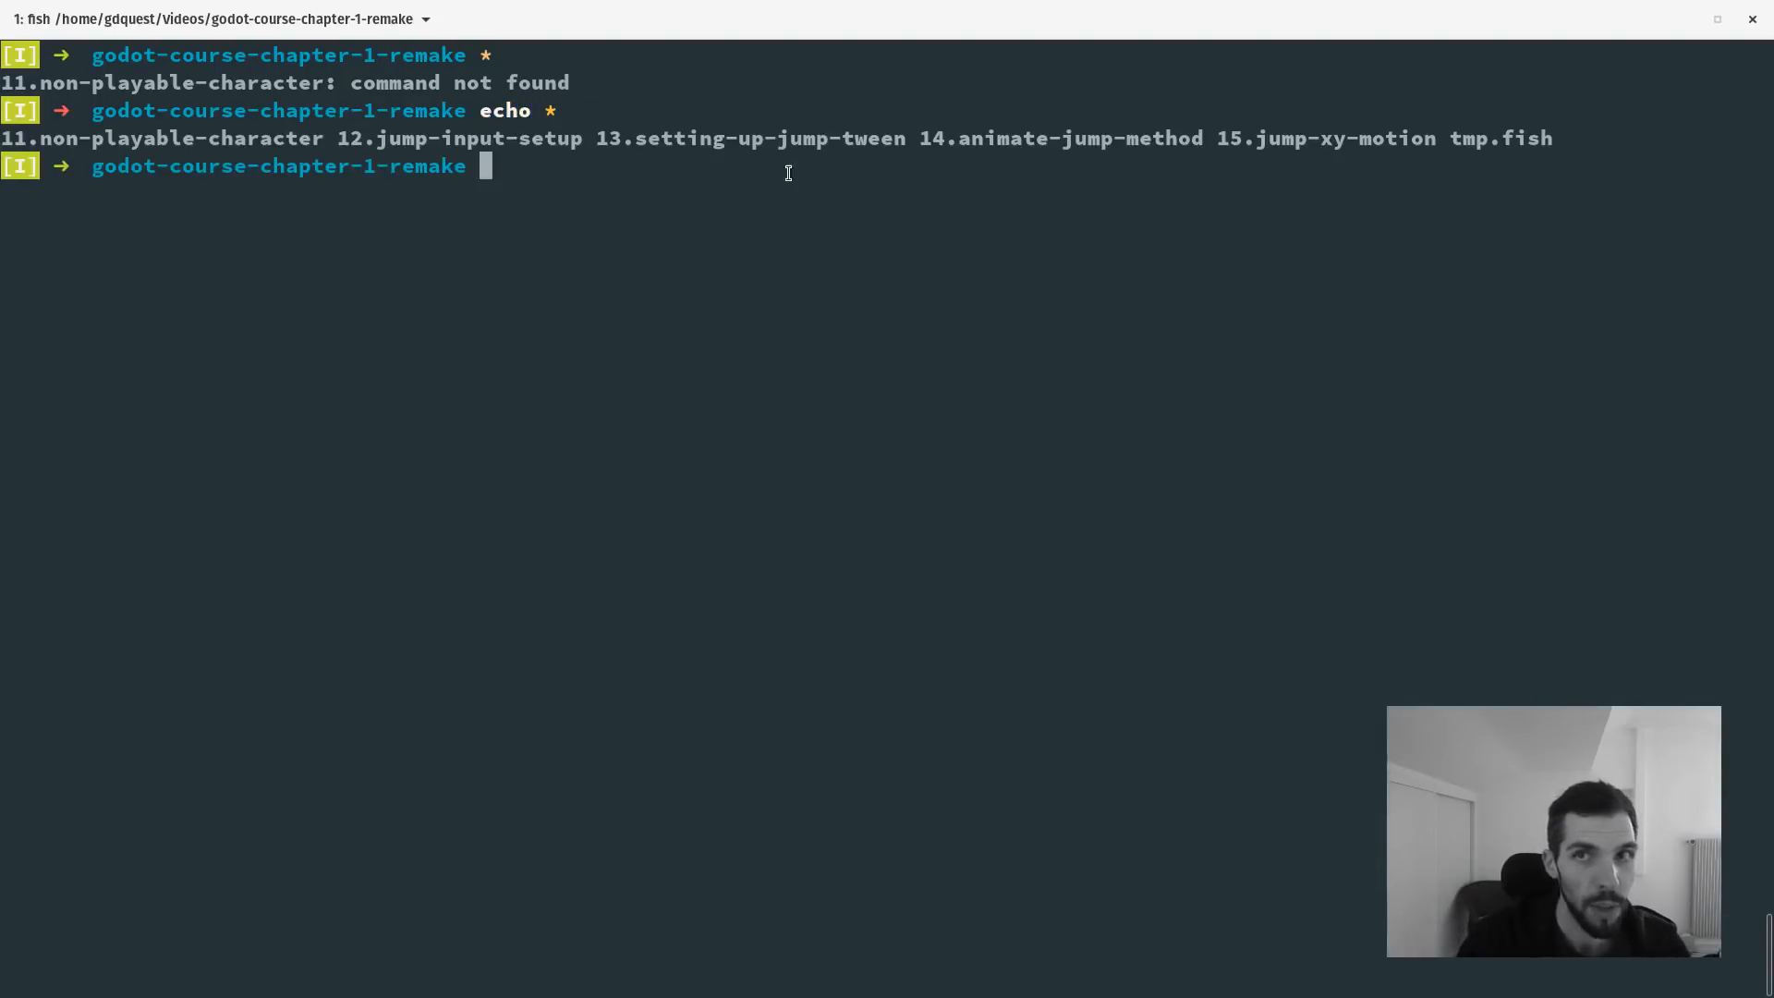
pyautogui.doubleClick(1500, 139)
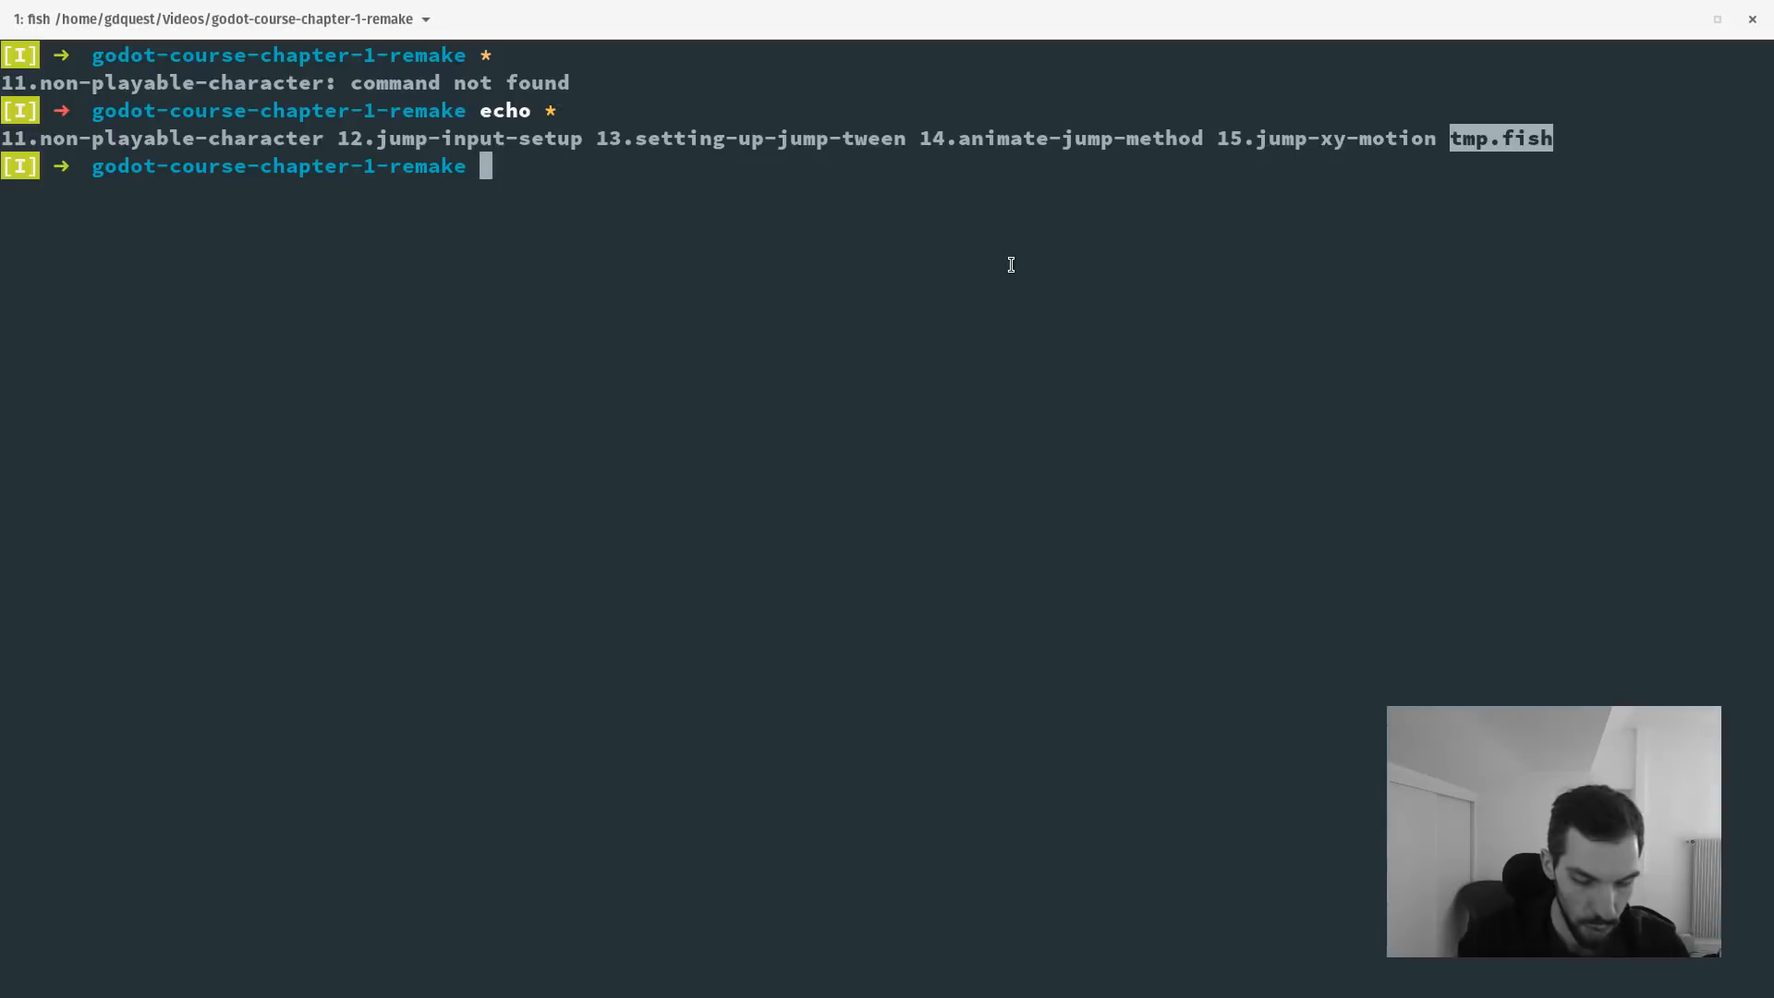
pyautogui.write('abbrv')
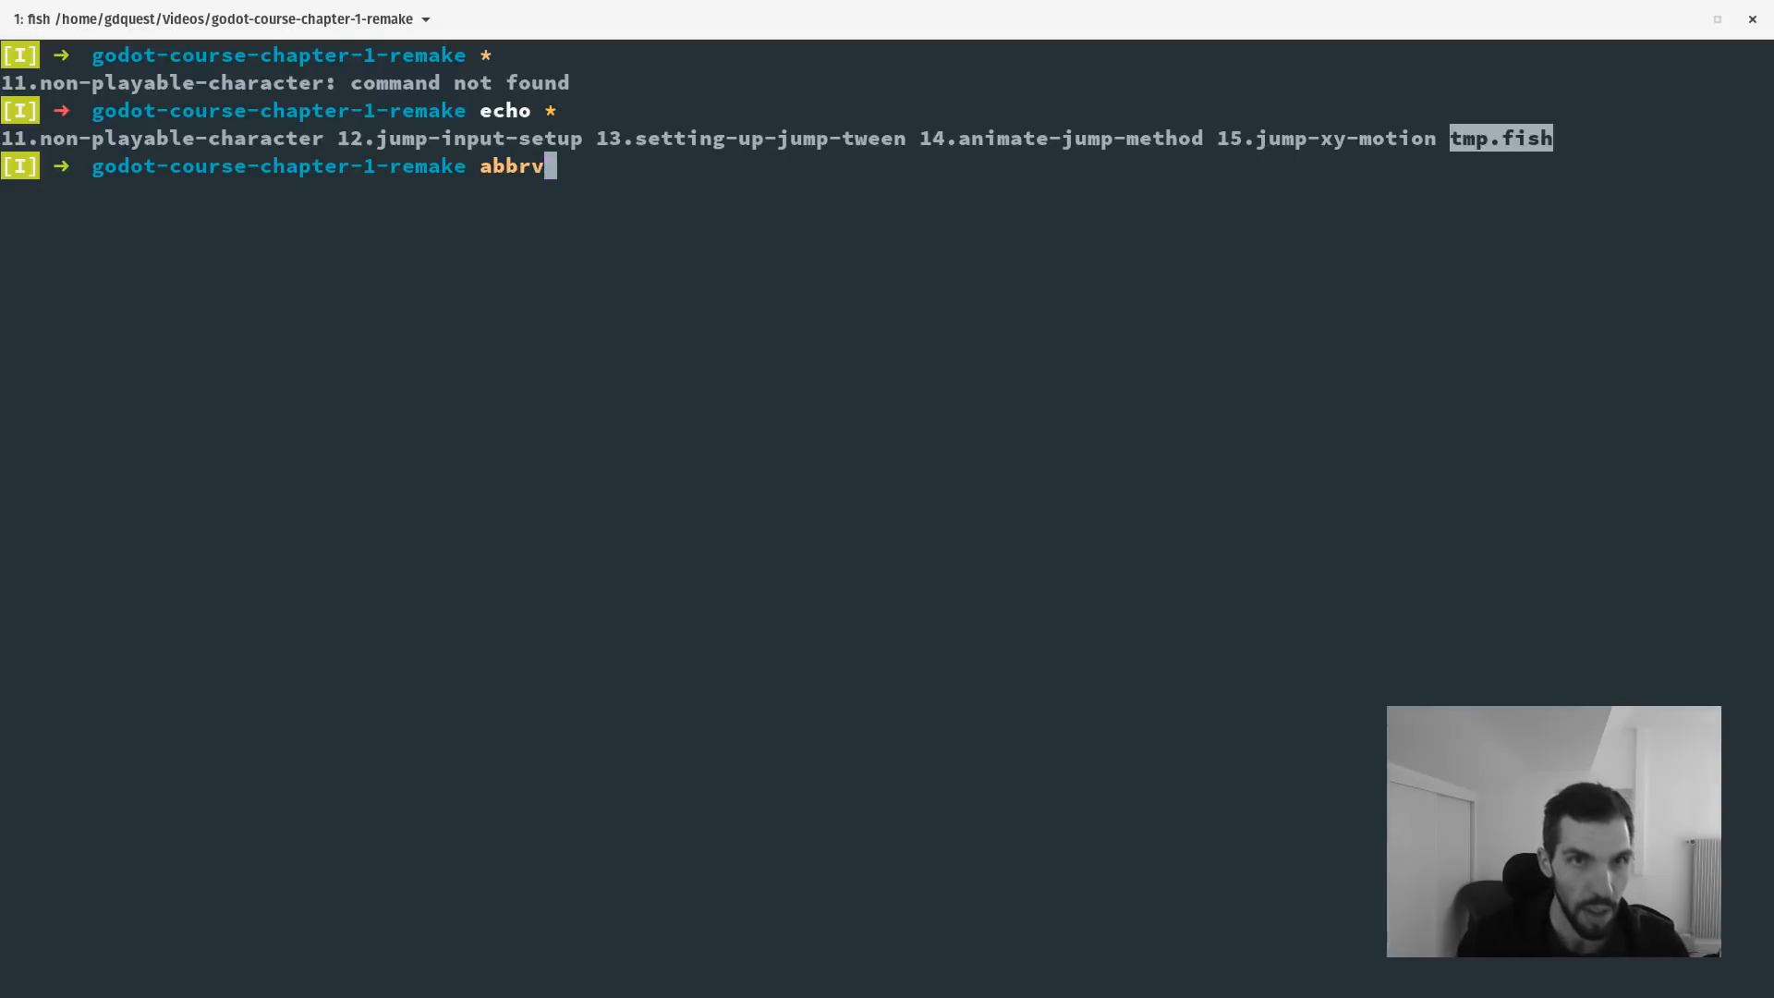
pyautogui.press('BackSpace')
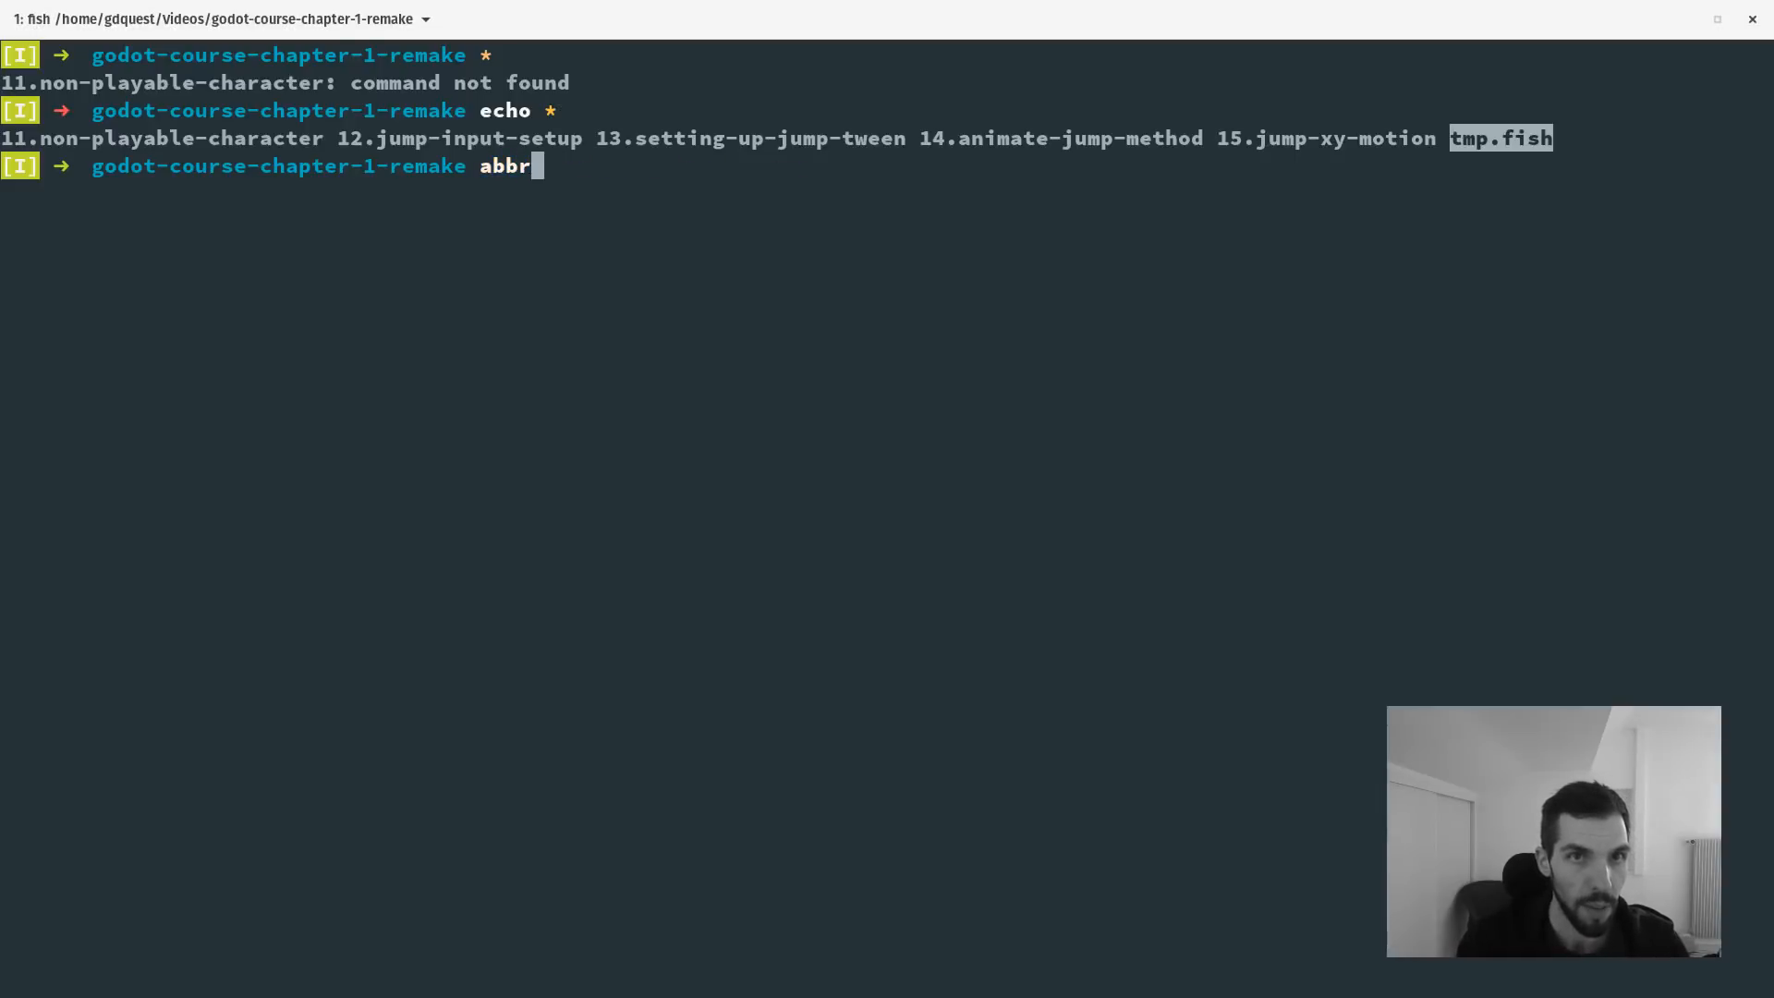
pyautogui.write("\\g '| grep'")
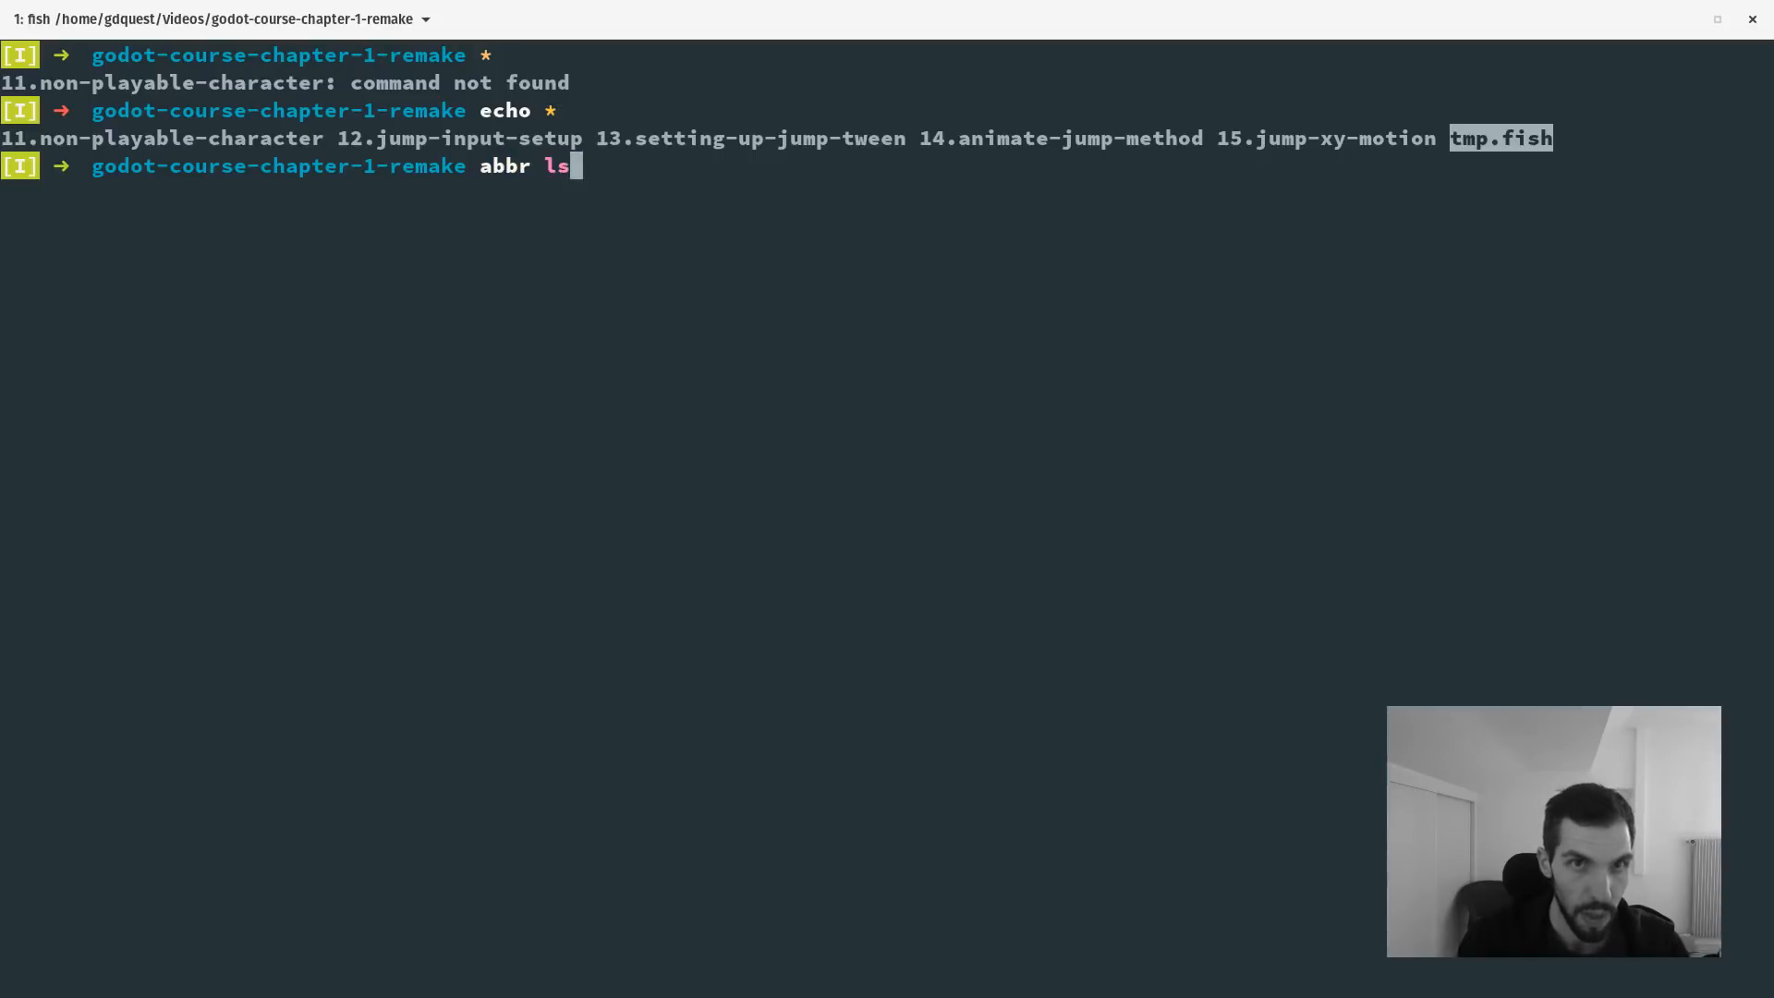
pyautogui.write('d')
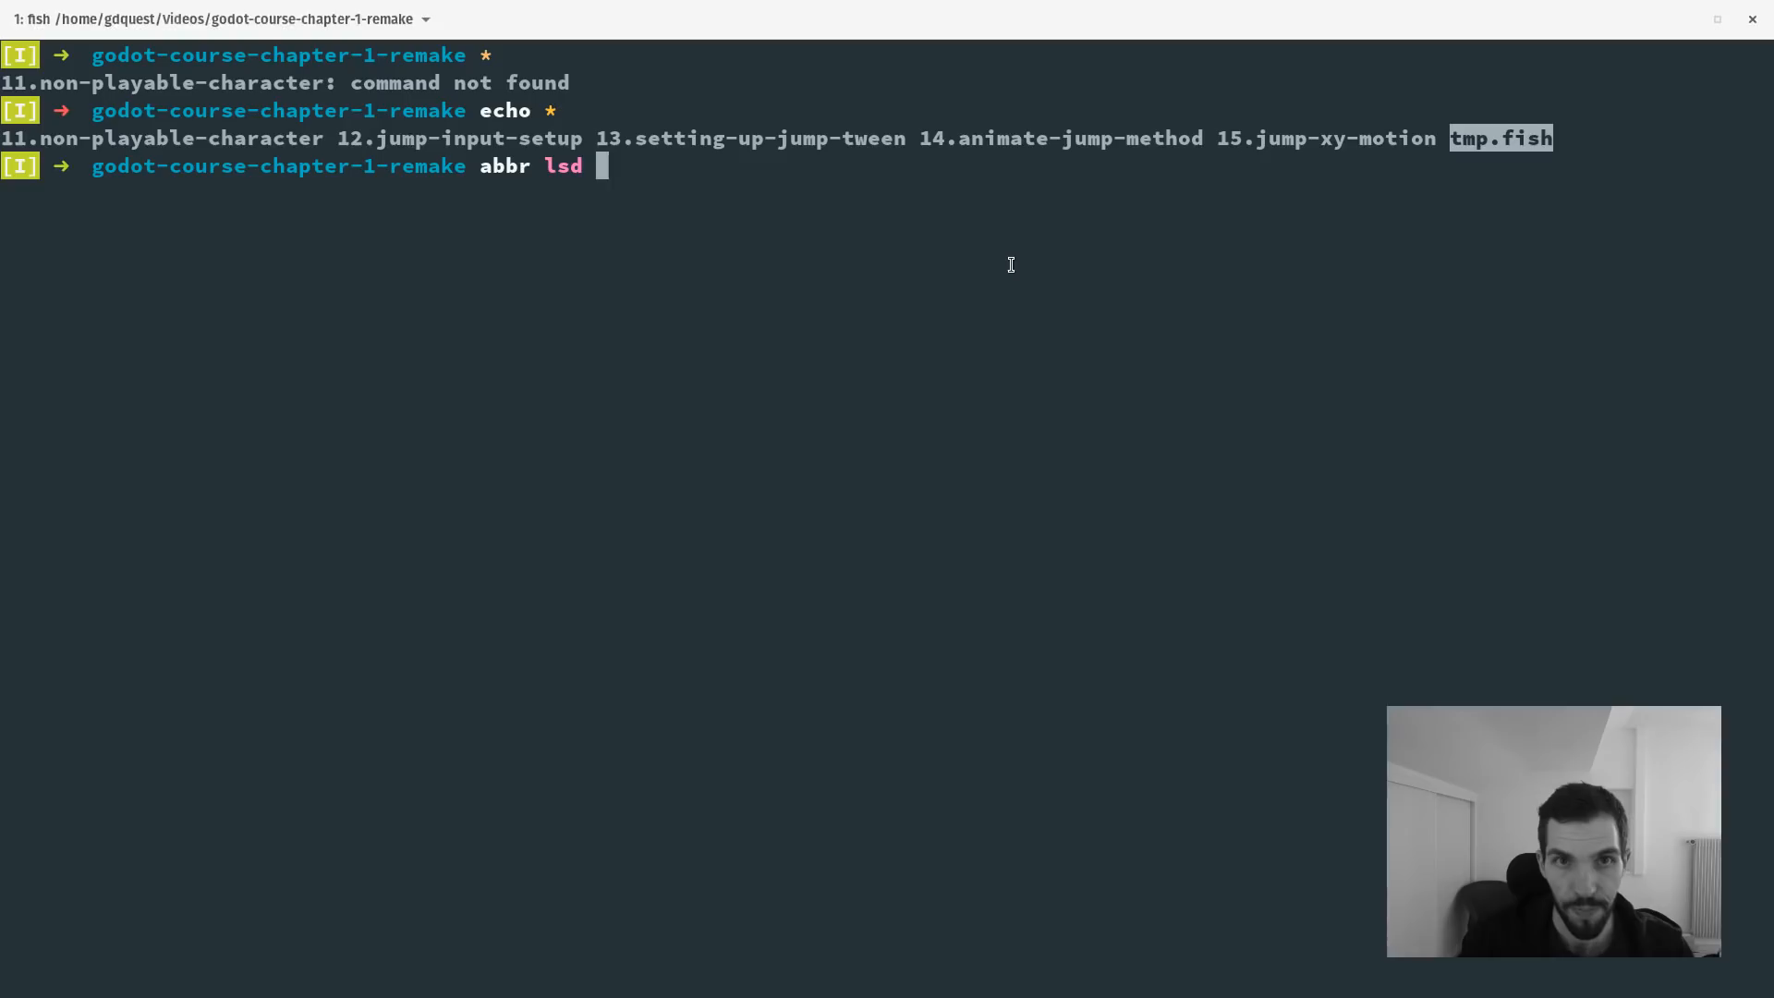
# Define the lsd abbreviation as "find * -maxdepth 0 -type d" and grep abbreviations for git.
pyautogui.write('find * -maxdepth 0 -type d"')
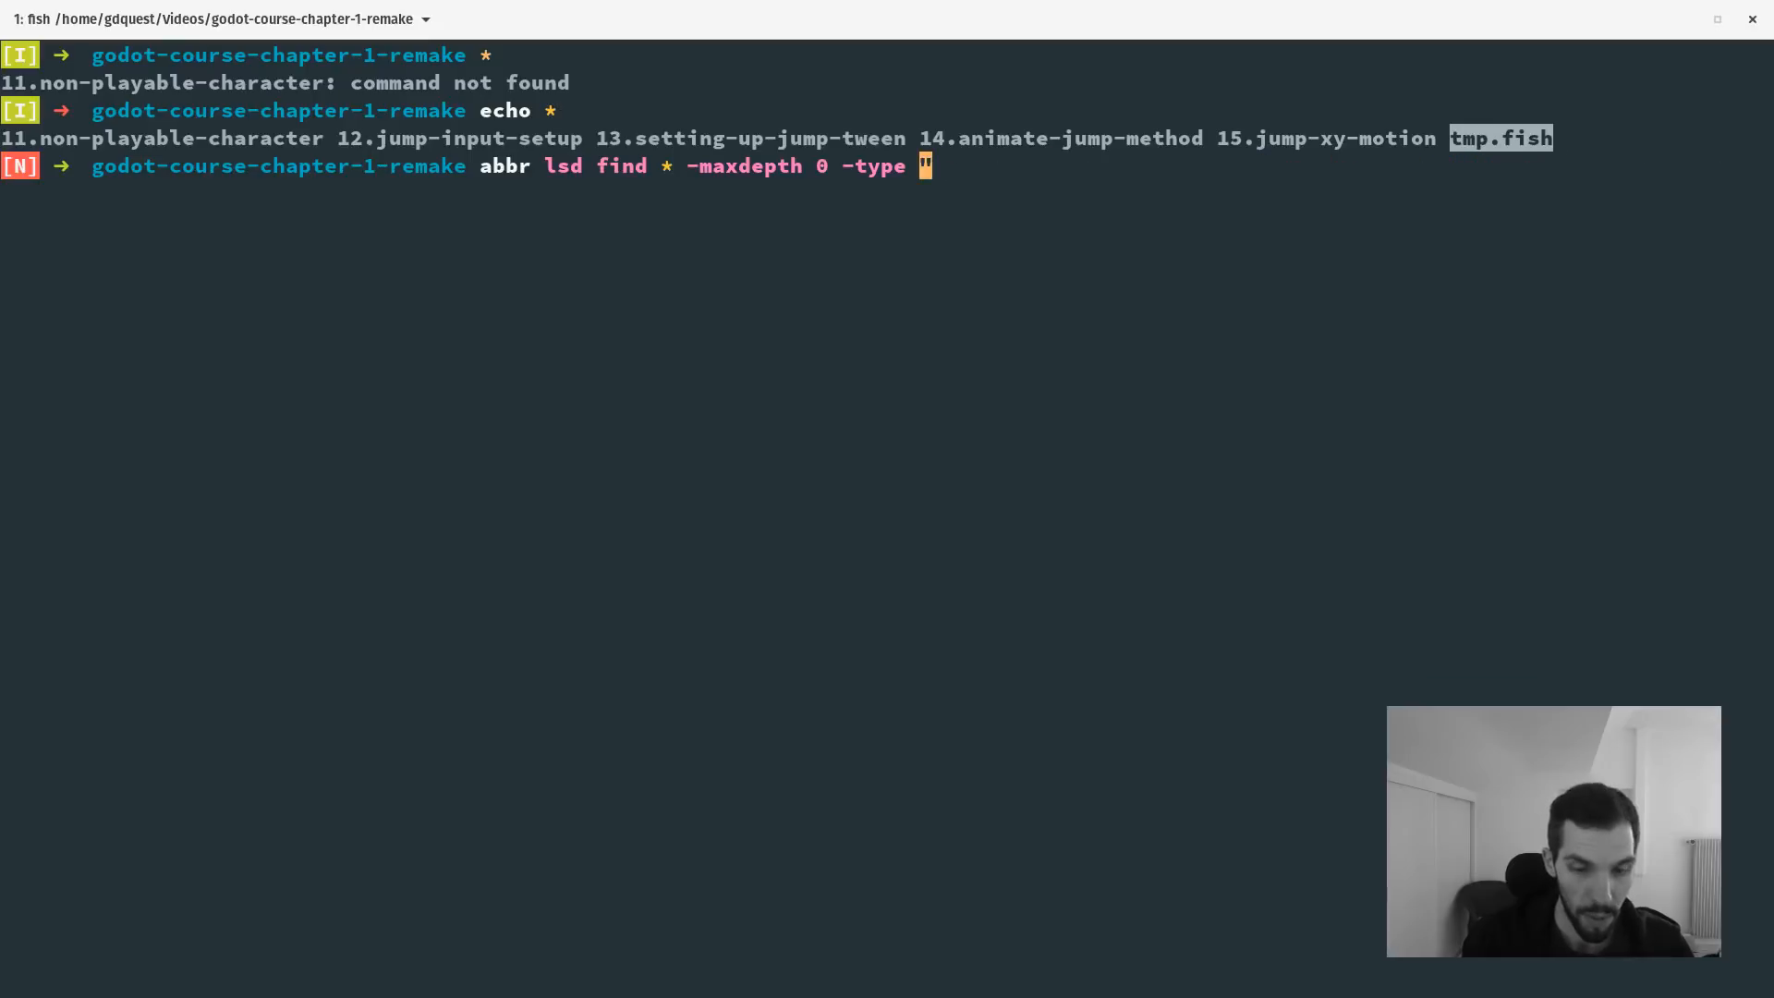
pyautogui.write('"')
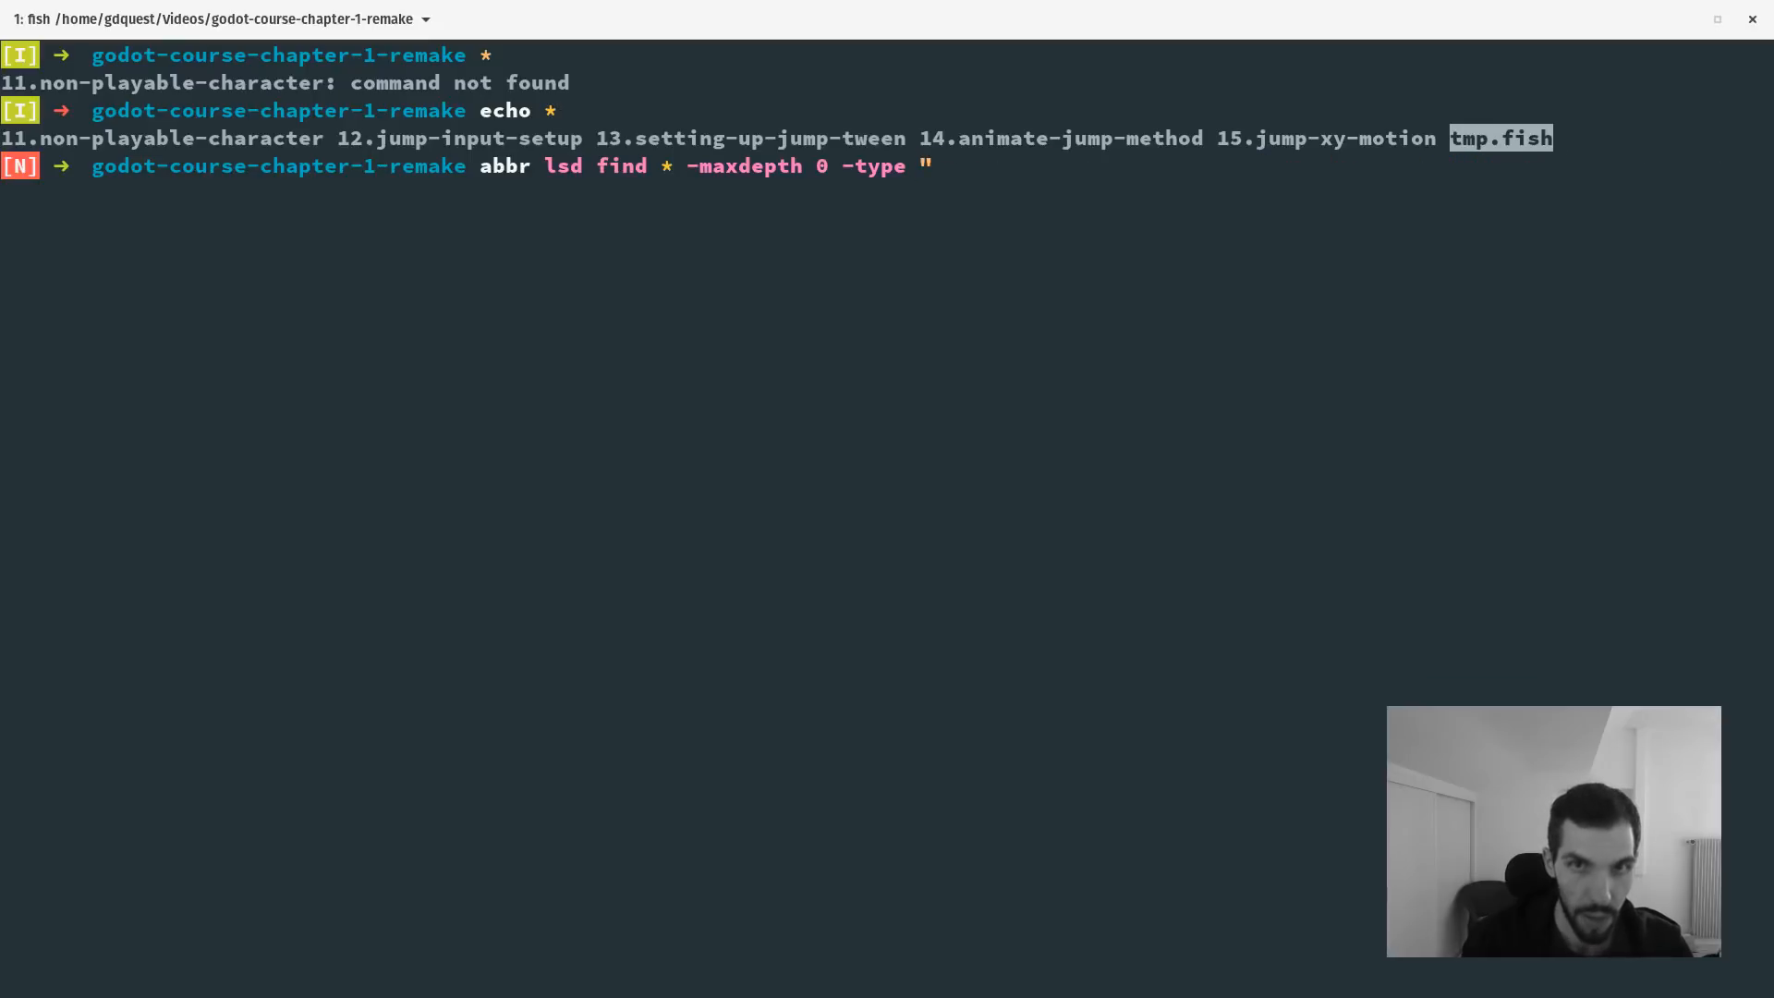
pyautogui.write('d')
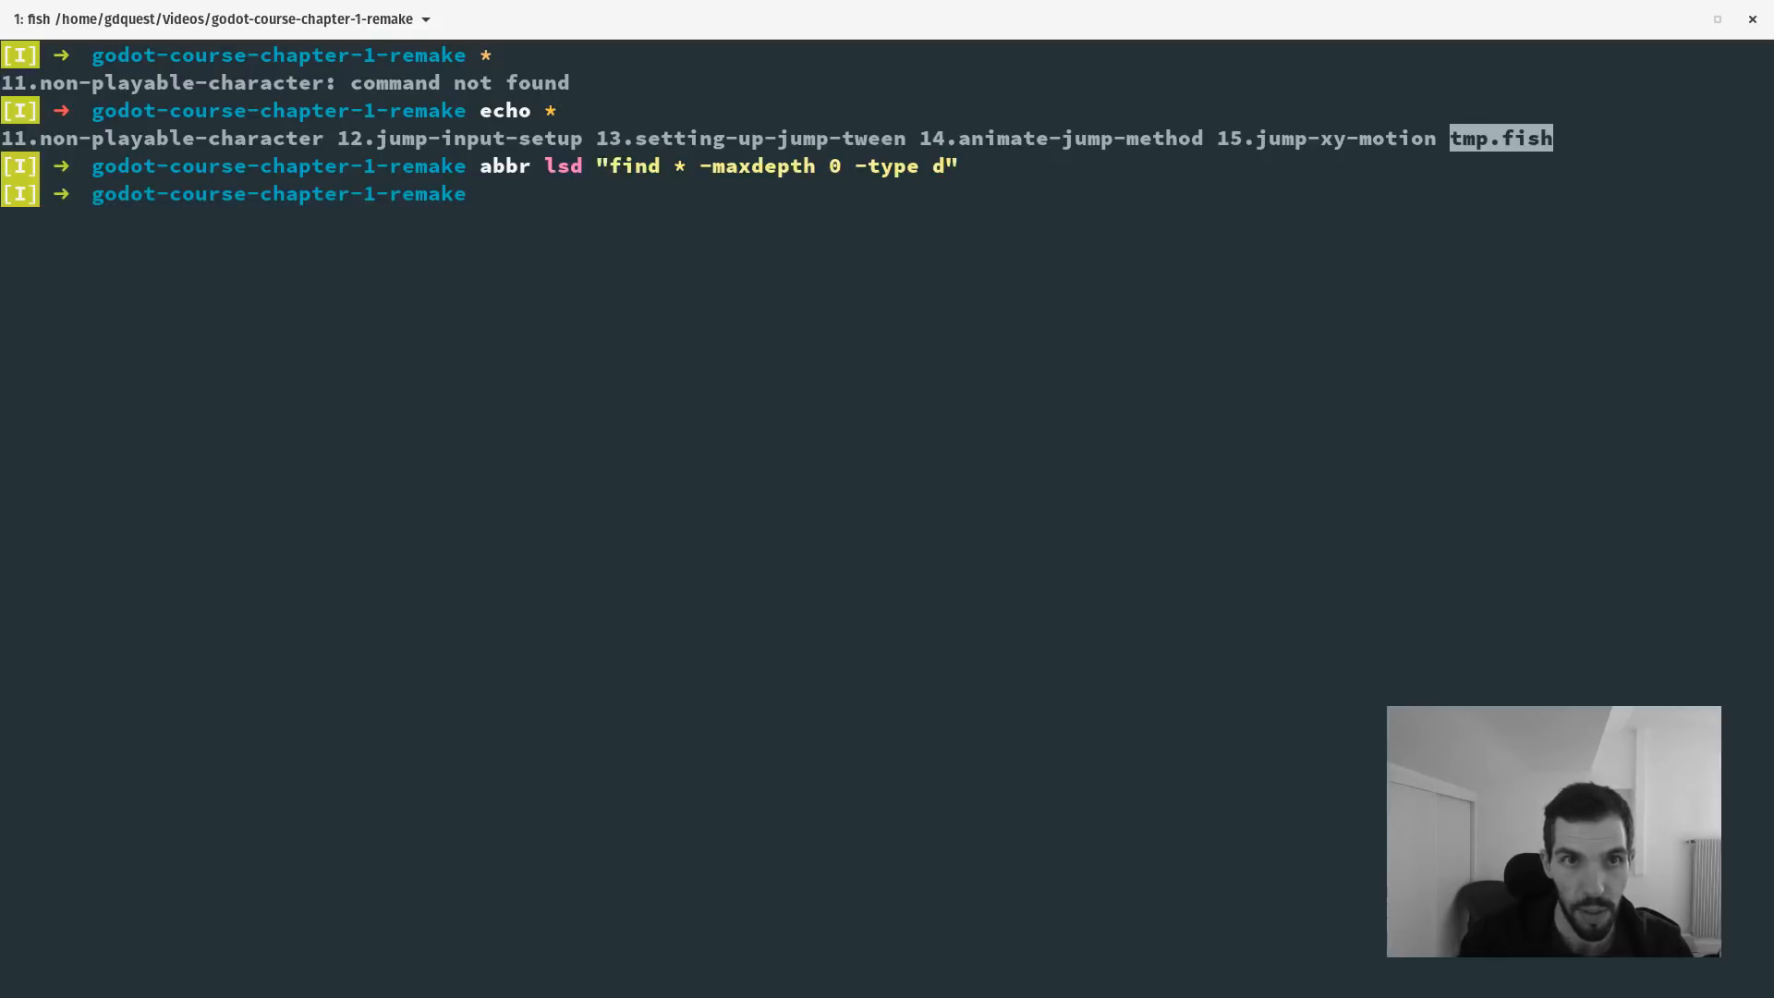
pyautogui.write('abbrv')
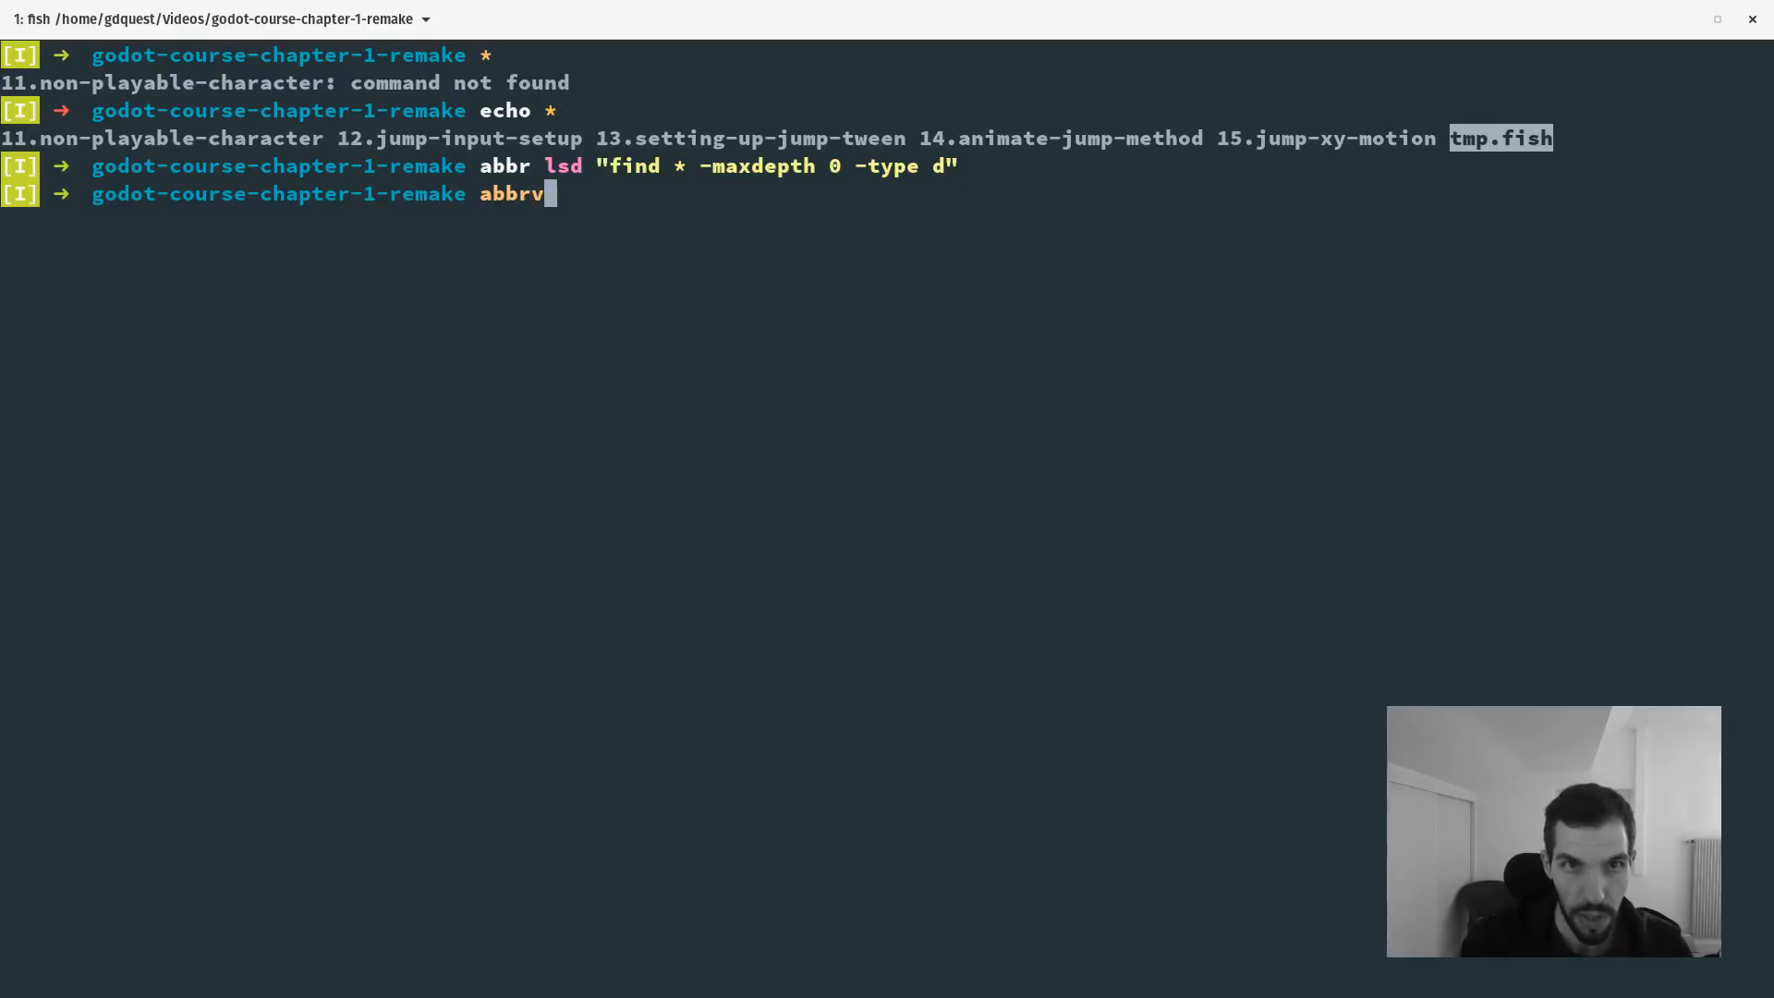
pyautogui.write('| grep git')
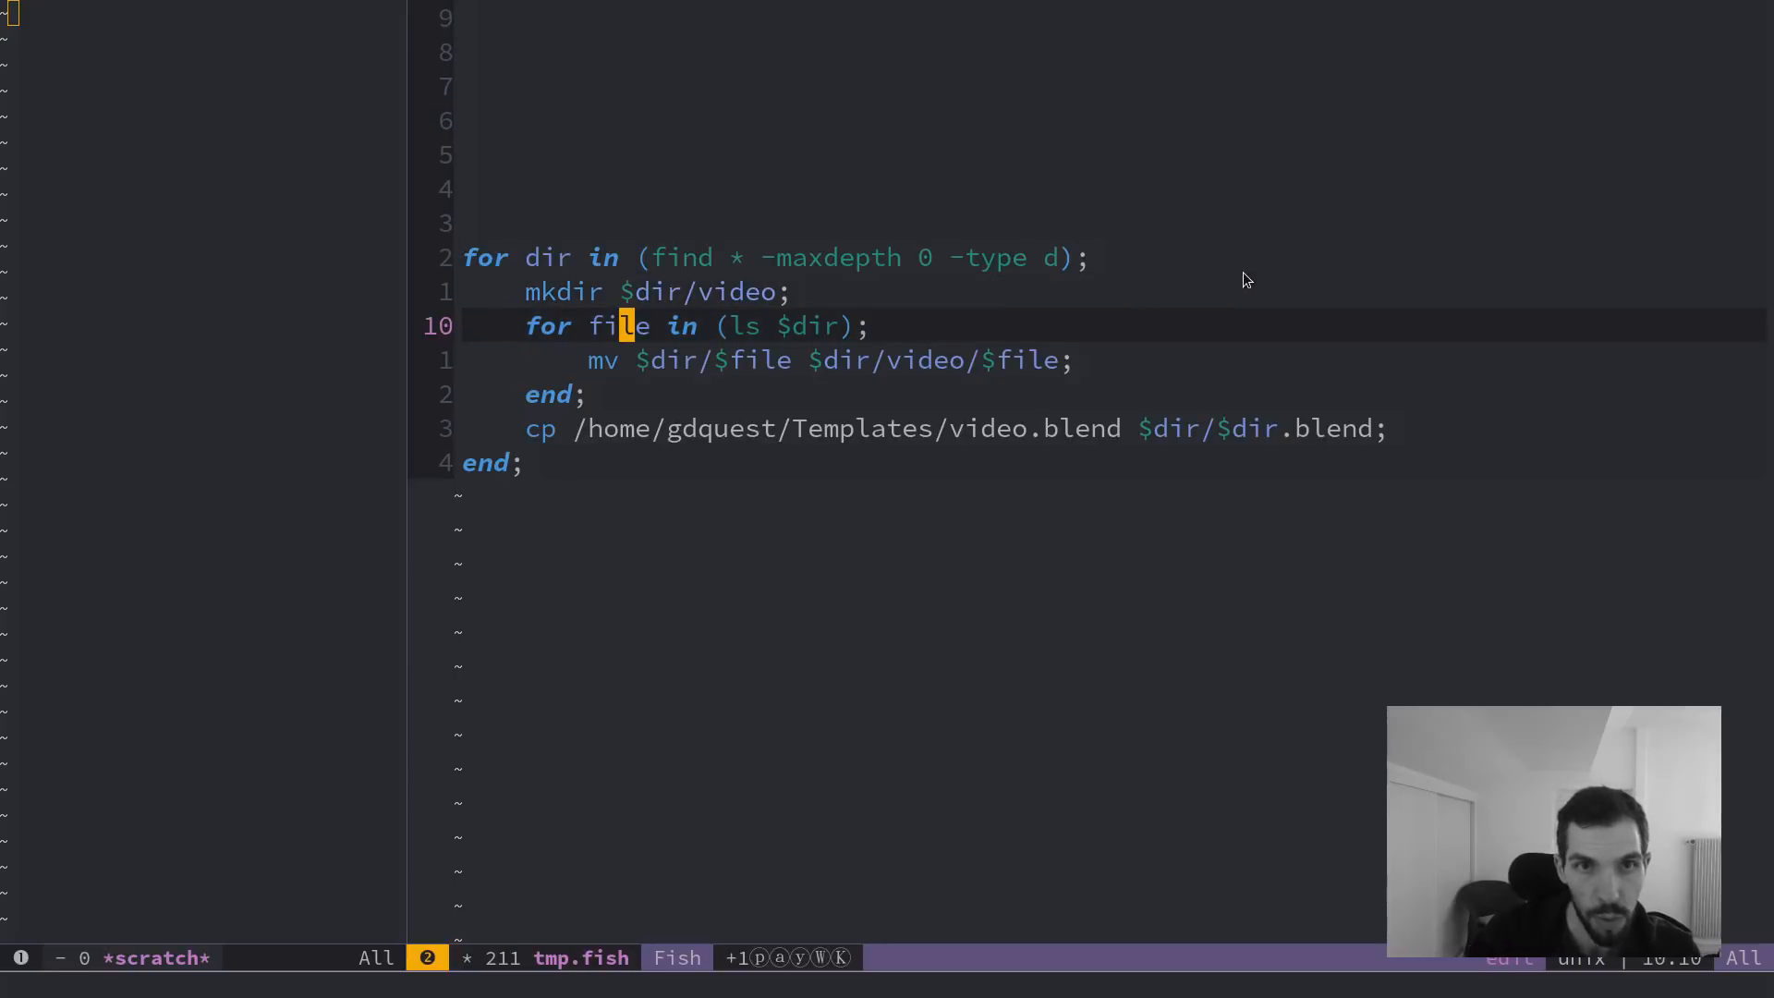
# Review the finished loop in tmp.fish and switch to the file manager.
pyautogui.press('right')
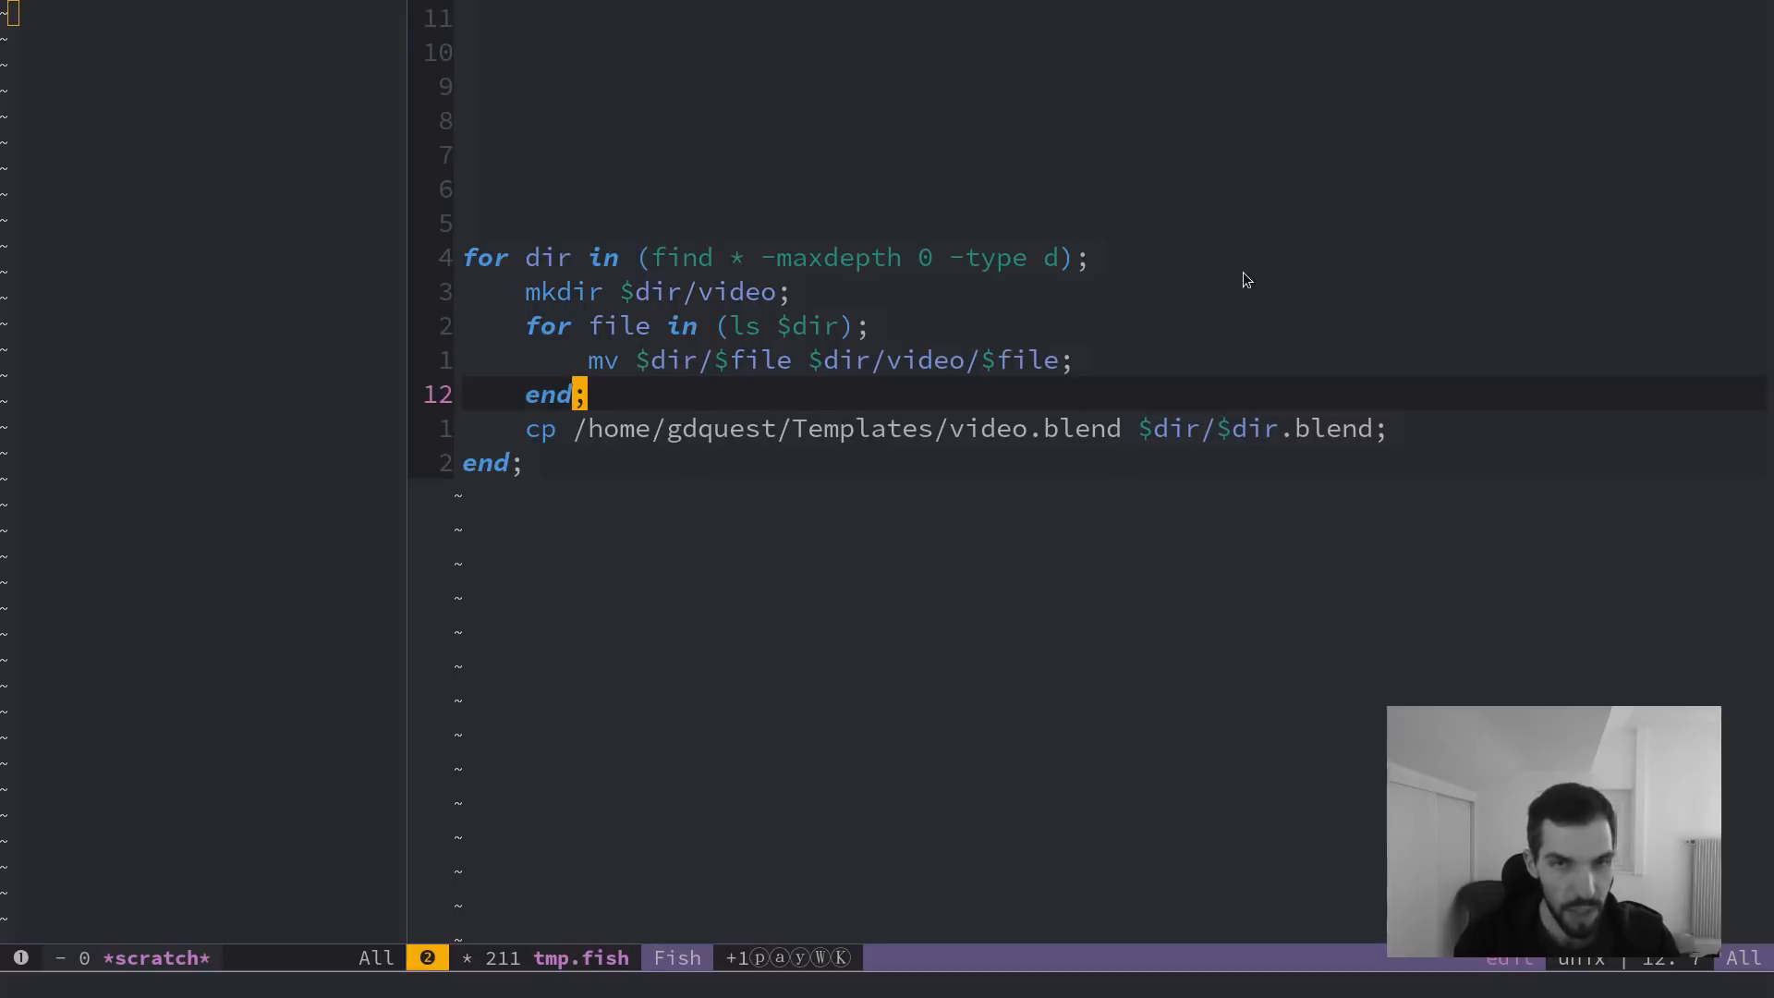
pyautogui.click(999, 259)
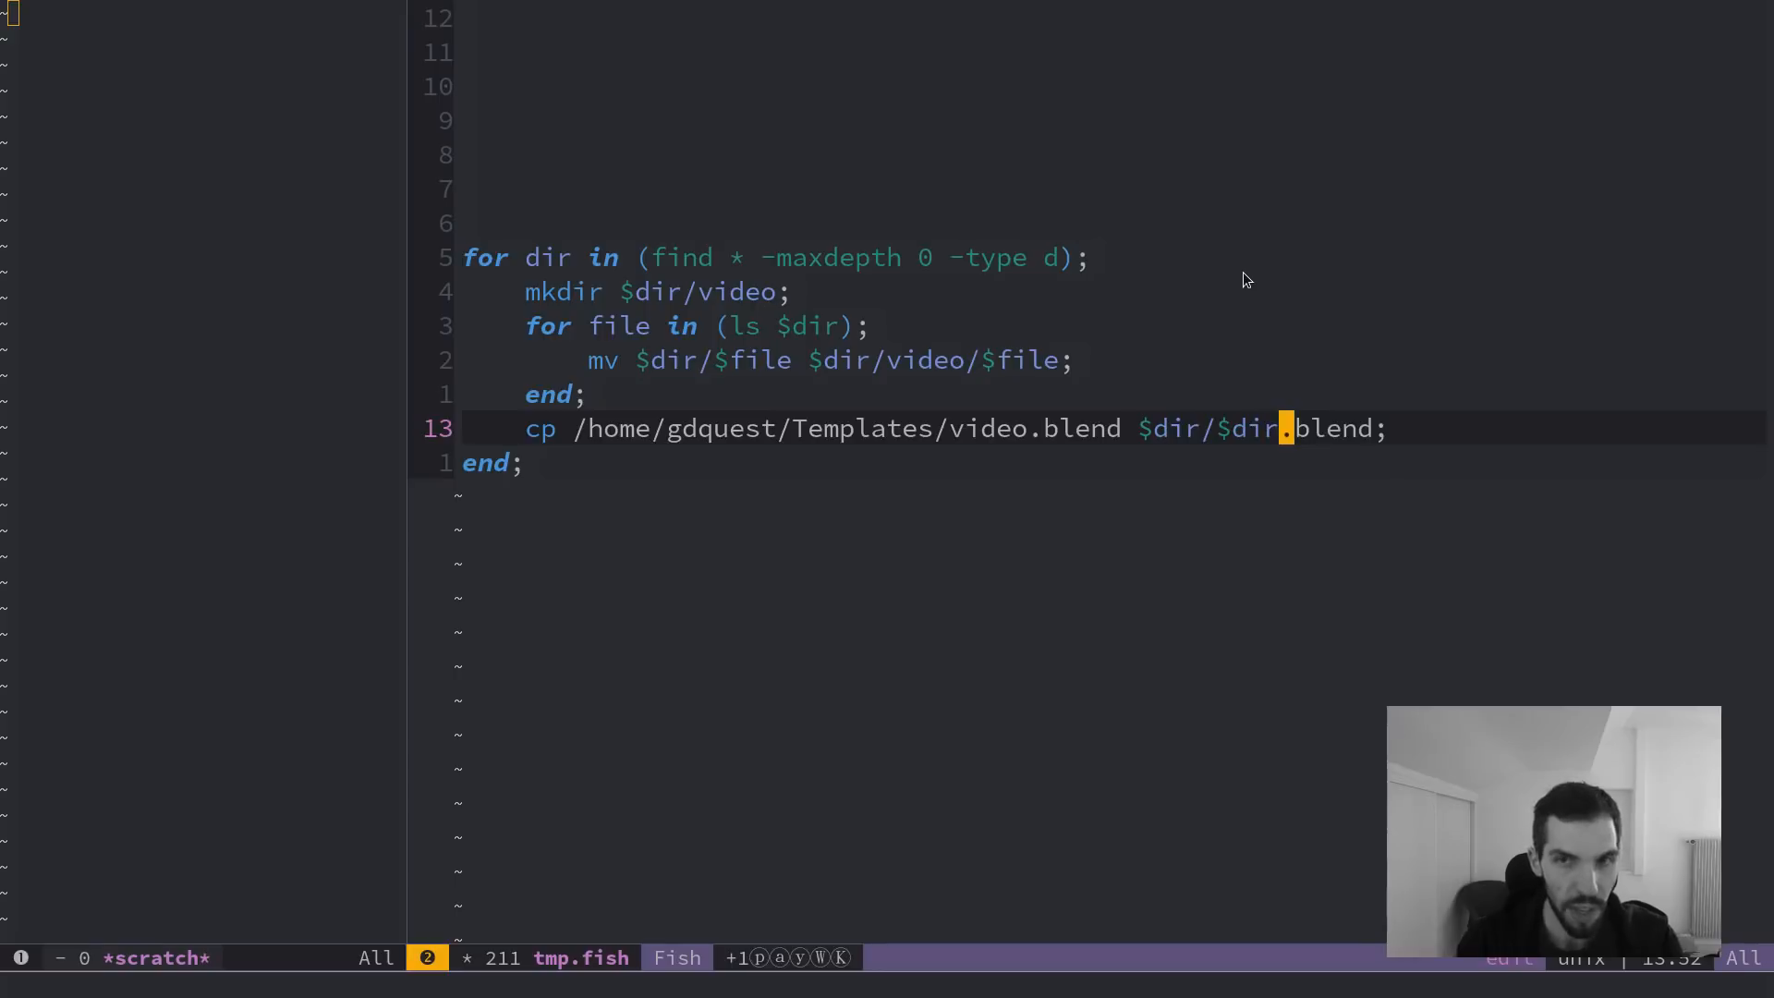
pyautogui.press('alt+Tab')
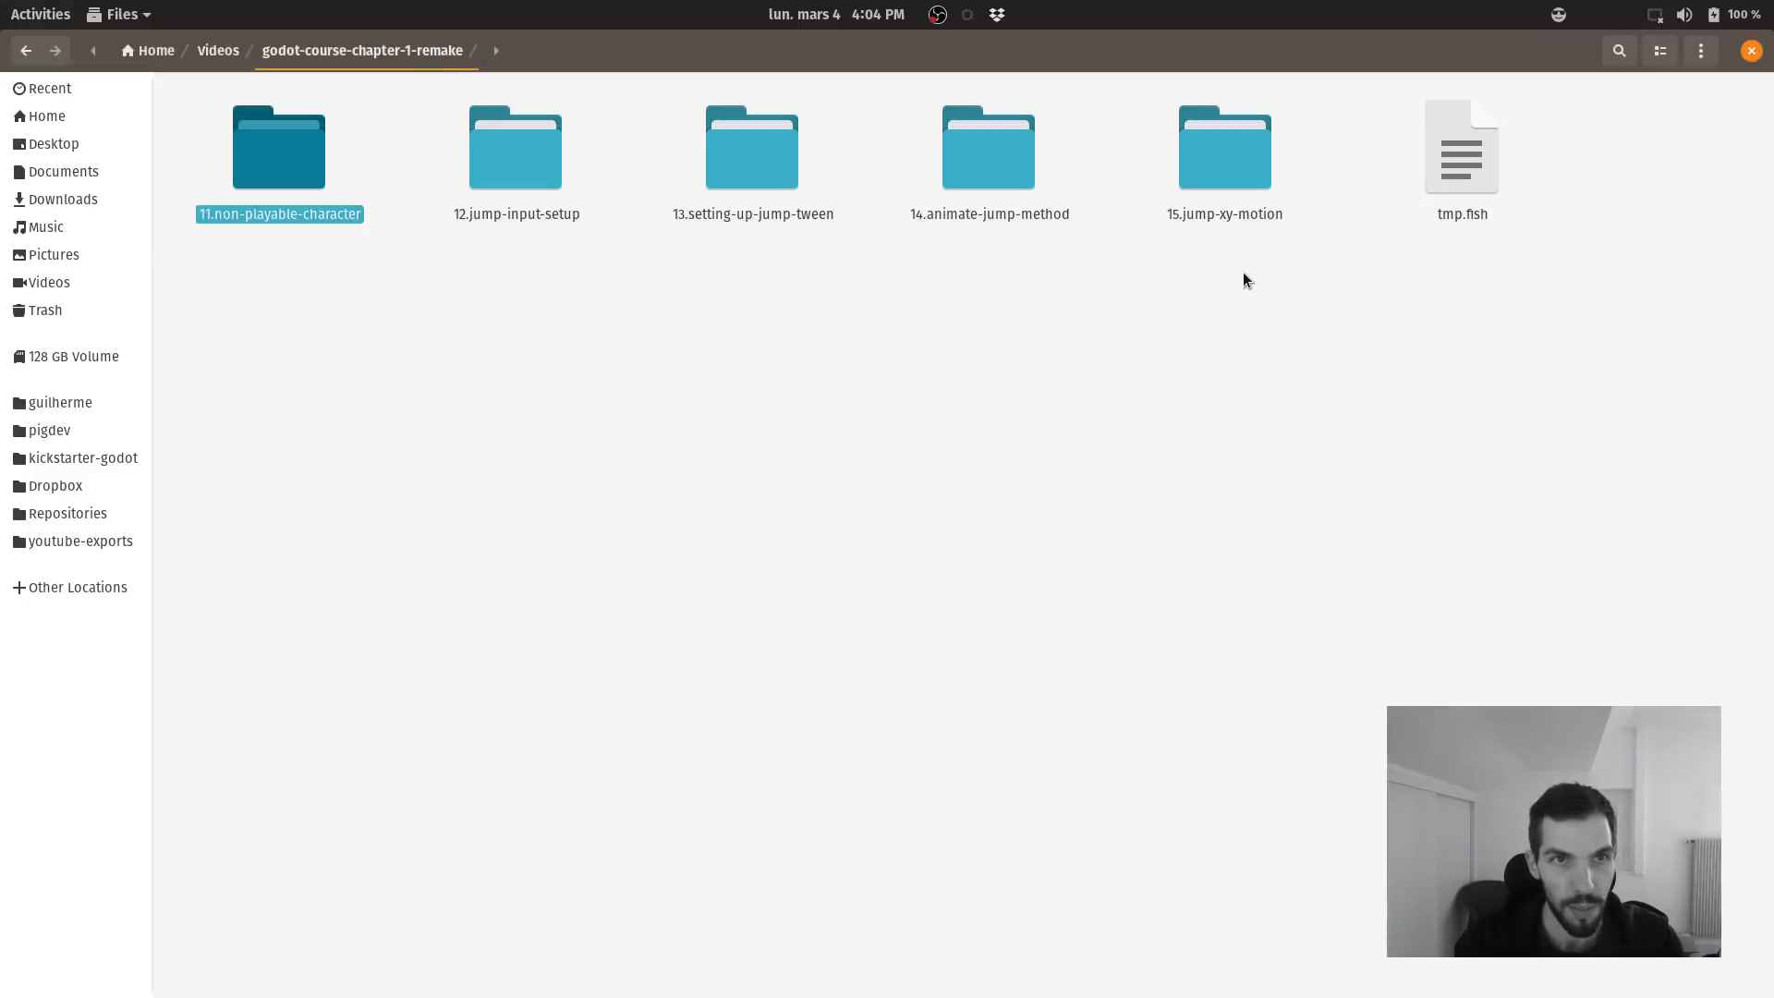
# Open the 11.non-playable-character folder holding four items.
pyautogui.click(279, 148)
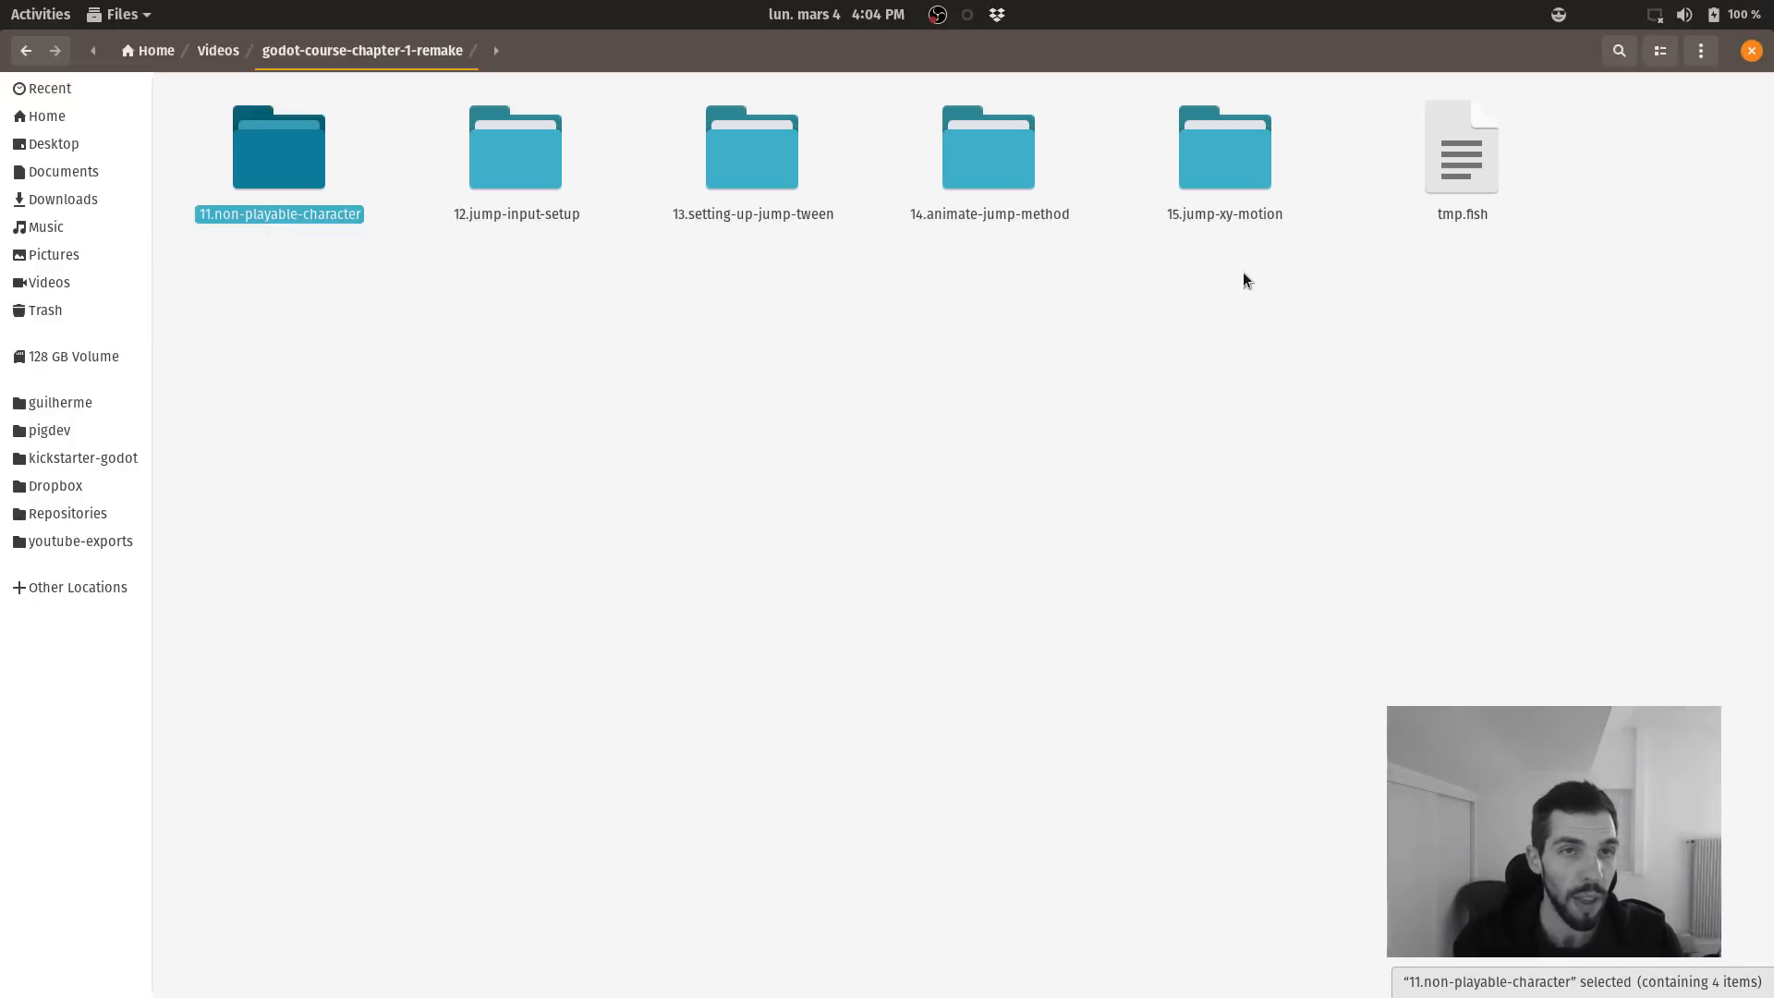
pyautogui.doubleClick(279, 144)
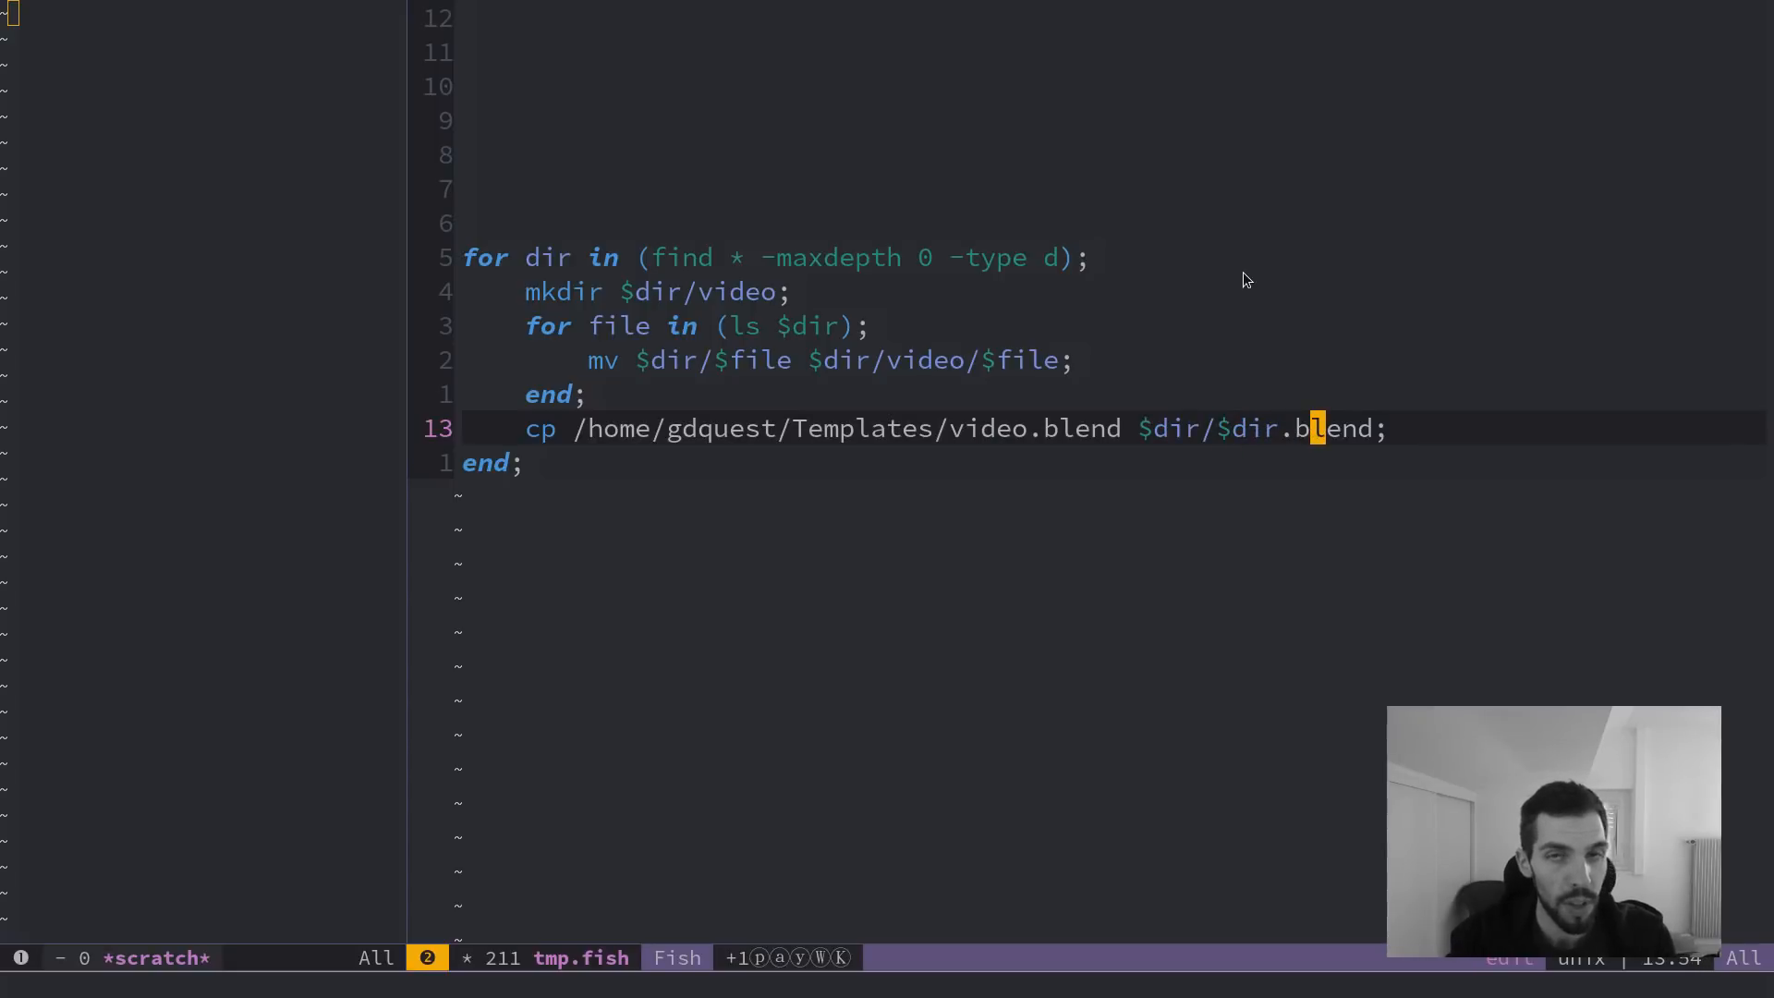
# Launch Blender and choose the recent animate-jump-method project.
pyautogui.click(40, 13)
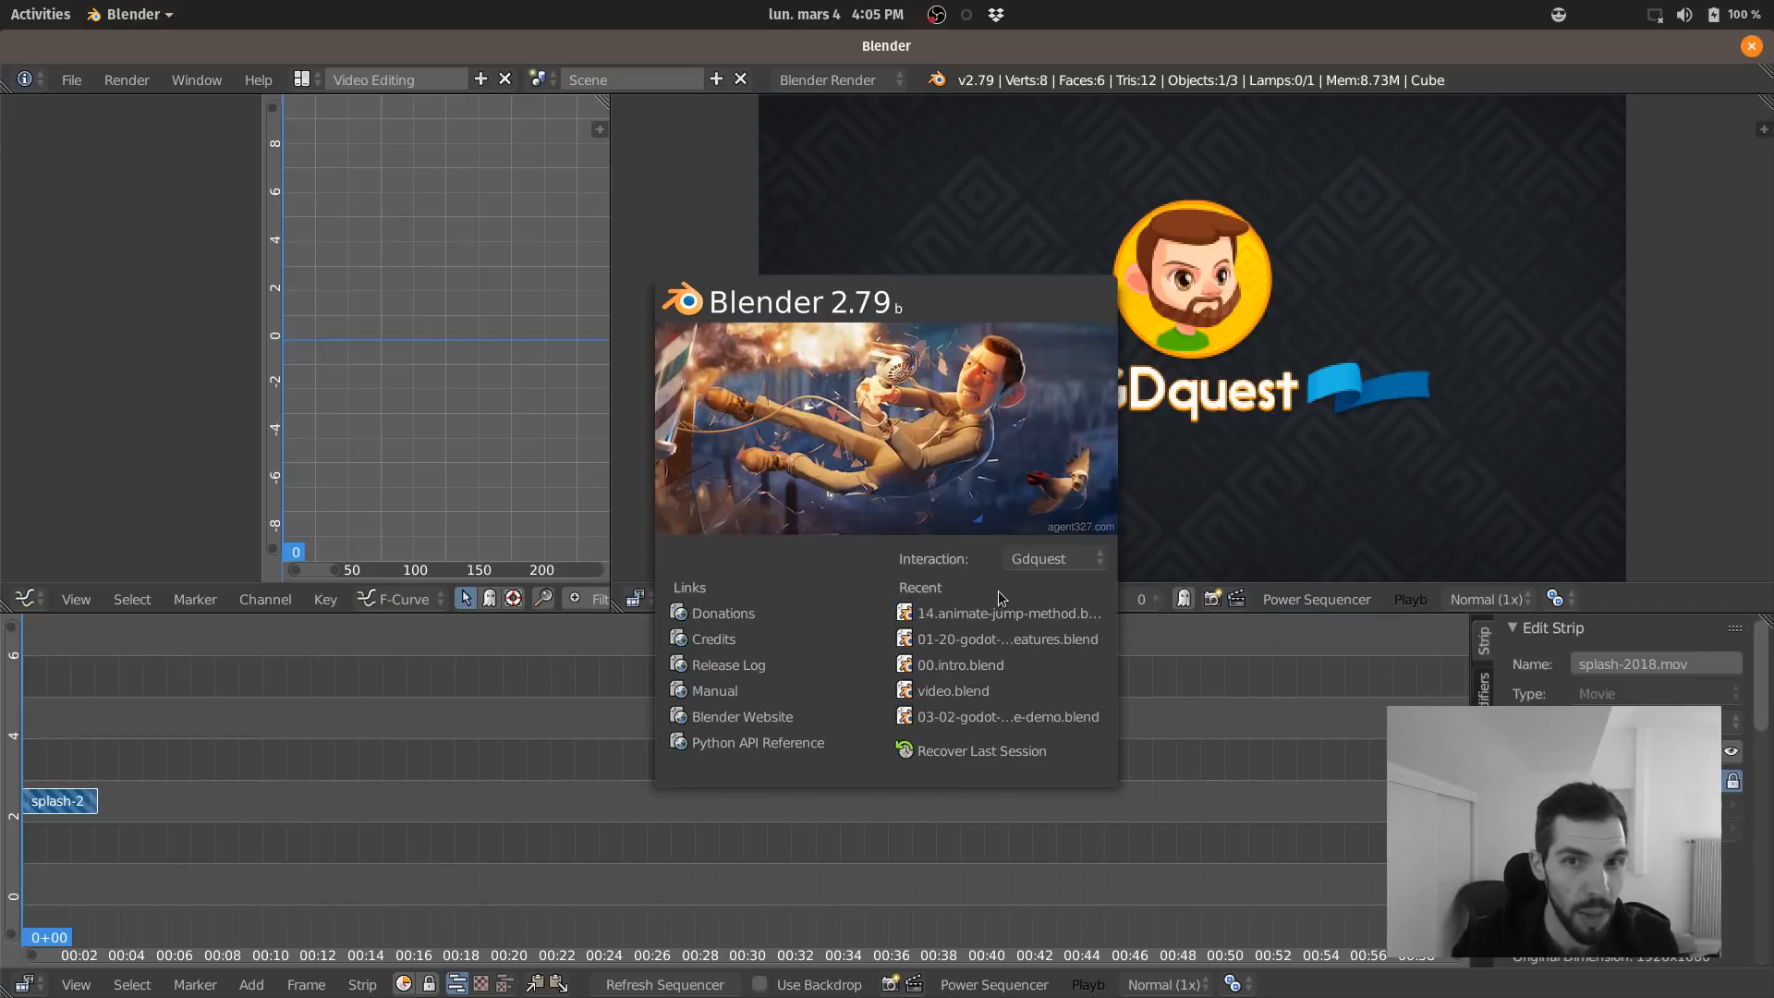
pyautogui.moveTo(954, 689)
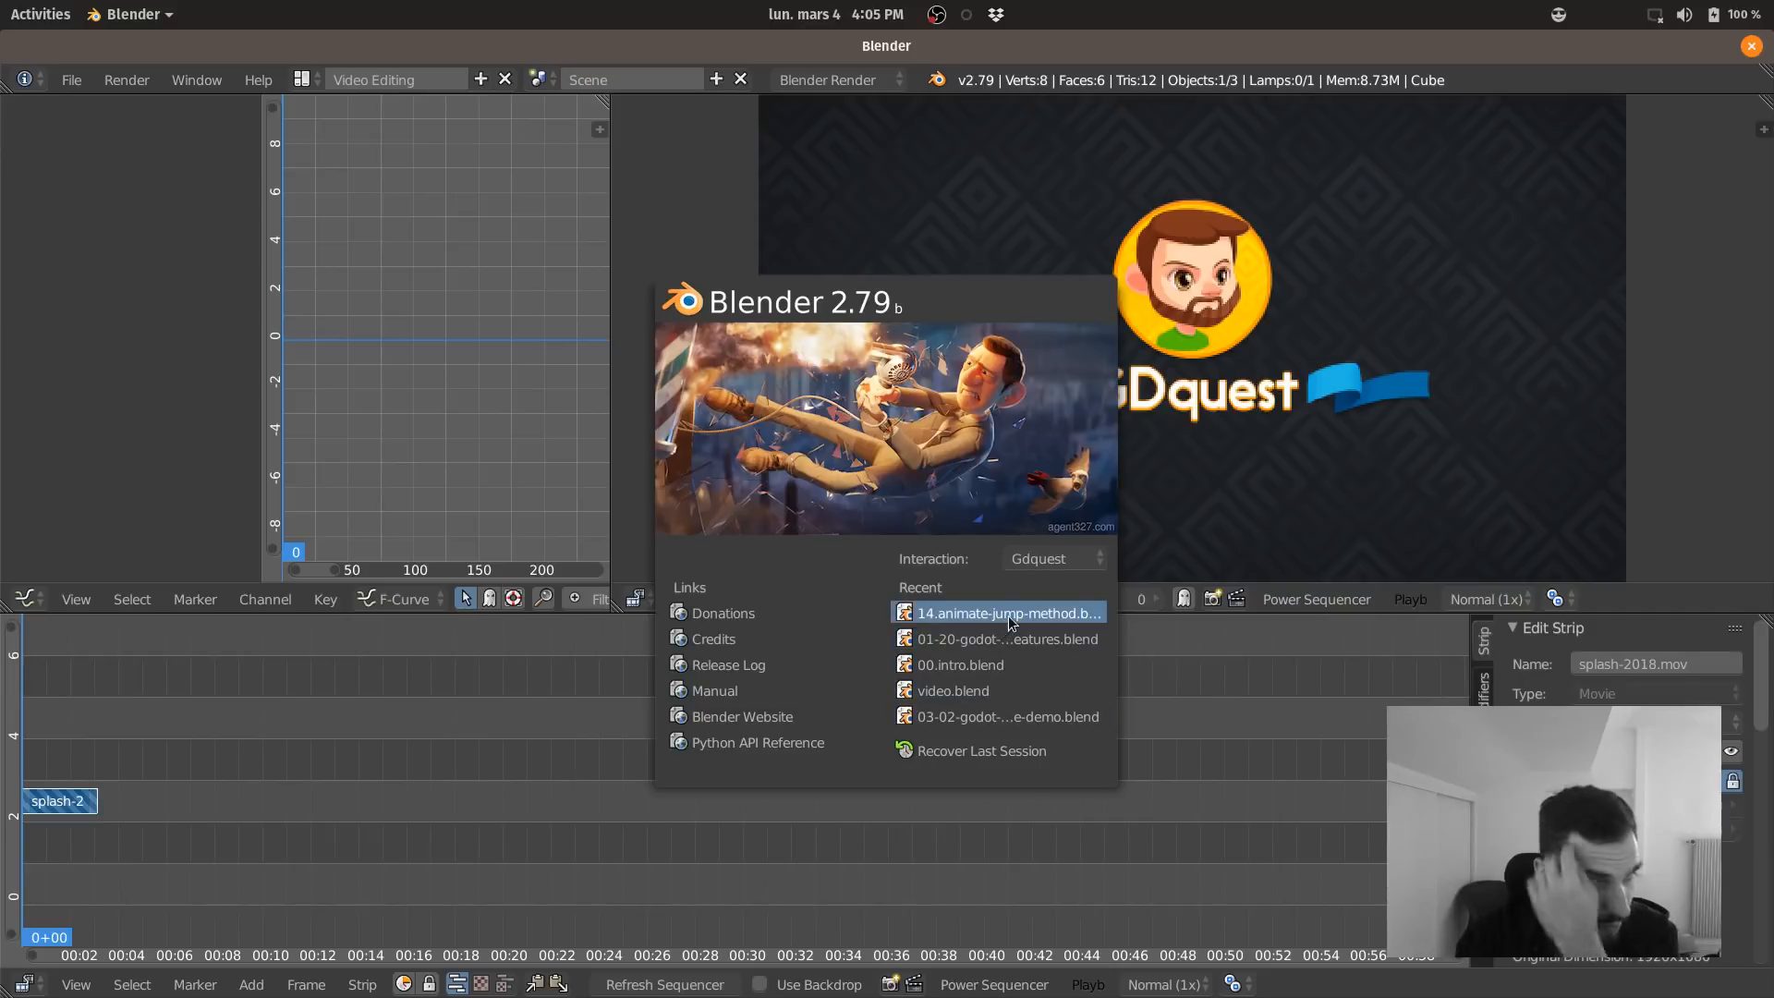
pyautogui.click(1011, 623)
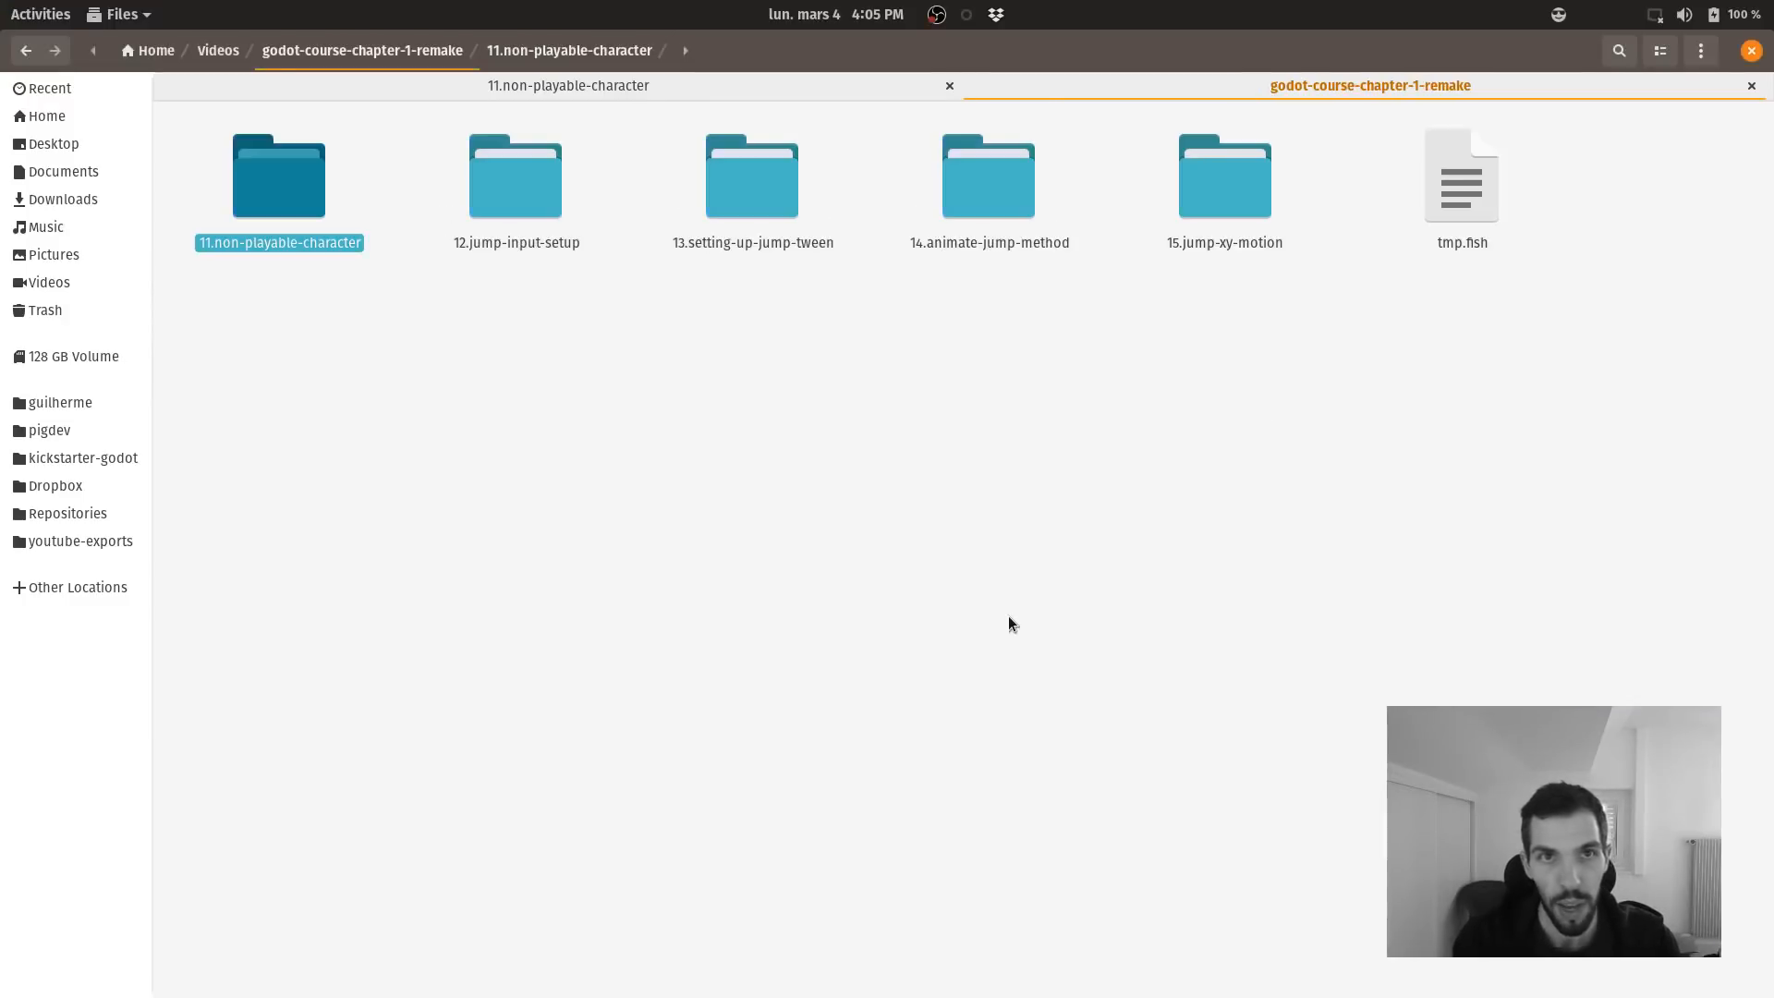
pyautogui.click(218, 50)
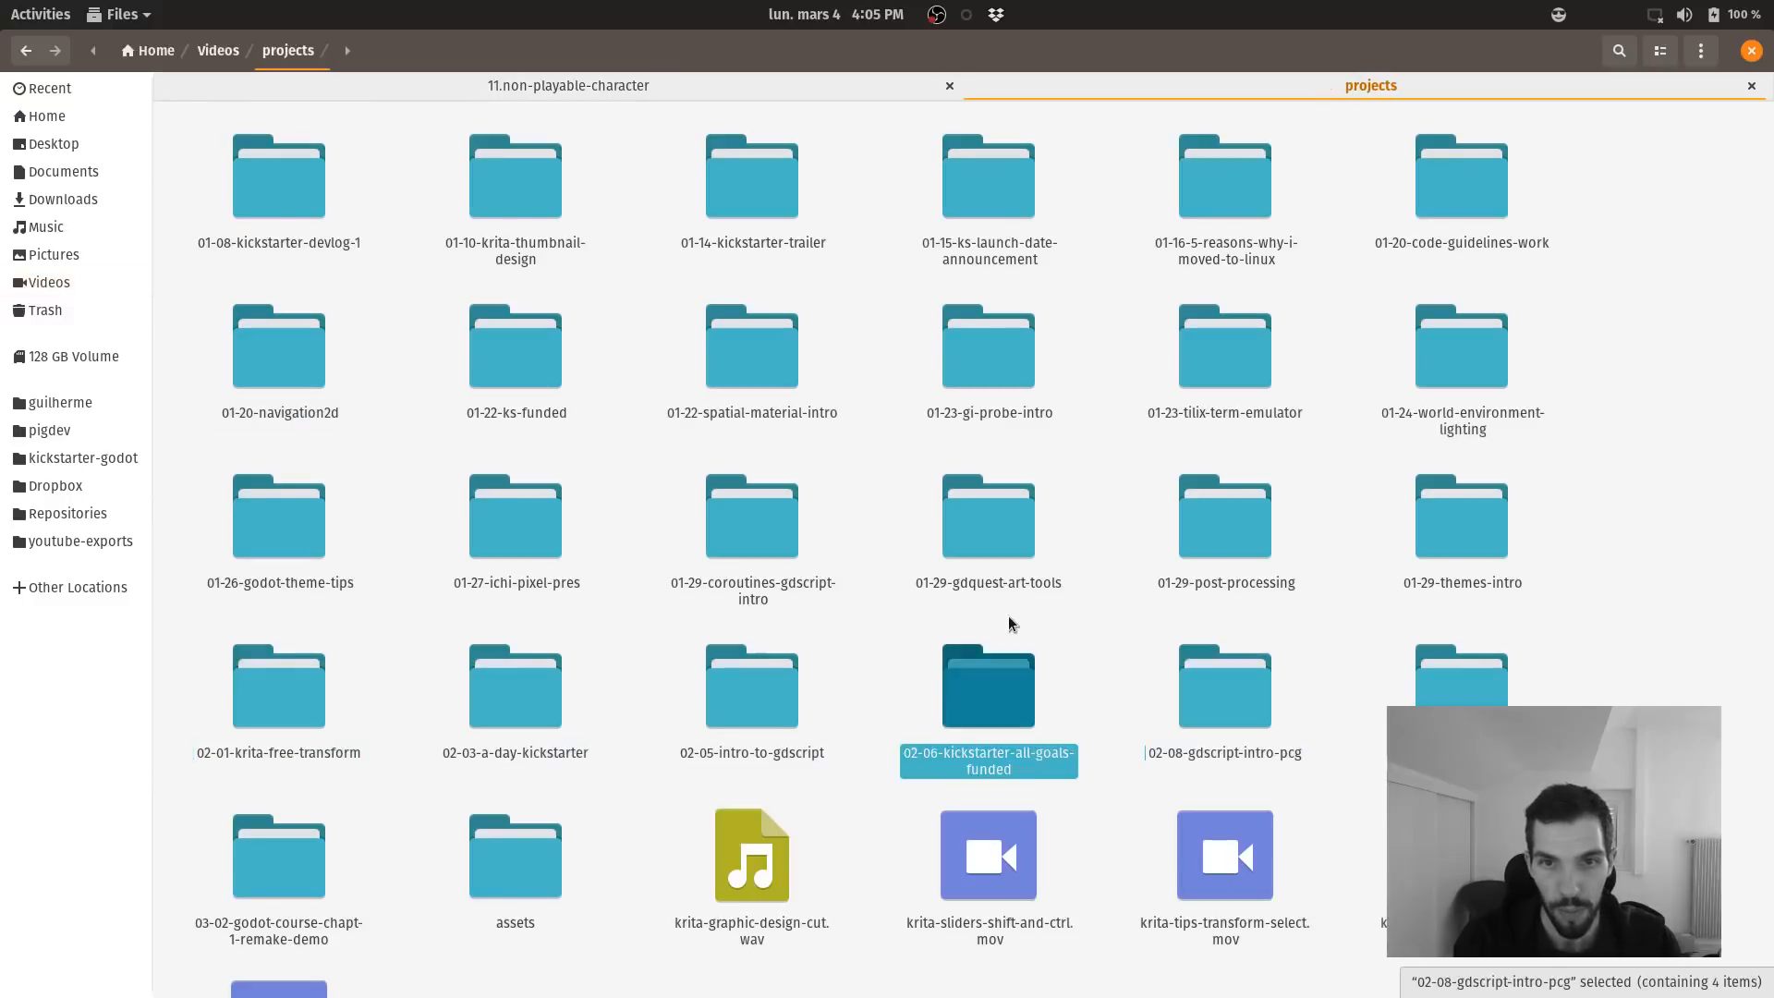
pyautogui.click(218, 50)
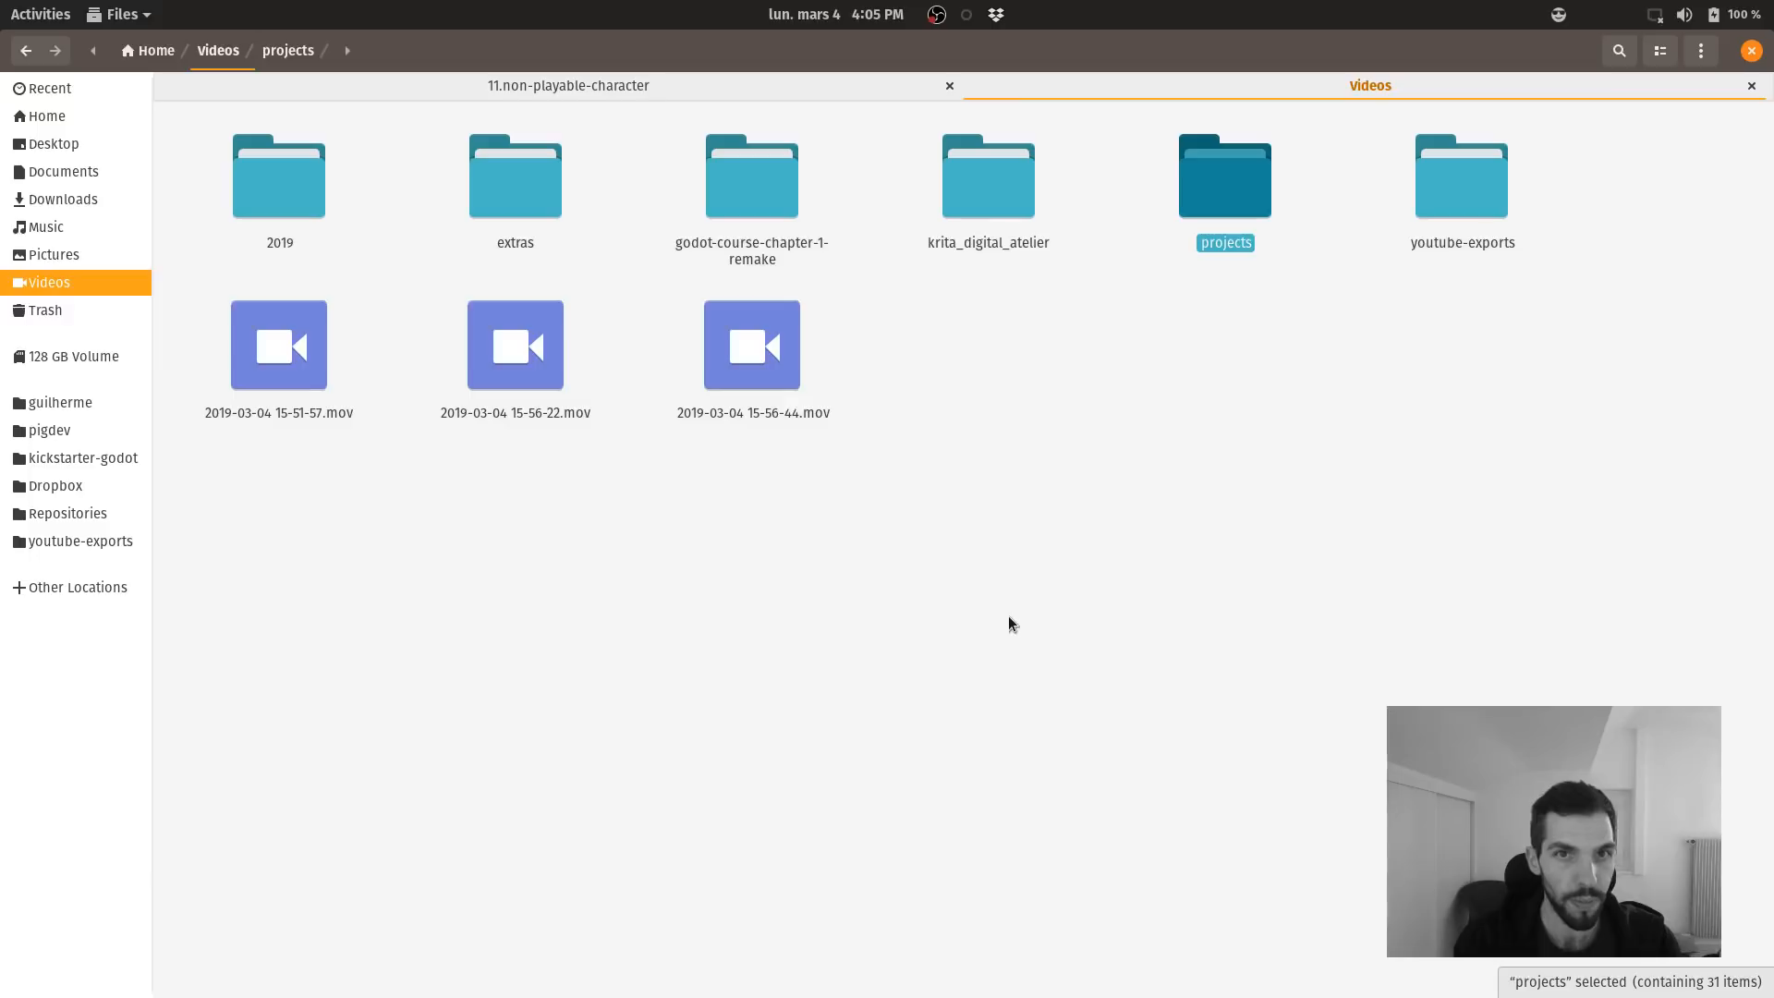
pyautogui.doubleClick(751, 174)
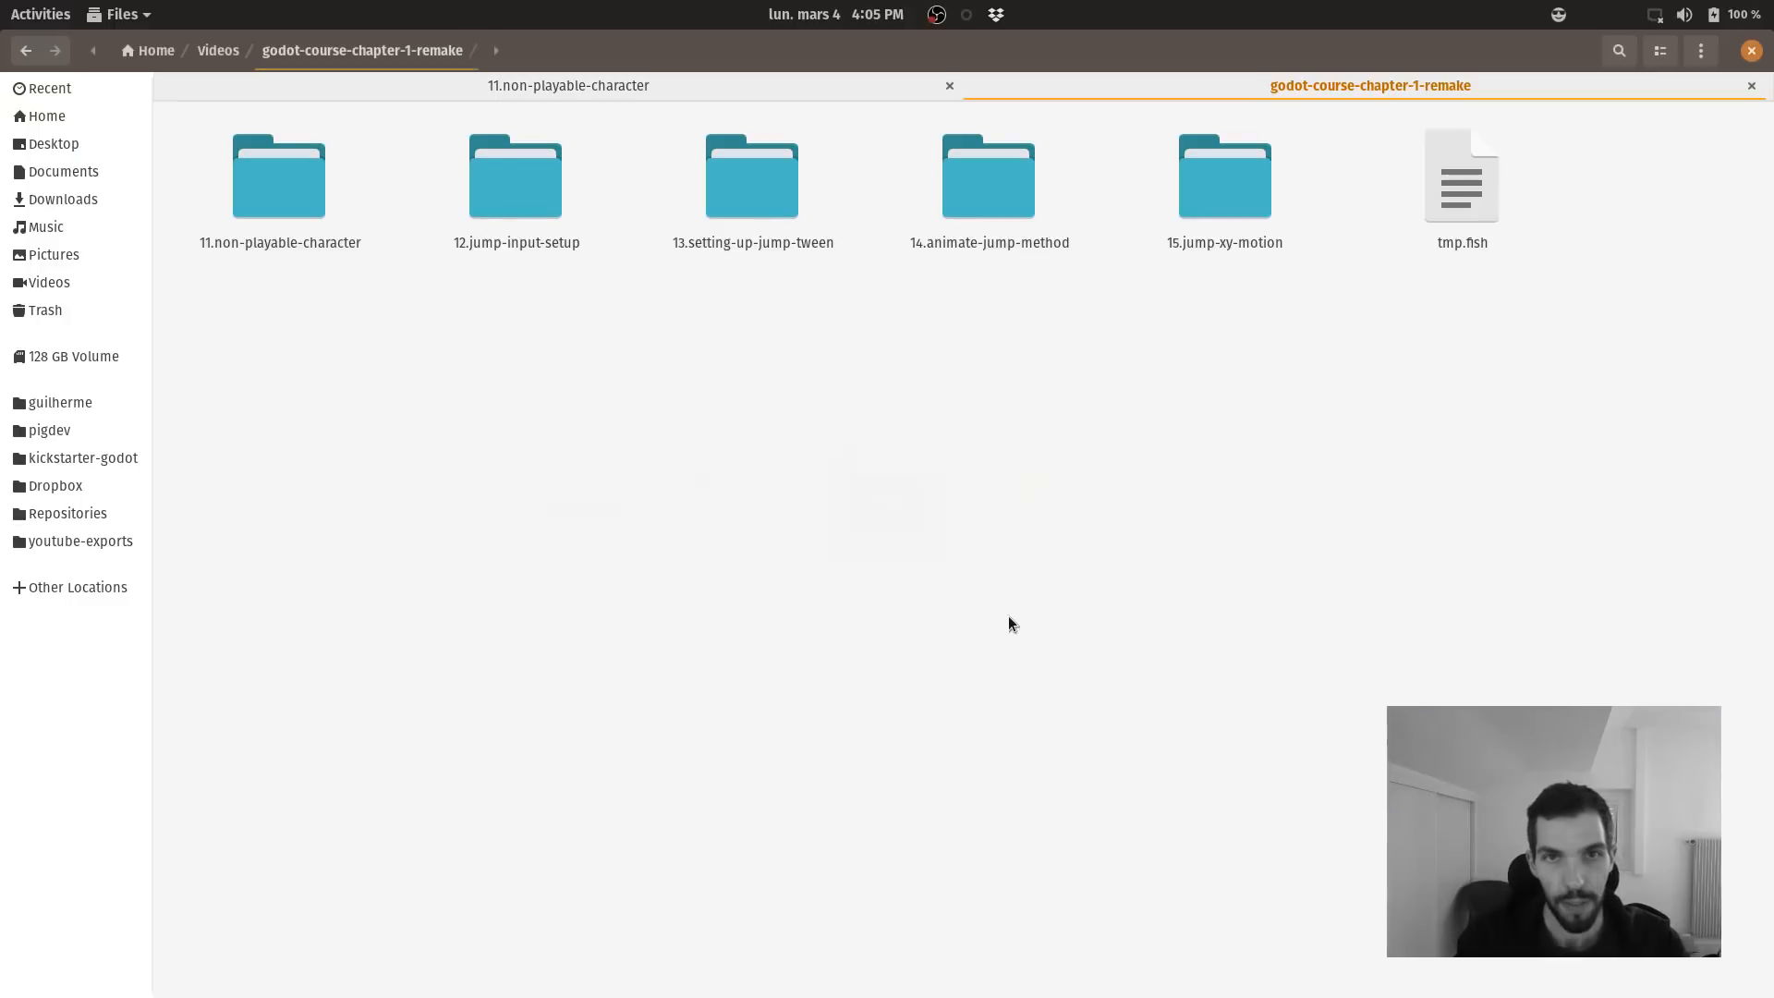
# Check 11.non-playable-character's new video subfolder, then open 12.jump-input-setup.blend in Blender.
pyautogui.click(279, 175)
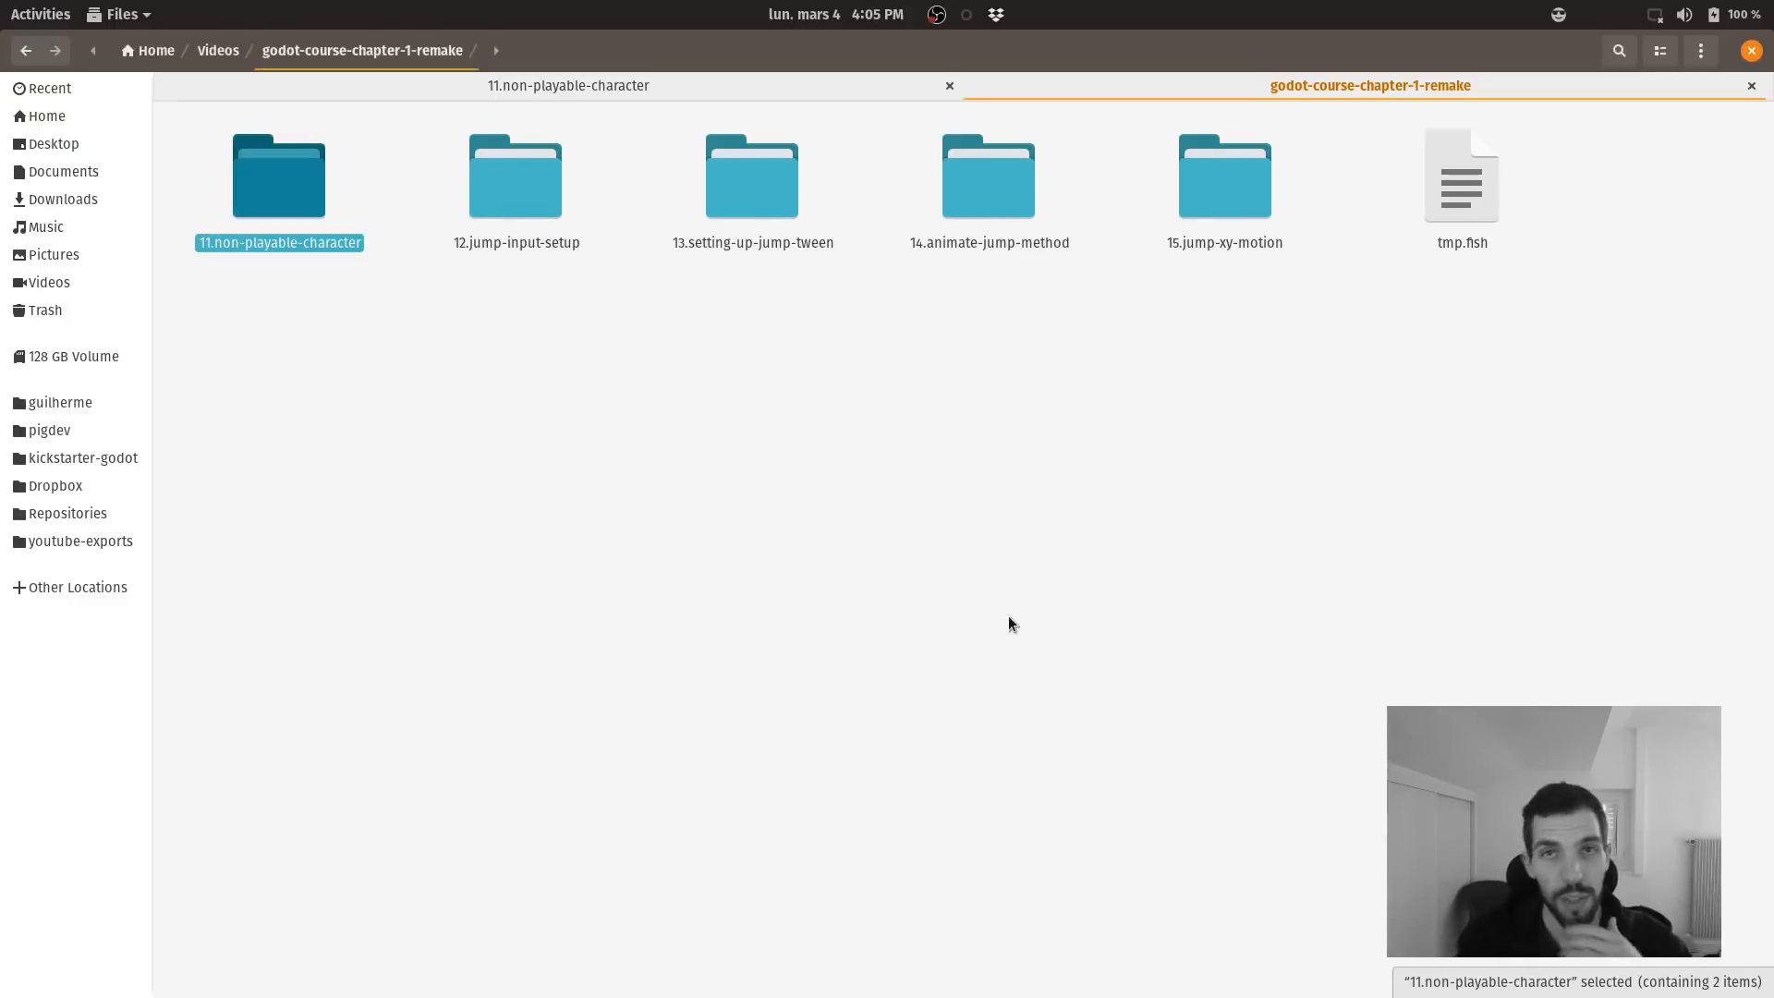
pyautogui.doubleClick(279, 173)
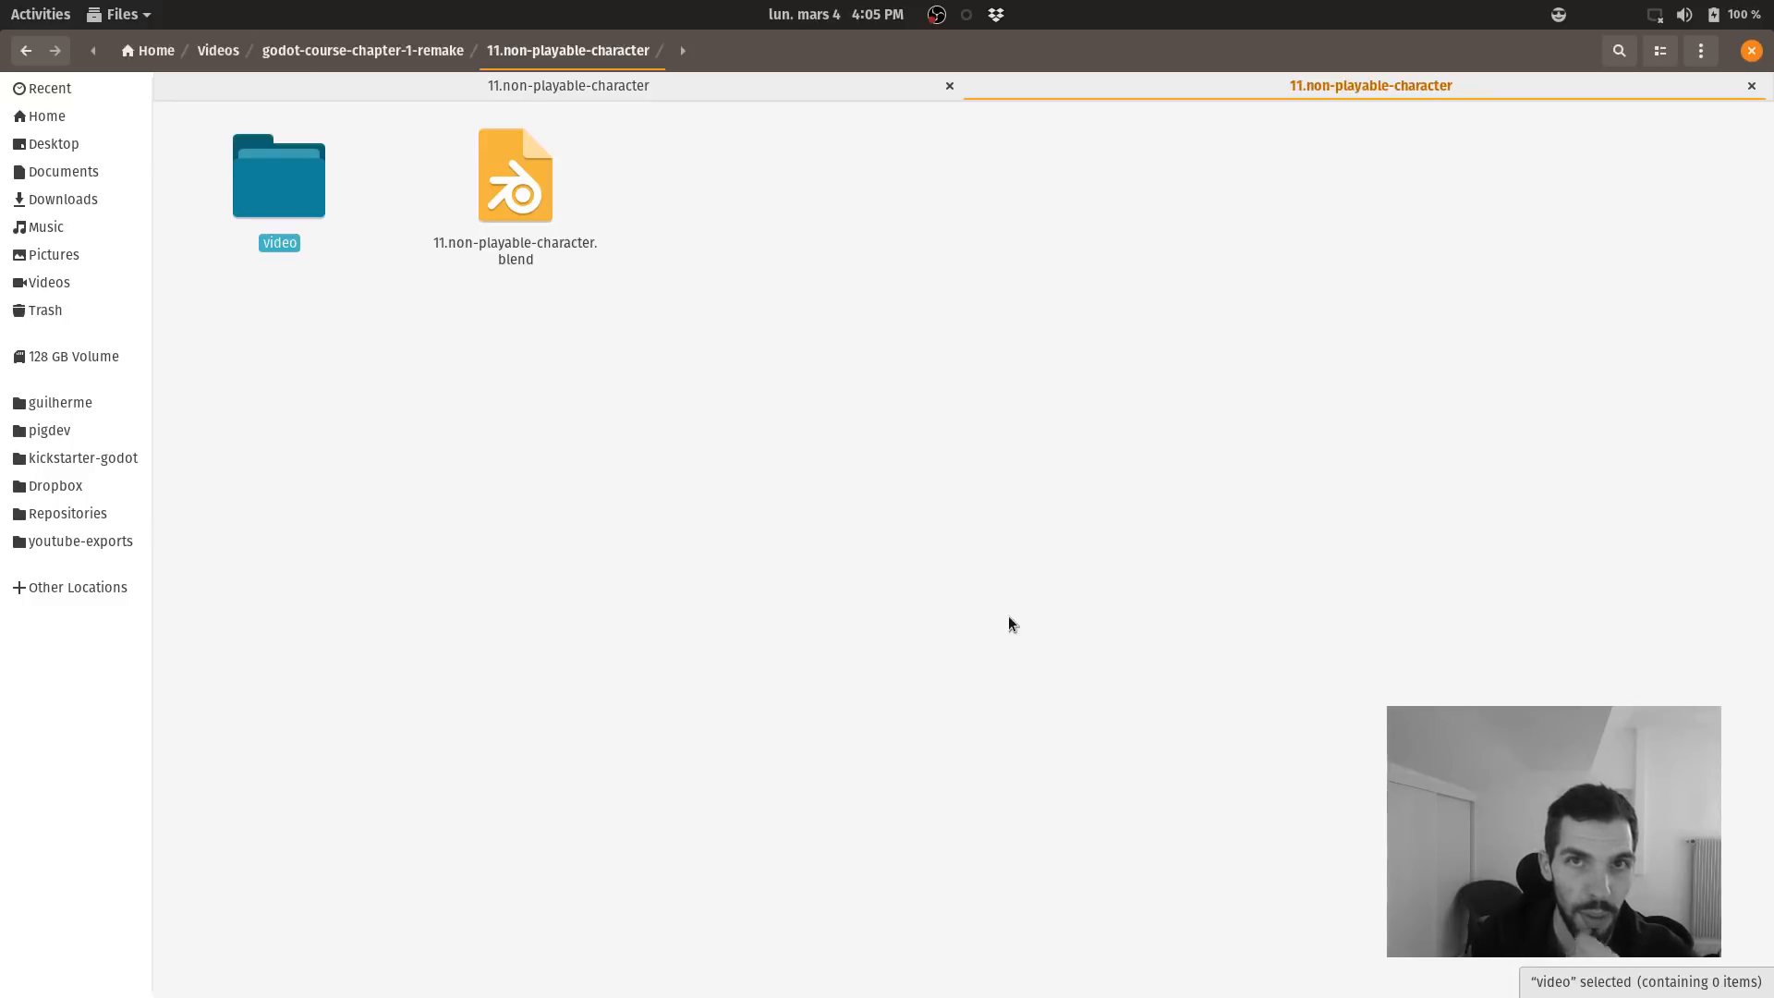
pyautogui.doubleClick(279, 175)
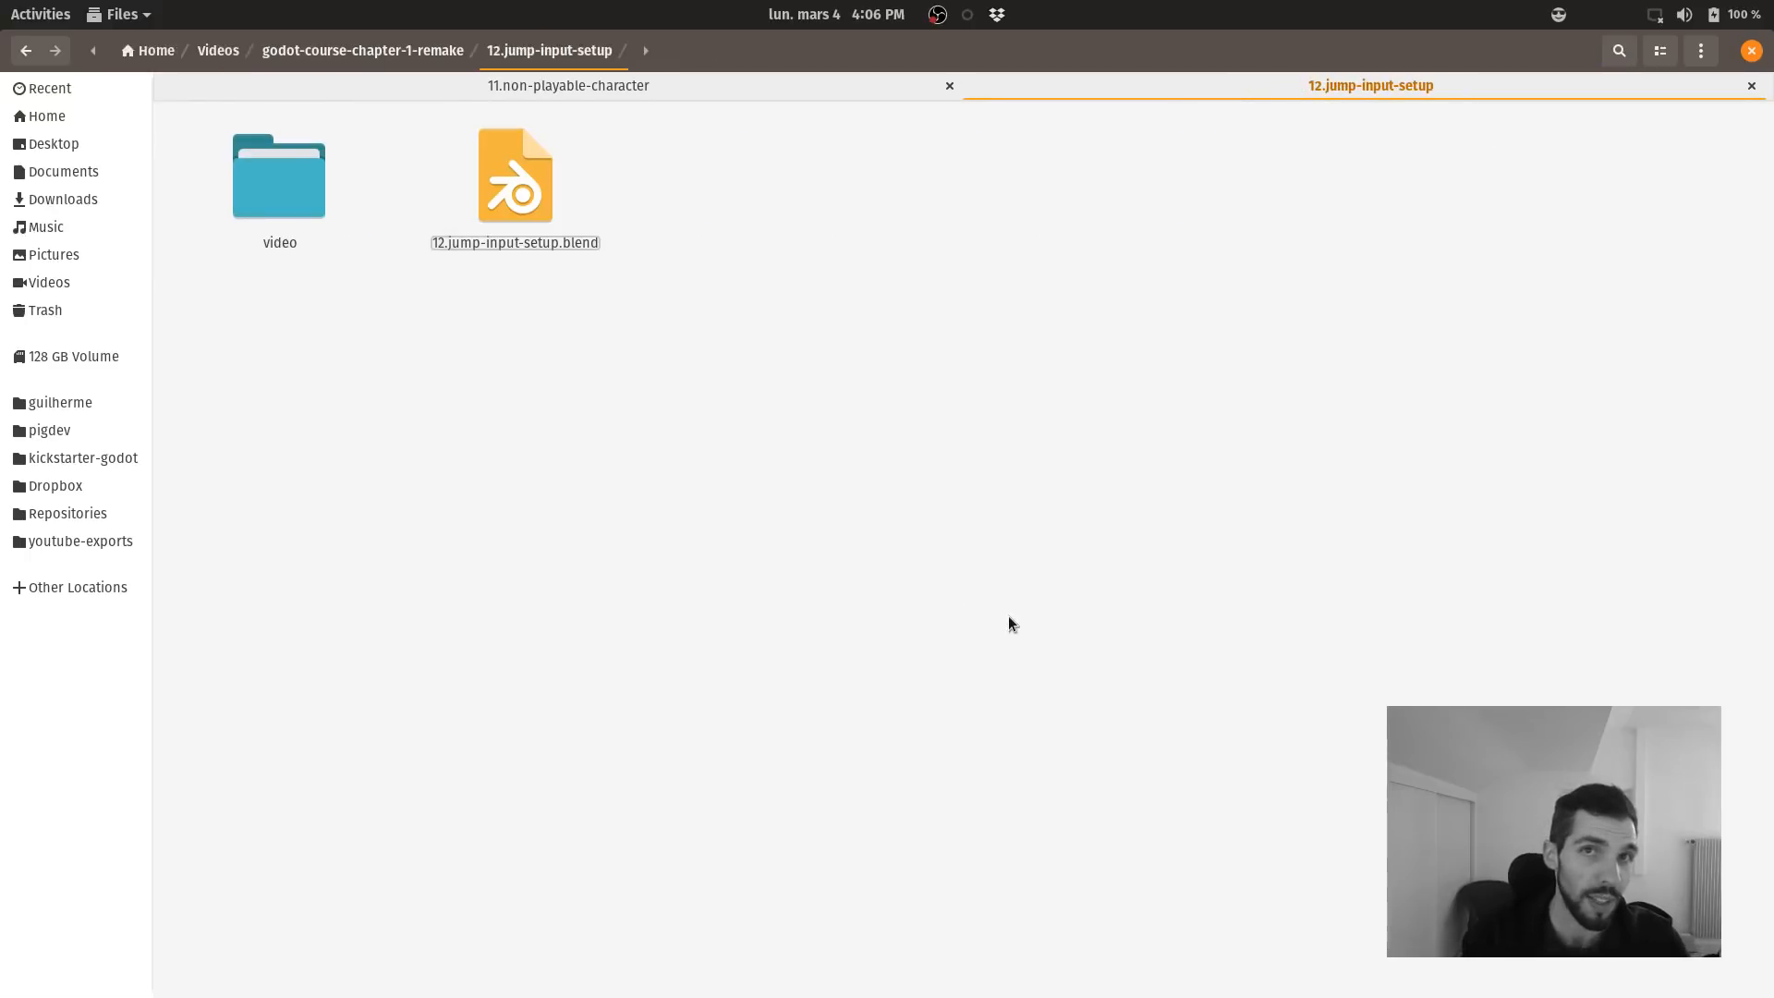
pyautogui.doubleClick(514, 176)
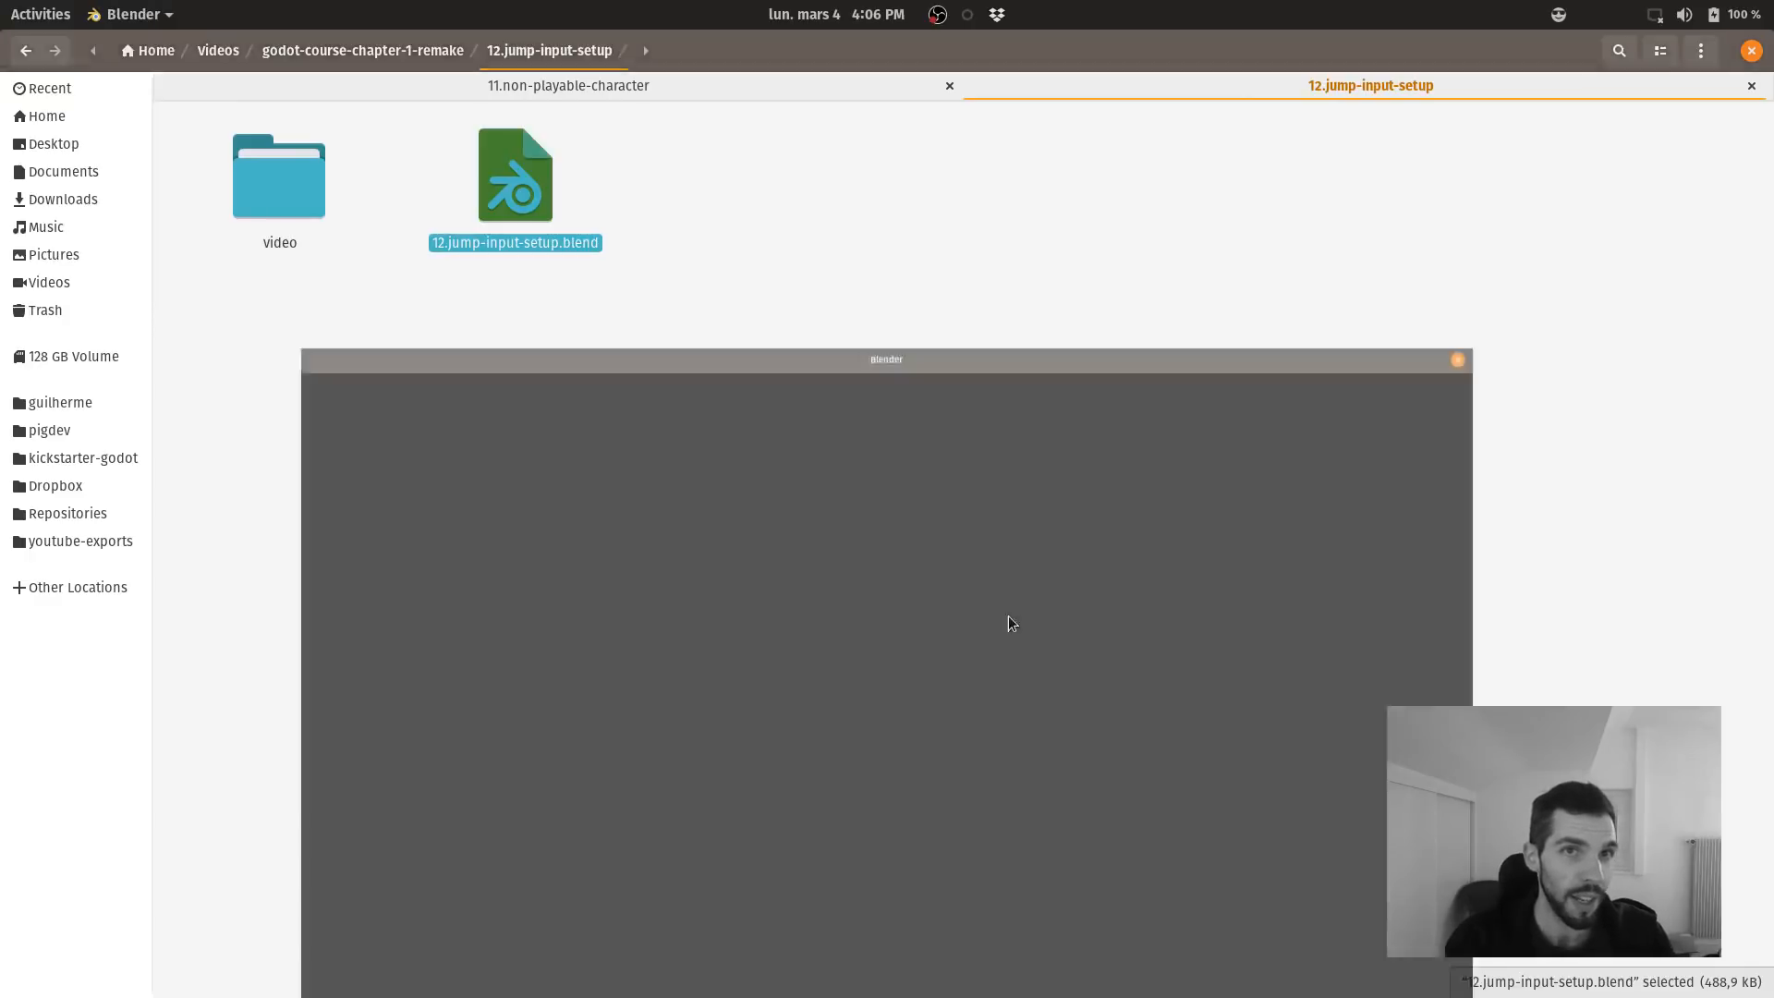
# Load 12.jump-input-setup.blend with the 00.setup-jump-variables and 01.input-setup clips on the timeline.
pyautogui.doubleClick(514, 176)
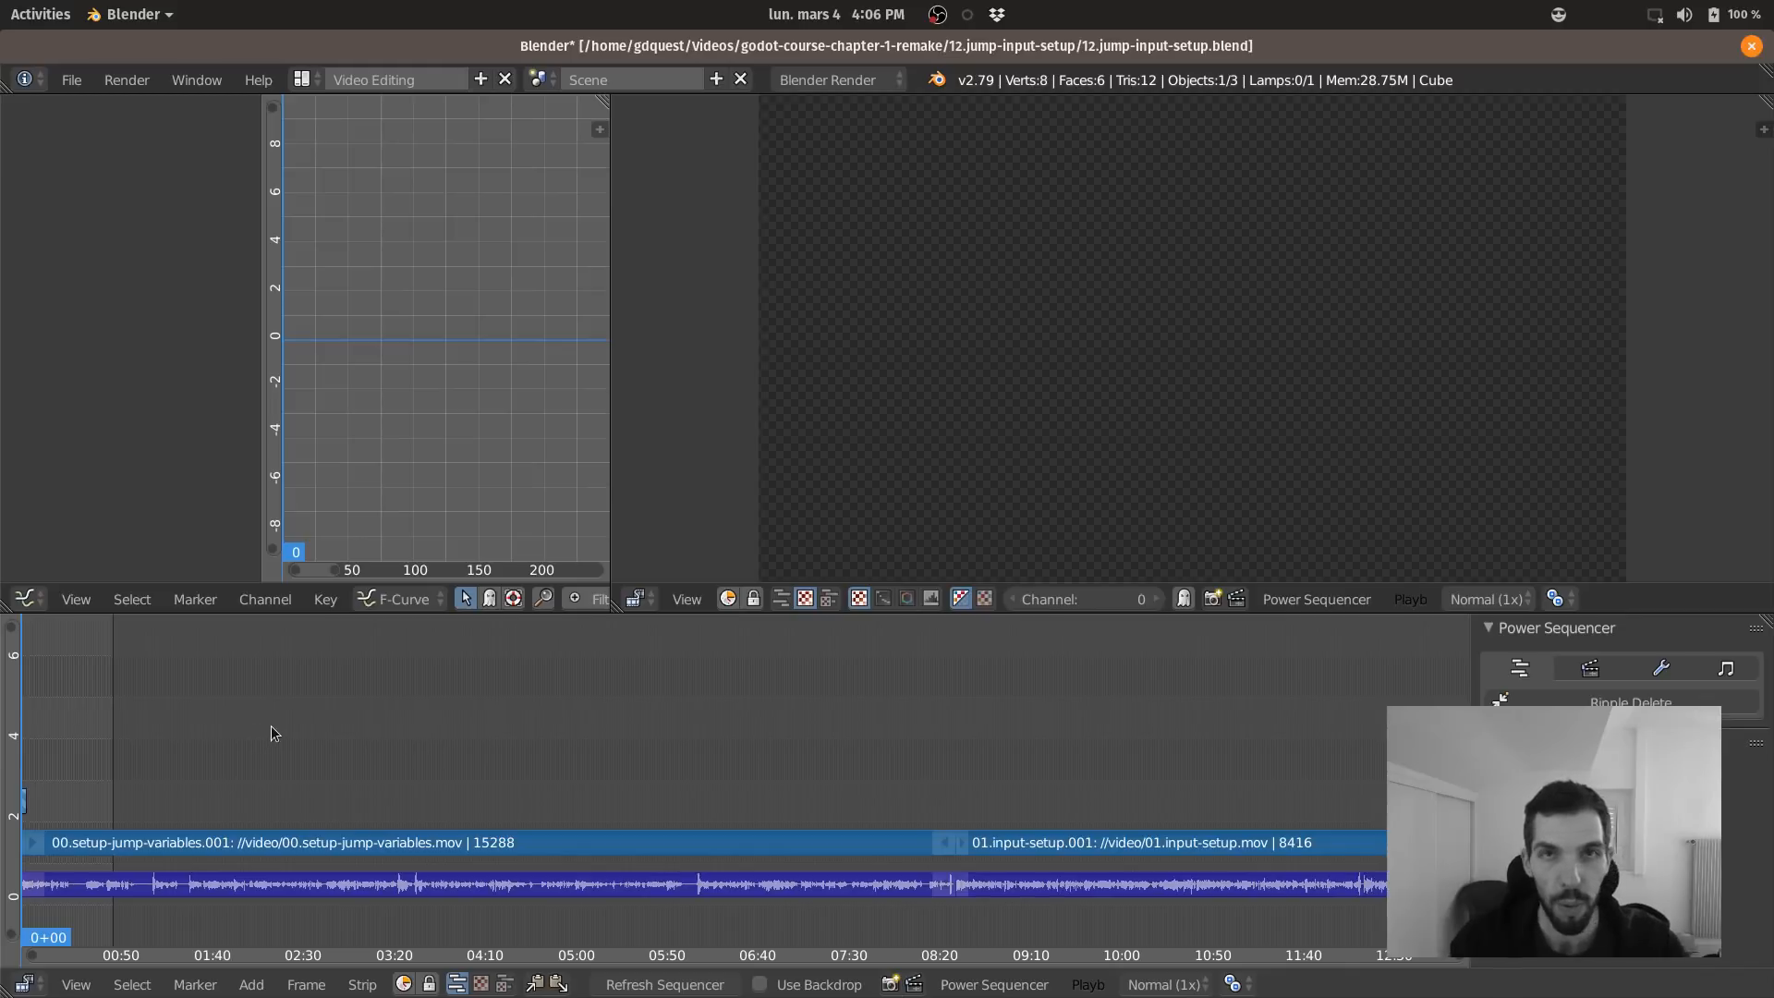
pyautogui.moveTo(281, 748)
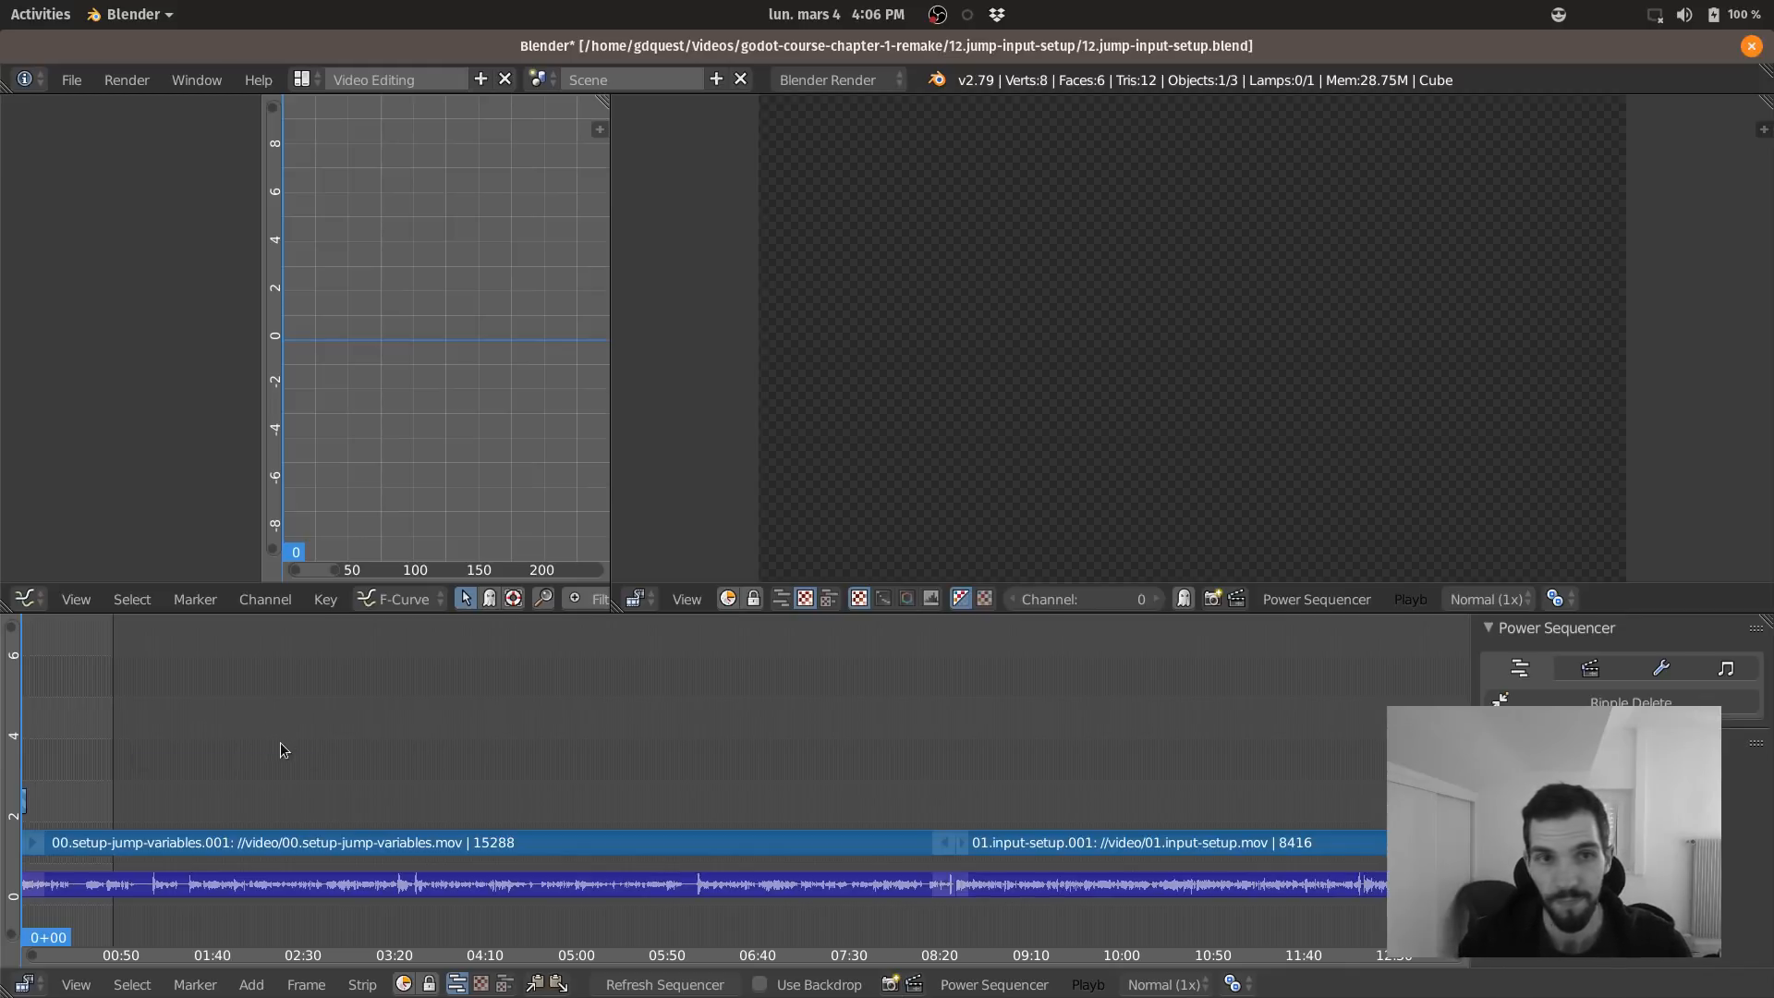